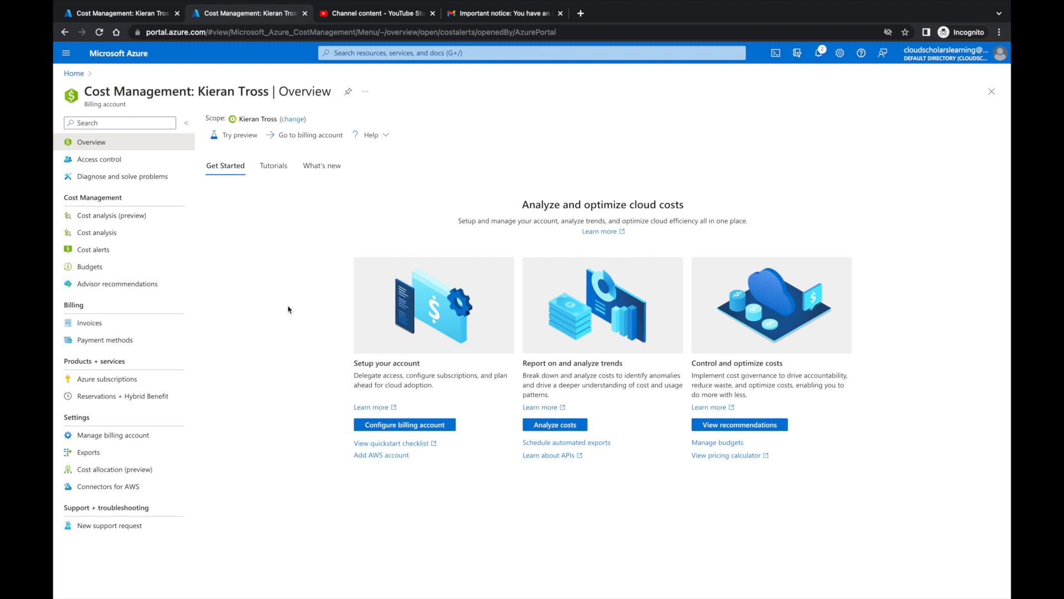
mouse_move(232, 288)
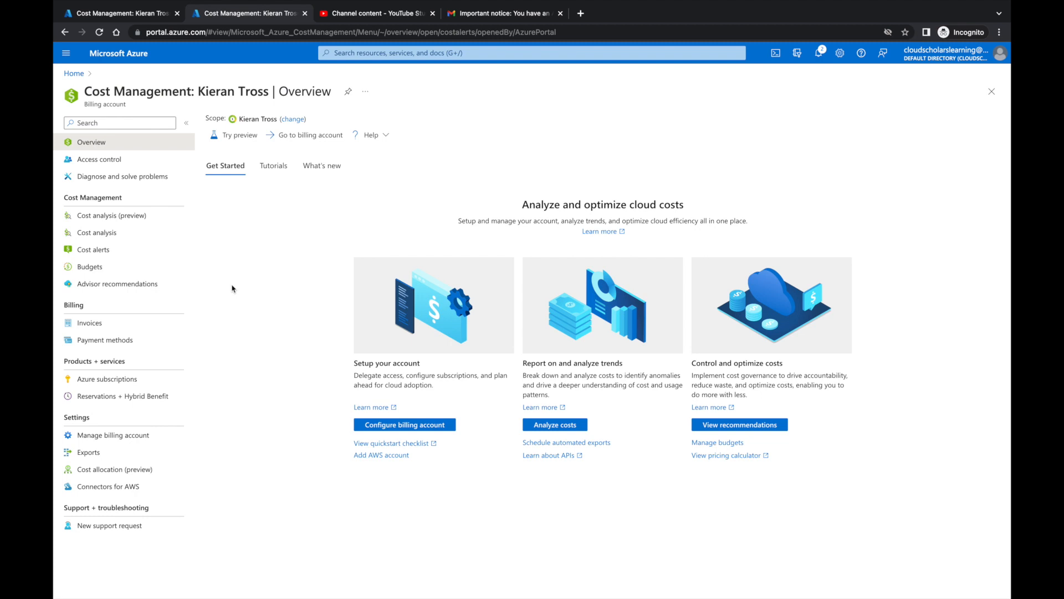
Step: View the billing account's cost analysis: $24.45 actual, $57.24 forecast against the $30 budget
click(98, 232)
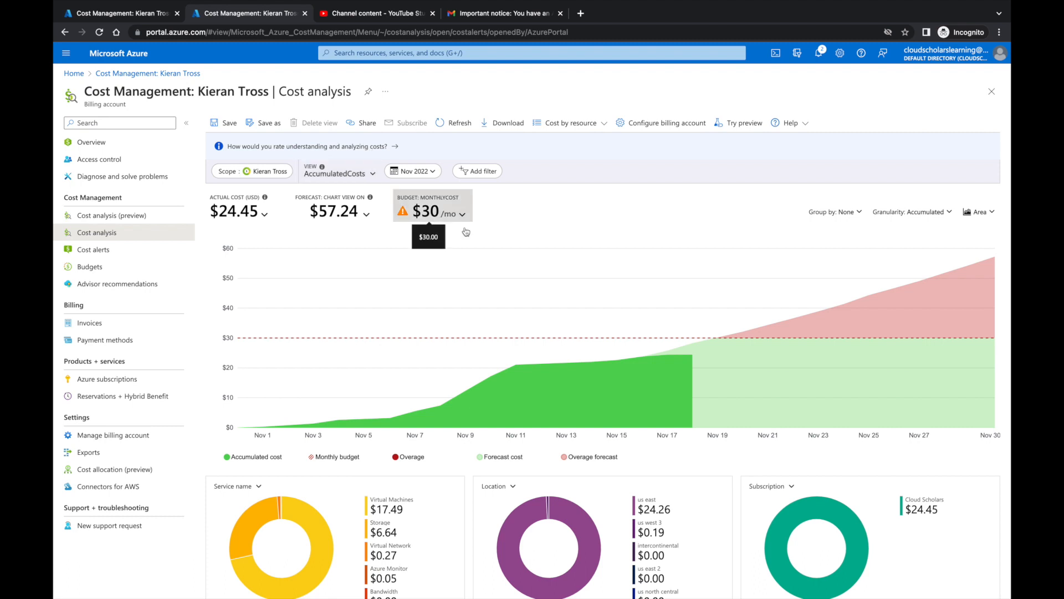
mouse_move(525, 247)
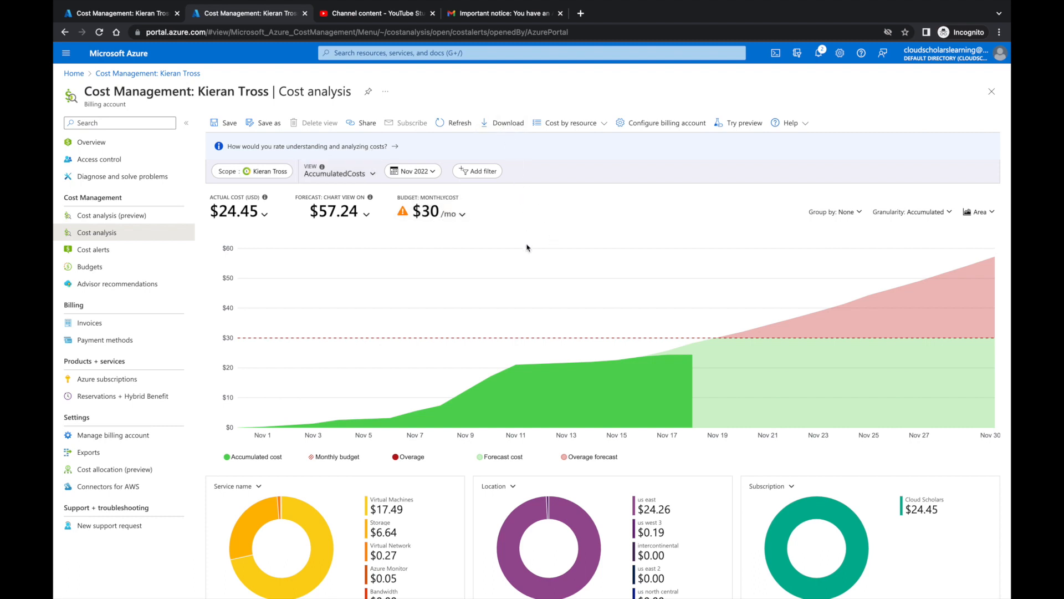
mouse_move(666, 123)
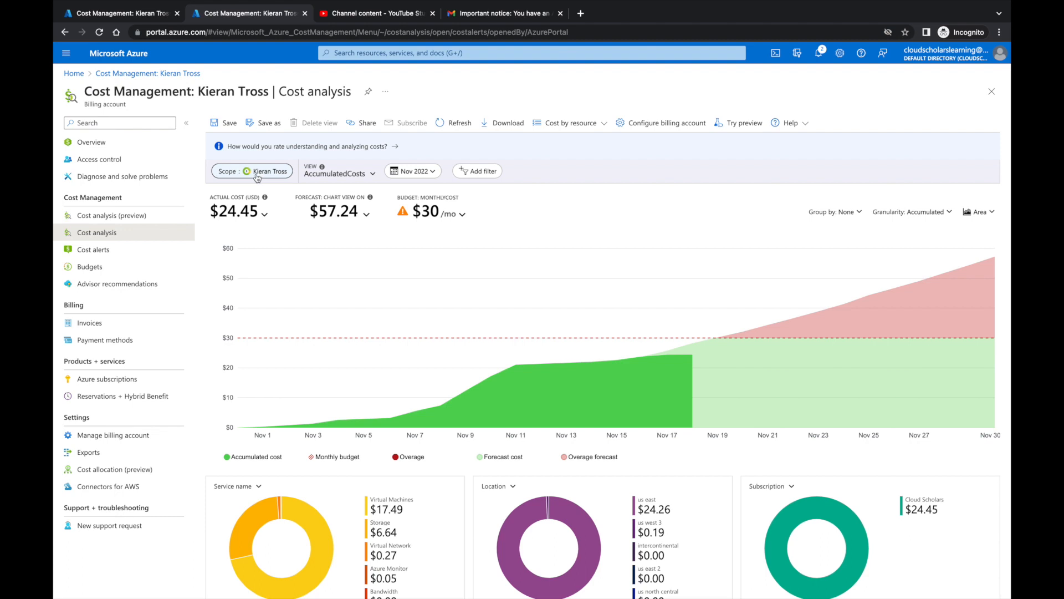
click(252, 171)
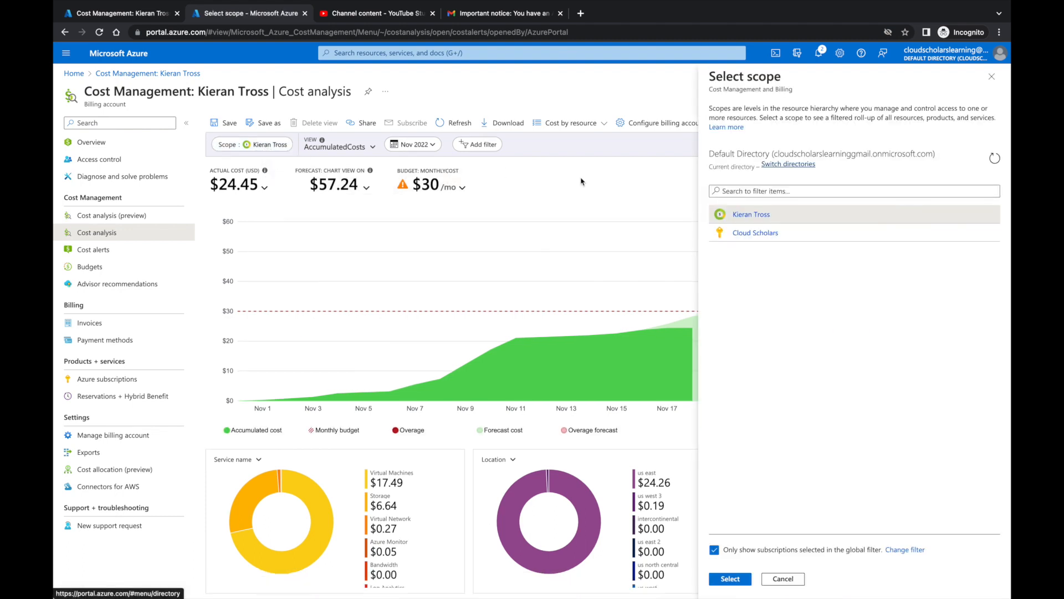
mouse_move(991, 76)
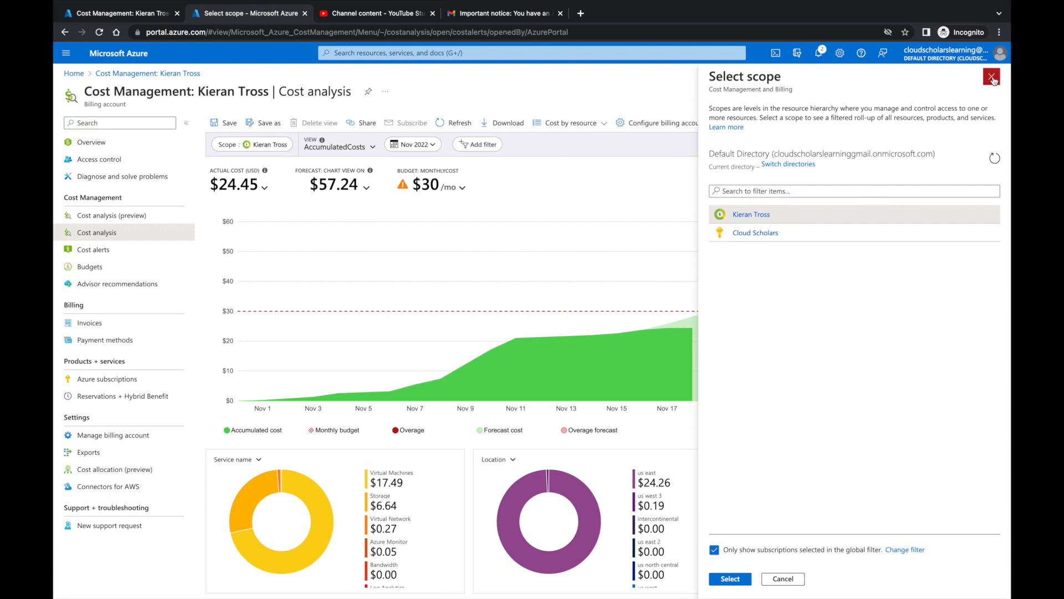
click(991, 78)
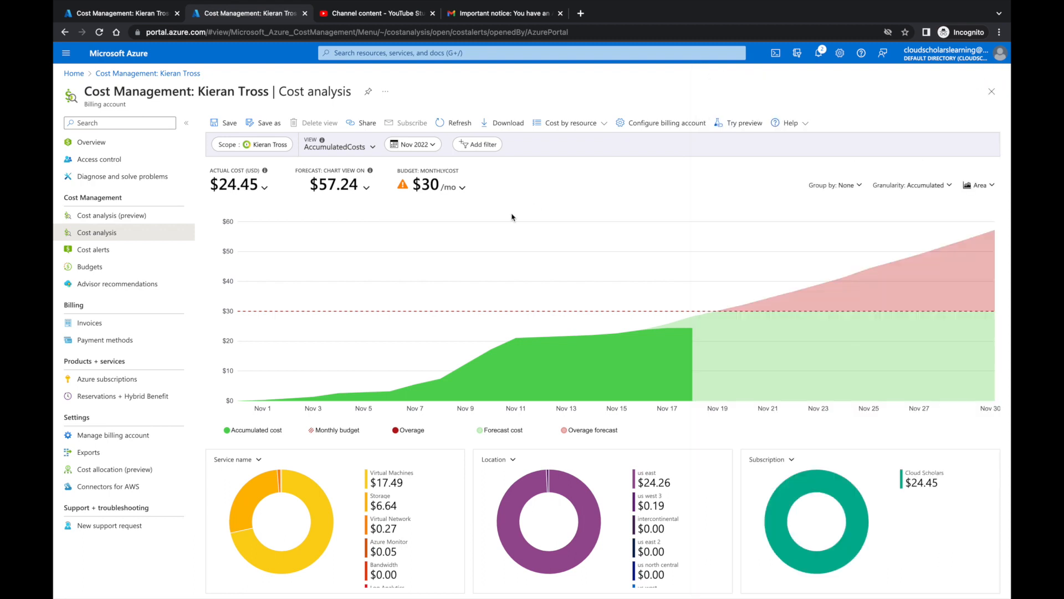
click(338, 146)
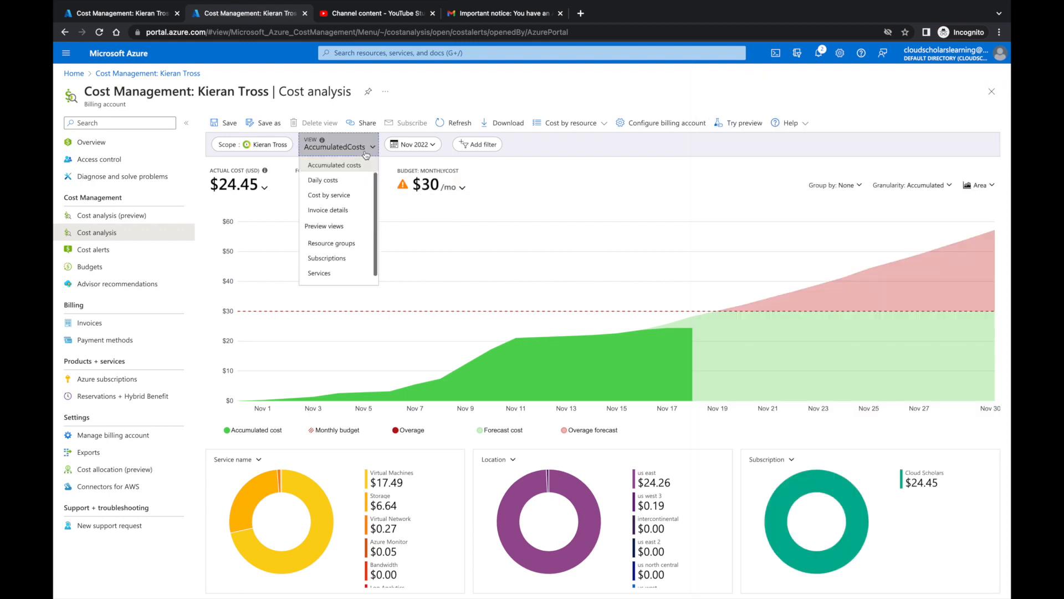
click(322, 180)
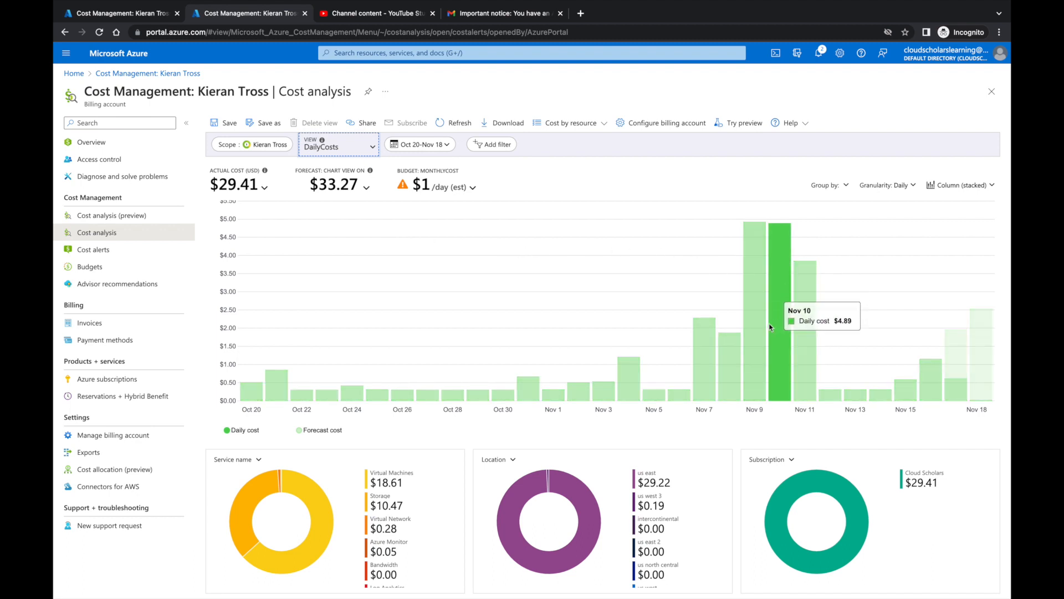
mouse_move(743, 317)
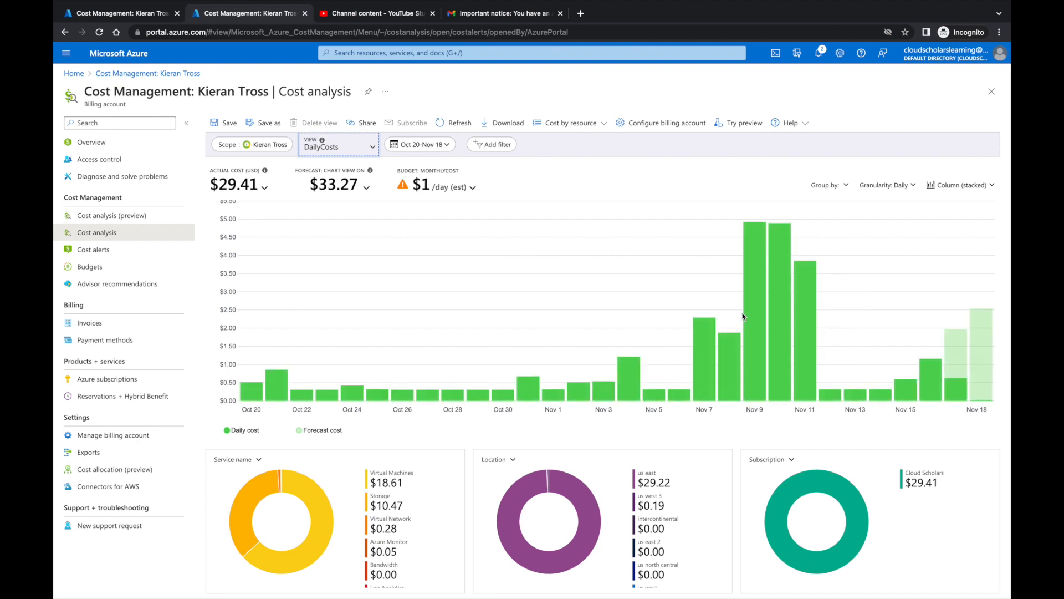
mouse_move(753, 312)
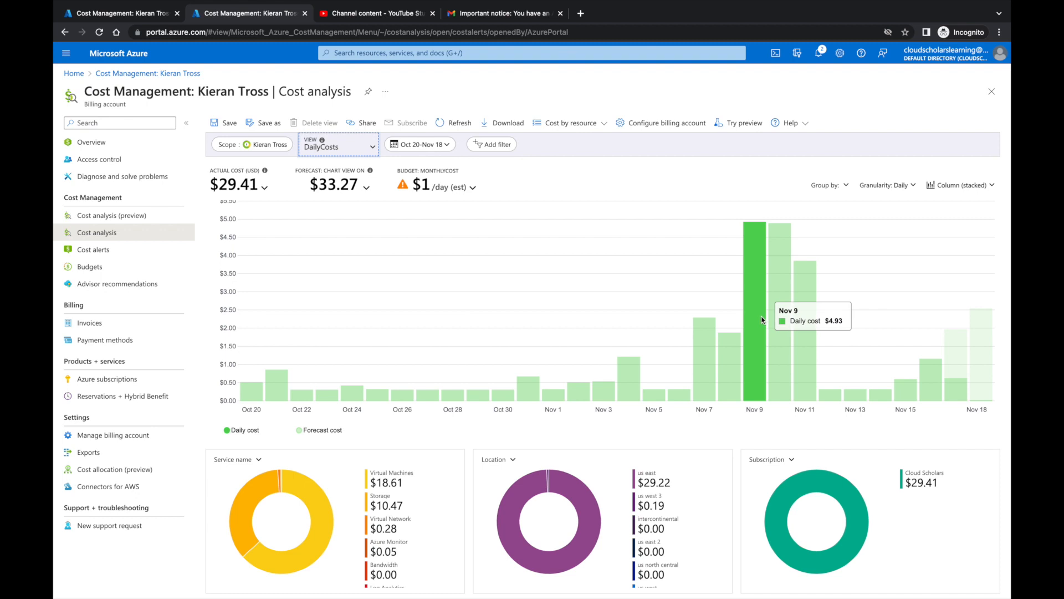
mouse_move(786, 335)
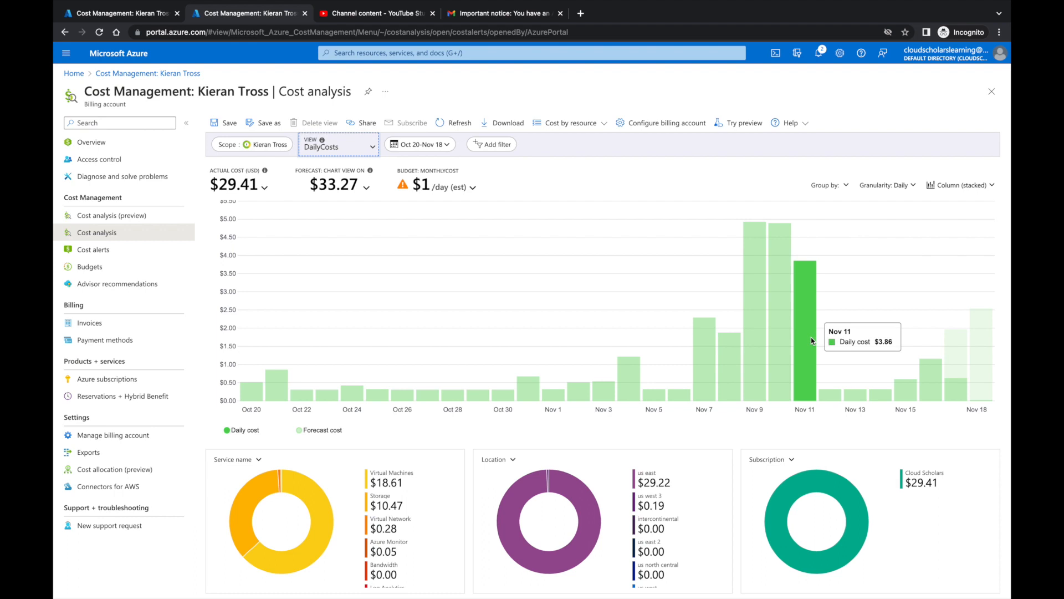
mouse_move(754, 333)
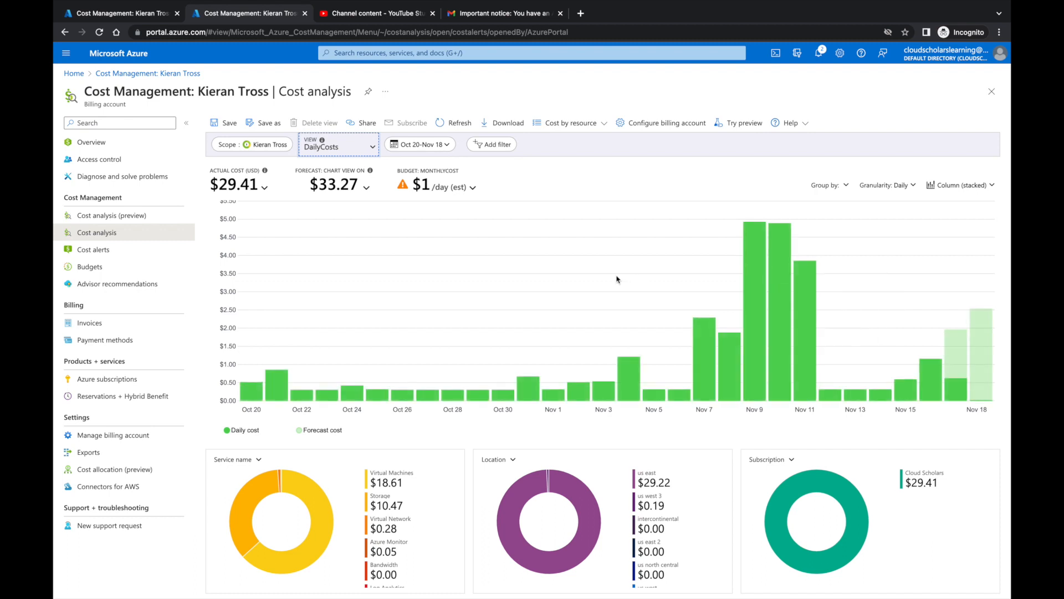
click(337, 146)
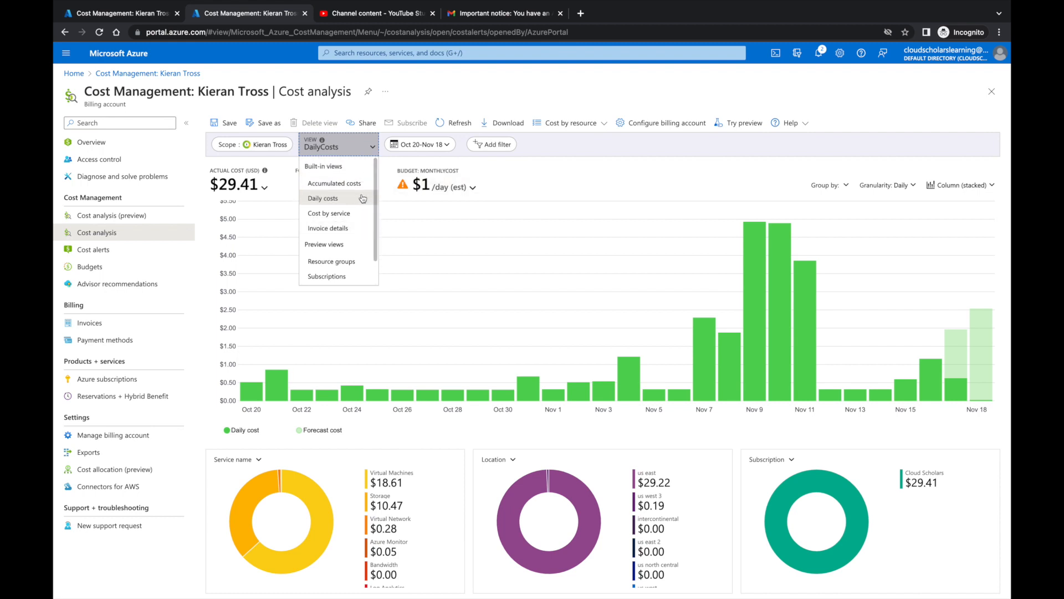
click(334, 183)
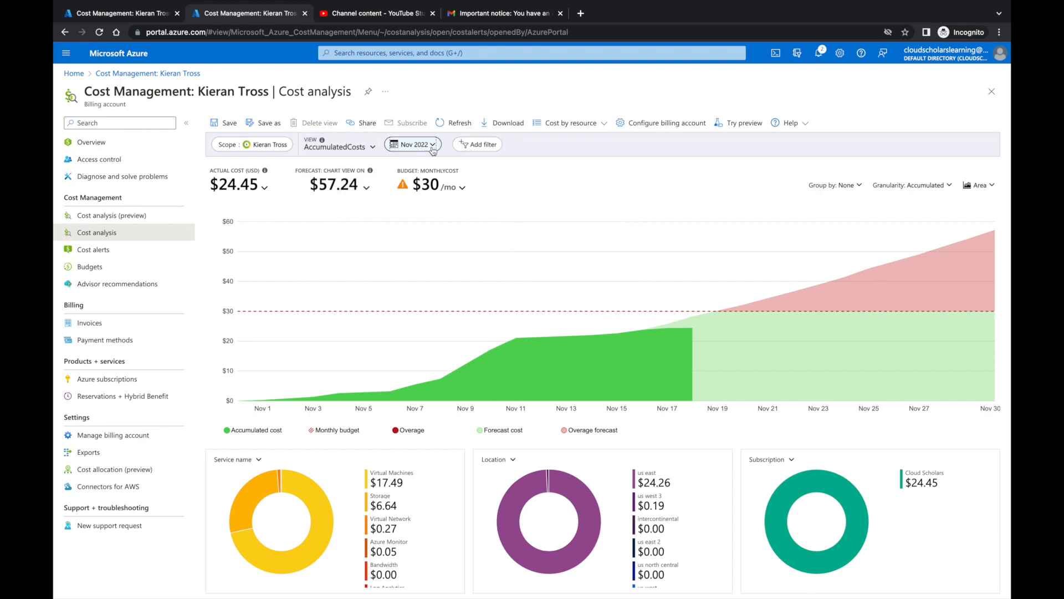
click(412, 144)
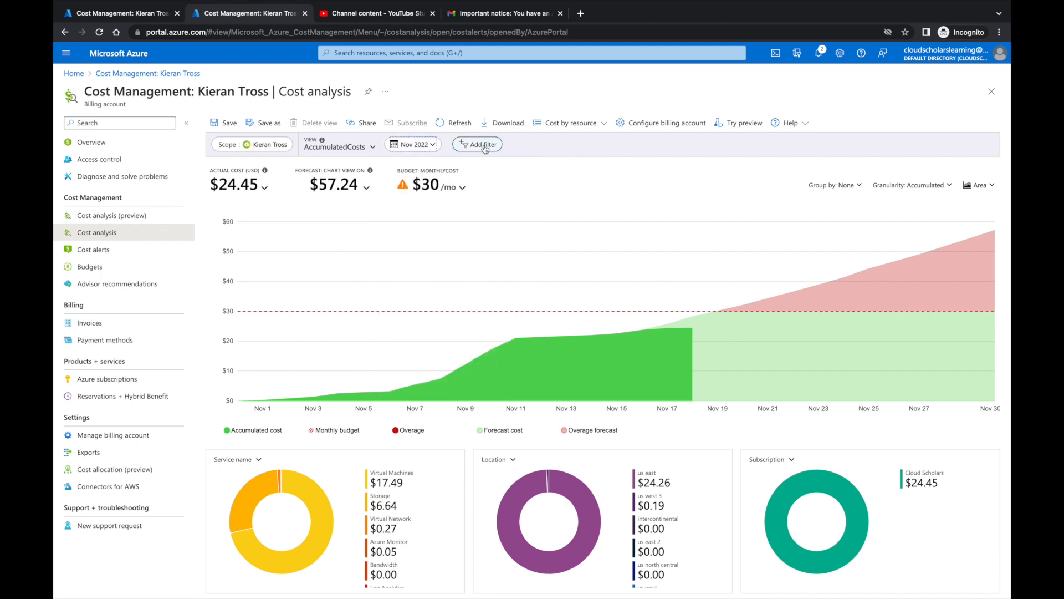
click(476, 144)
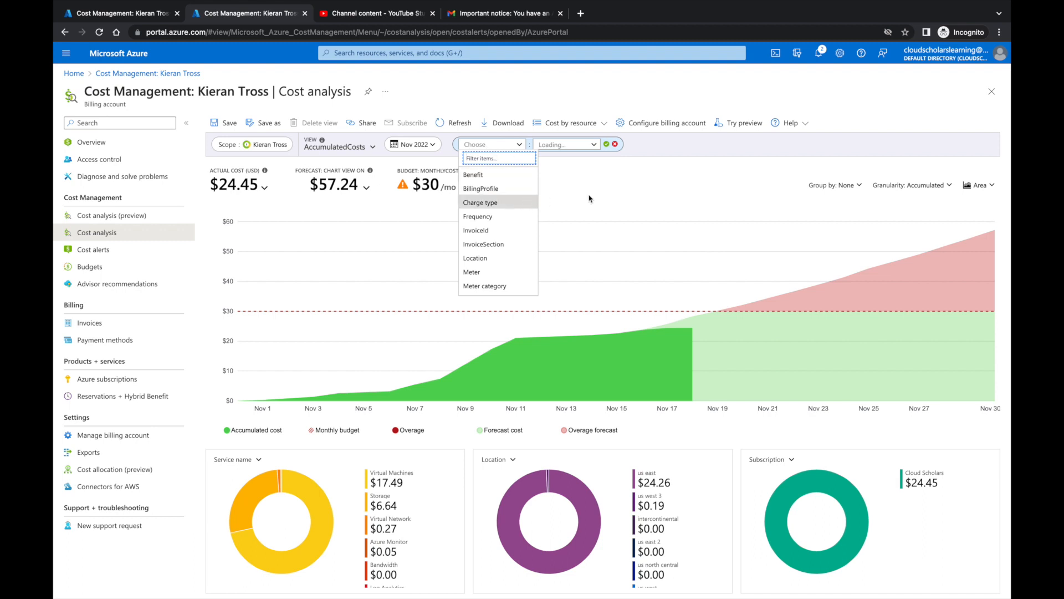
click(613, 144)
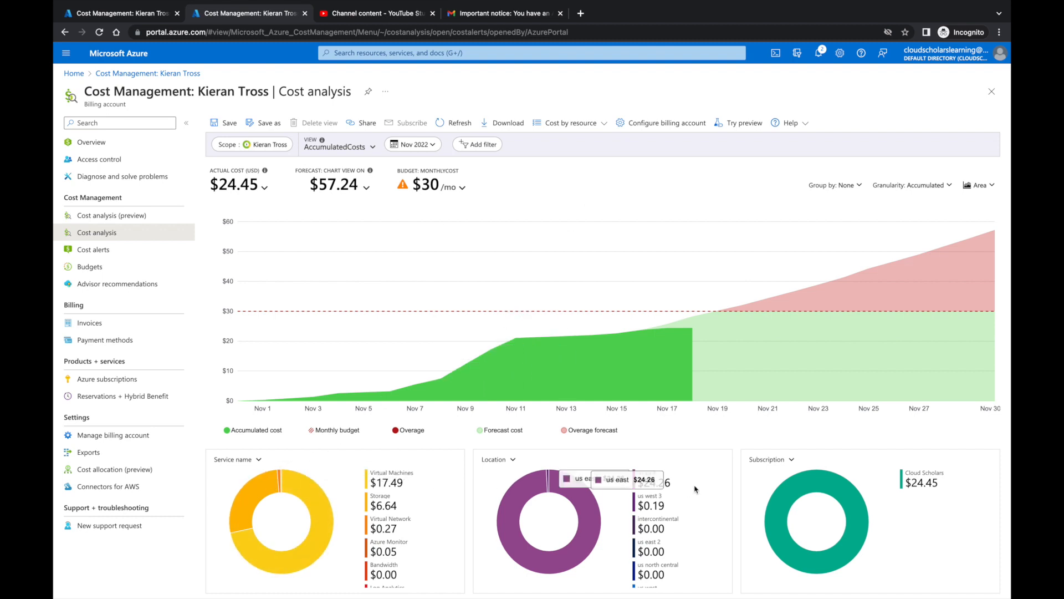
mouse_move(519, 479)
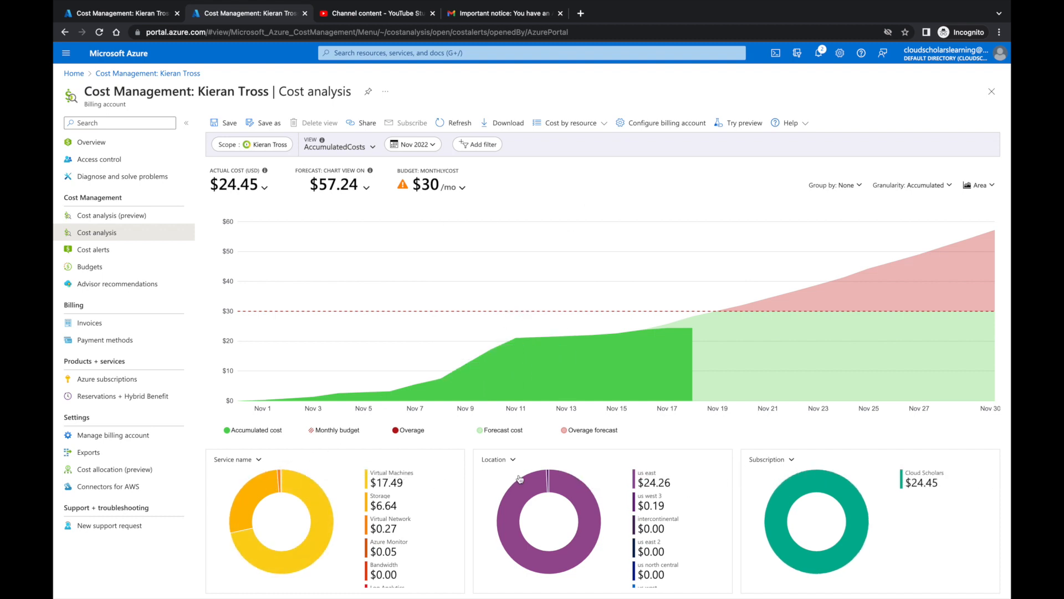
mouse_move(363, 467)
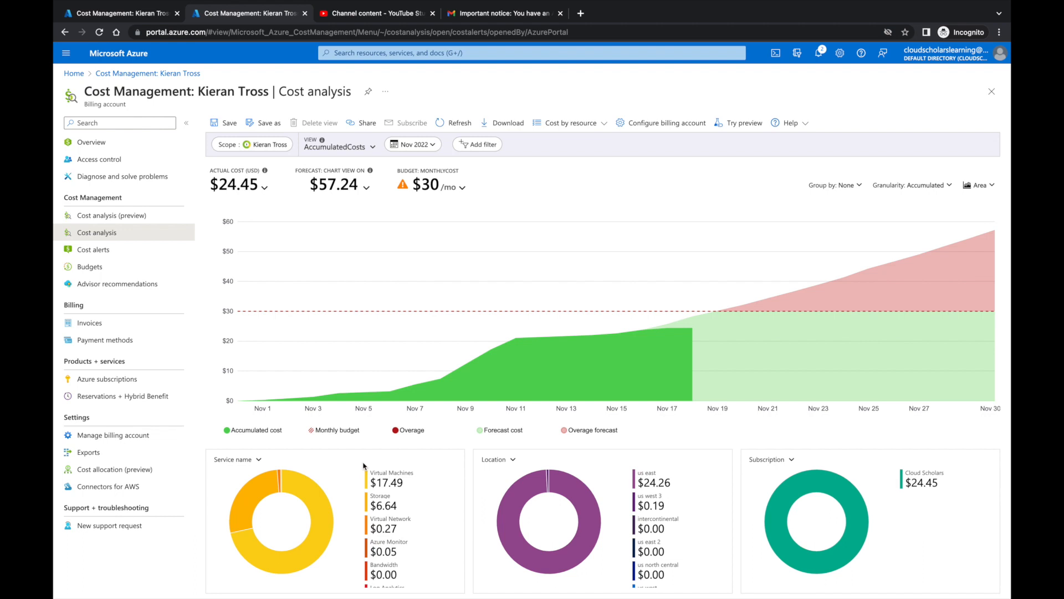
mouse_move(267, 463)
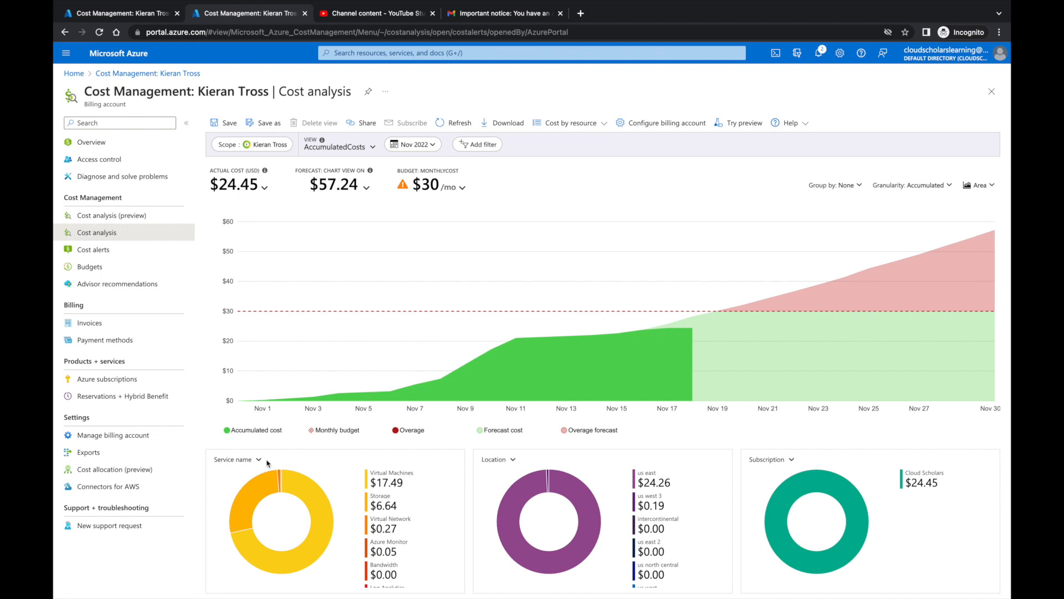
mouse_move(397, 479)
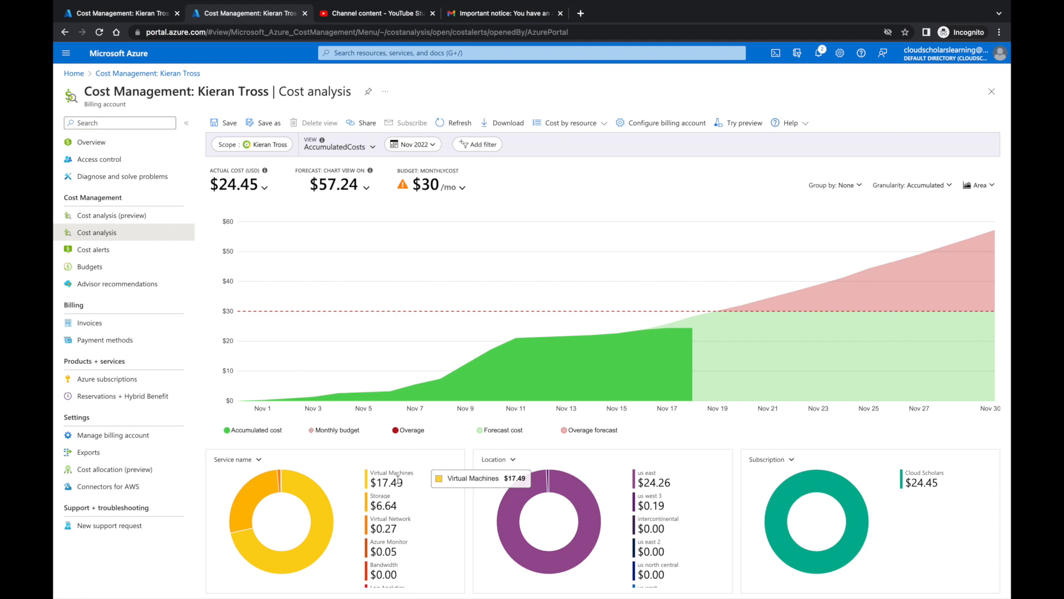
mouse_move(397, 479)
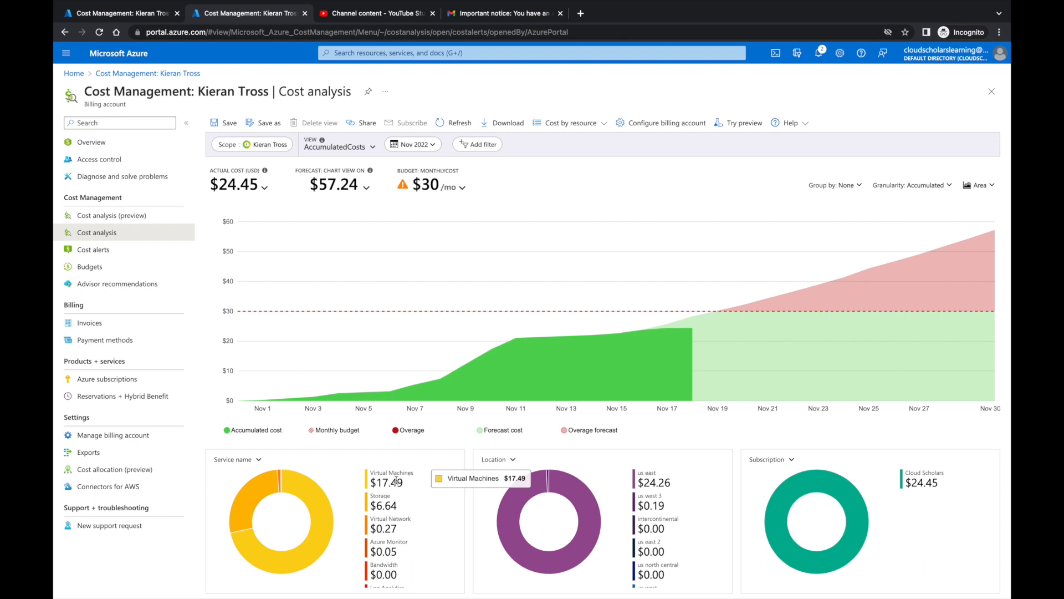
mouse_move(418, 493)
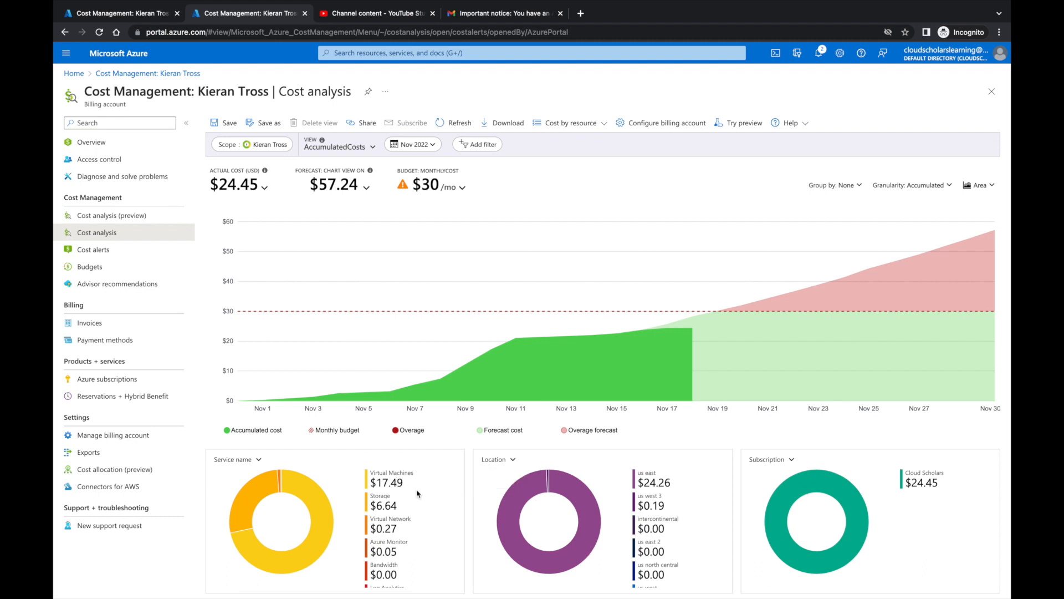
mouse_move(312, 336)
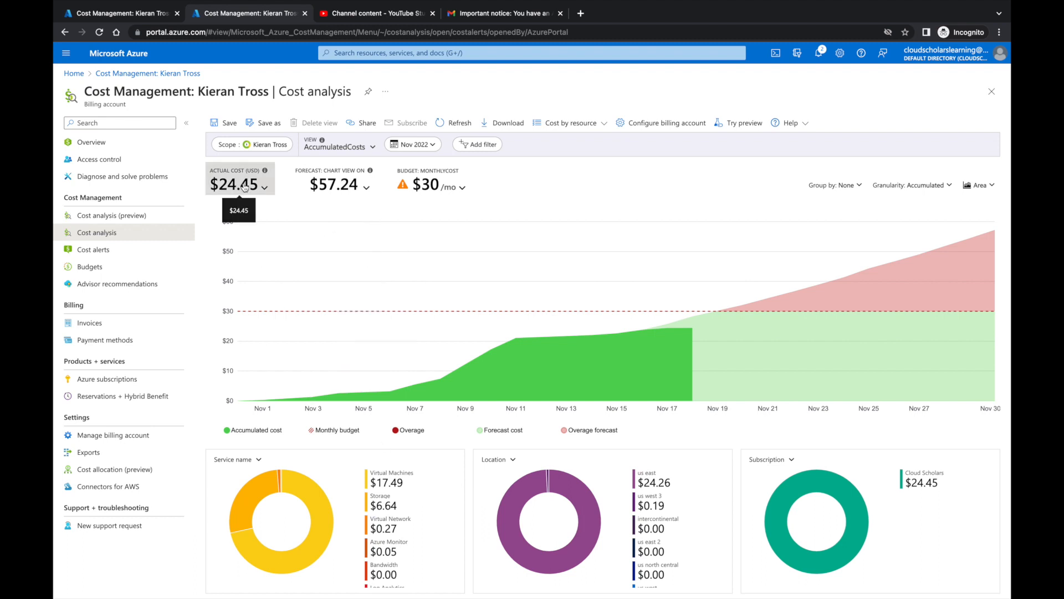
mouse_move(426, 488)
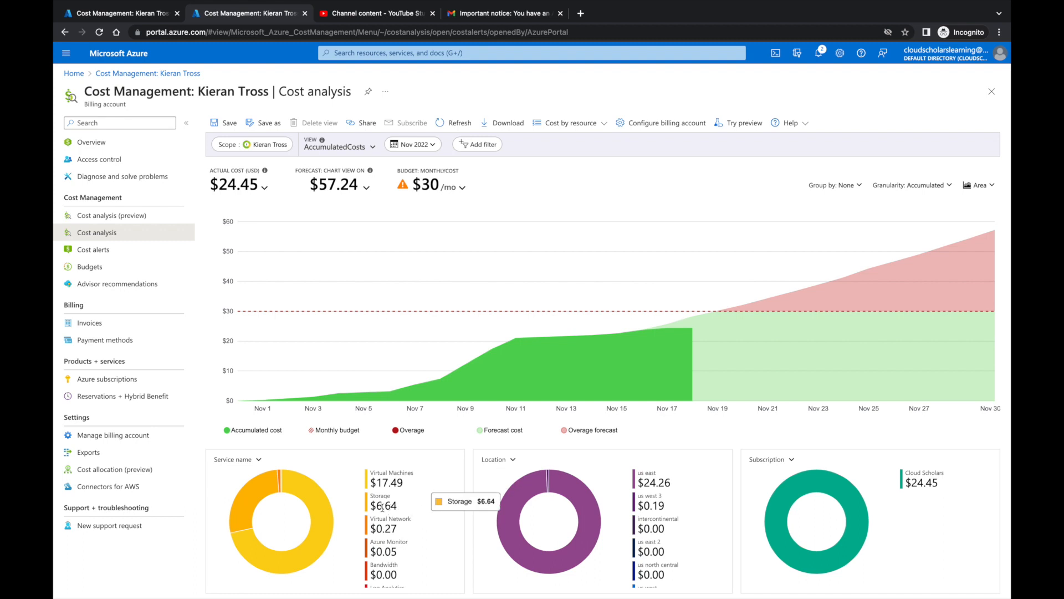
mouse_move(408, 534)
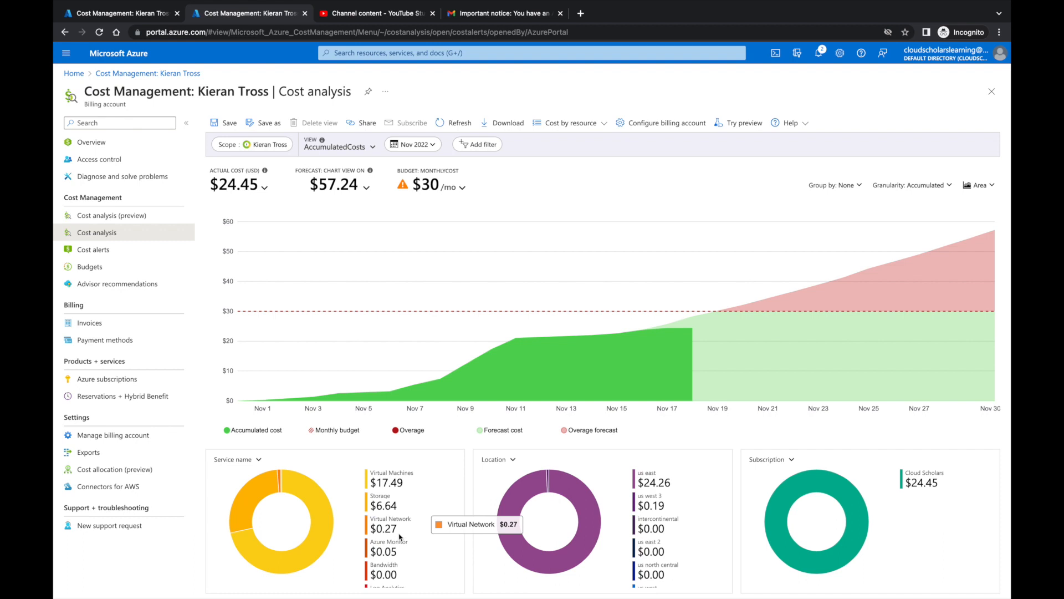
mouse_move(382, 551)
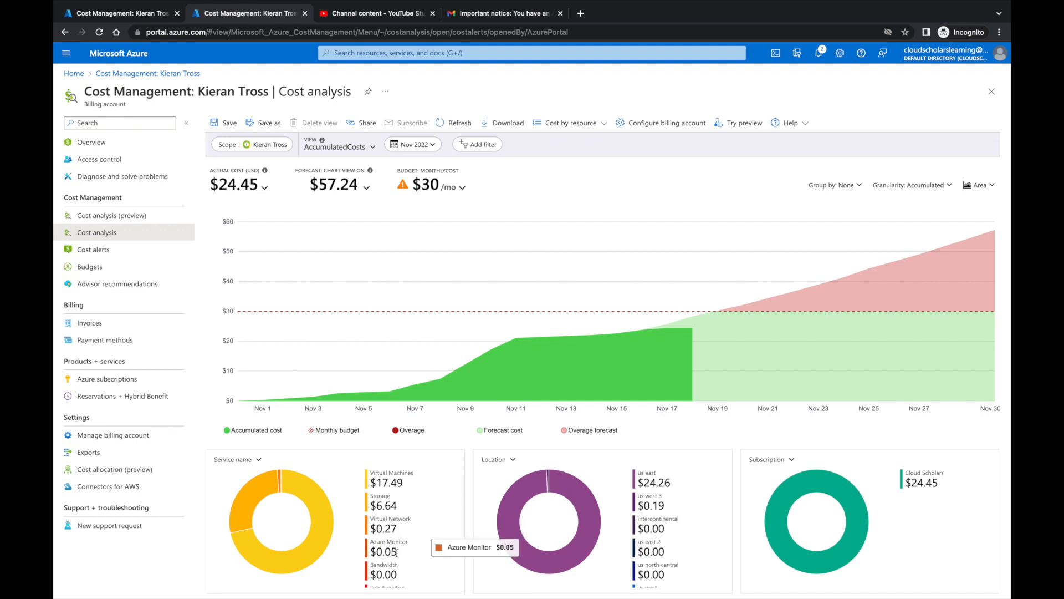
mouse_move(292, 492)
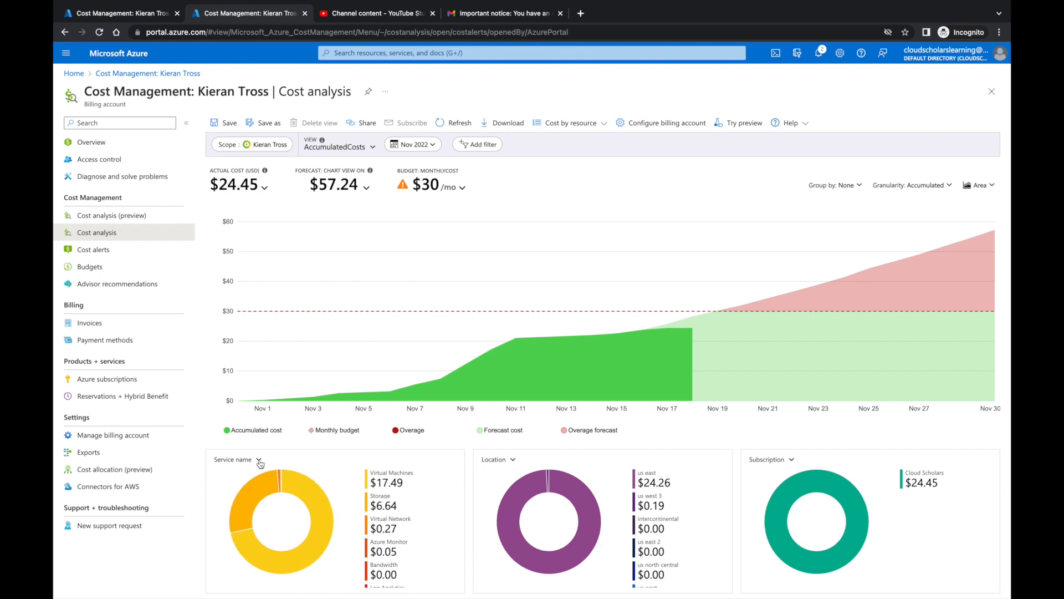
Step: Group the first breakdown chart by Resource instead of service name
click(236, 459)
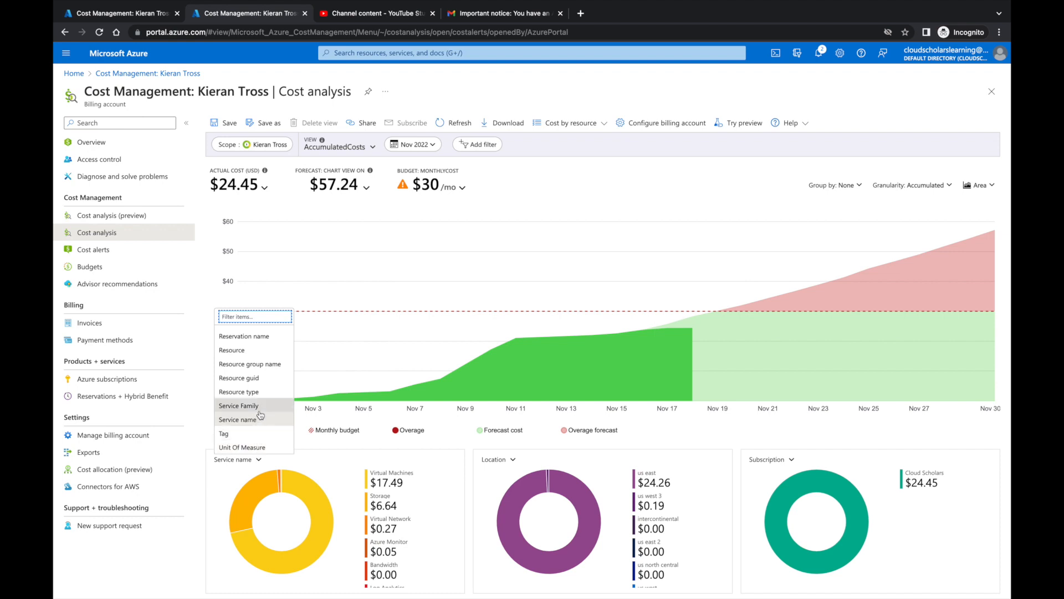
click(232, 350)
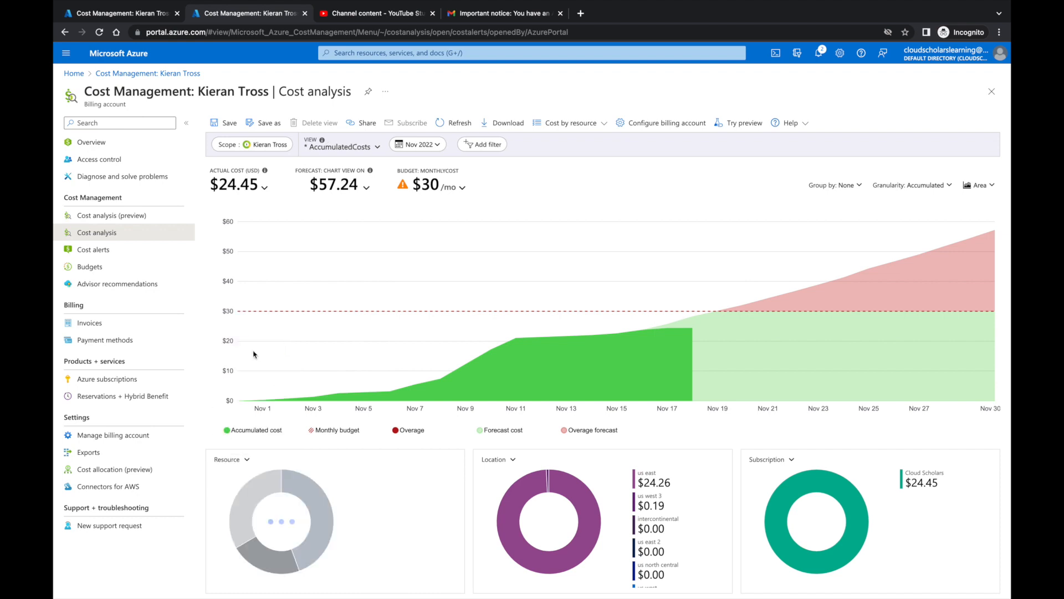
mouse_move(342, 480)
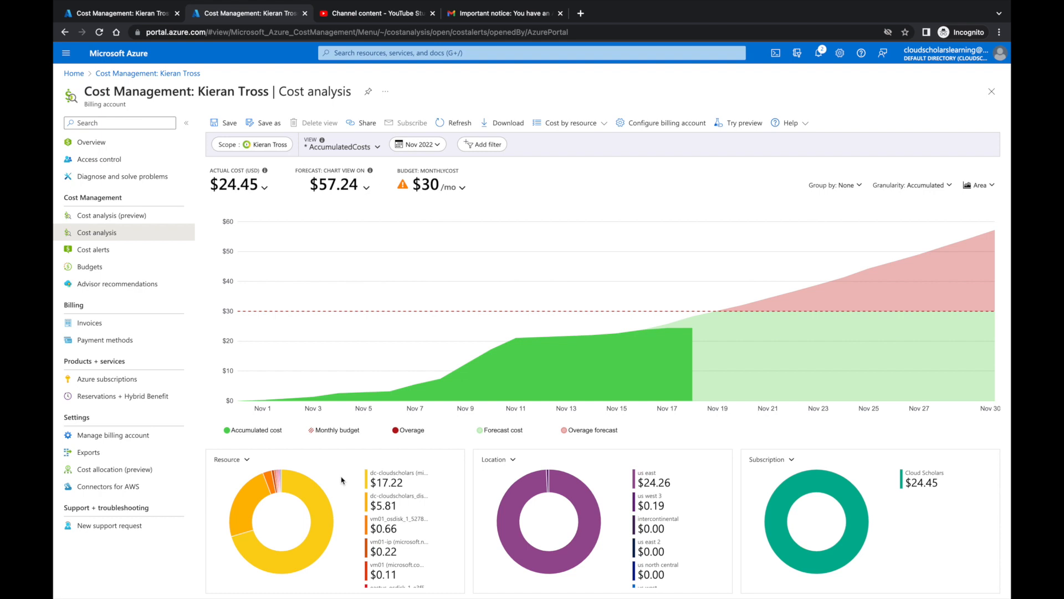
mouse_move(407, 483)
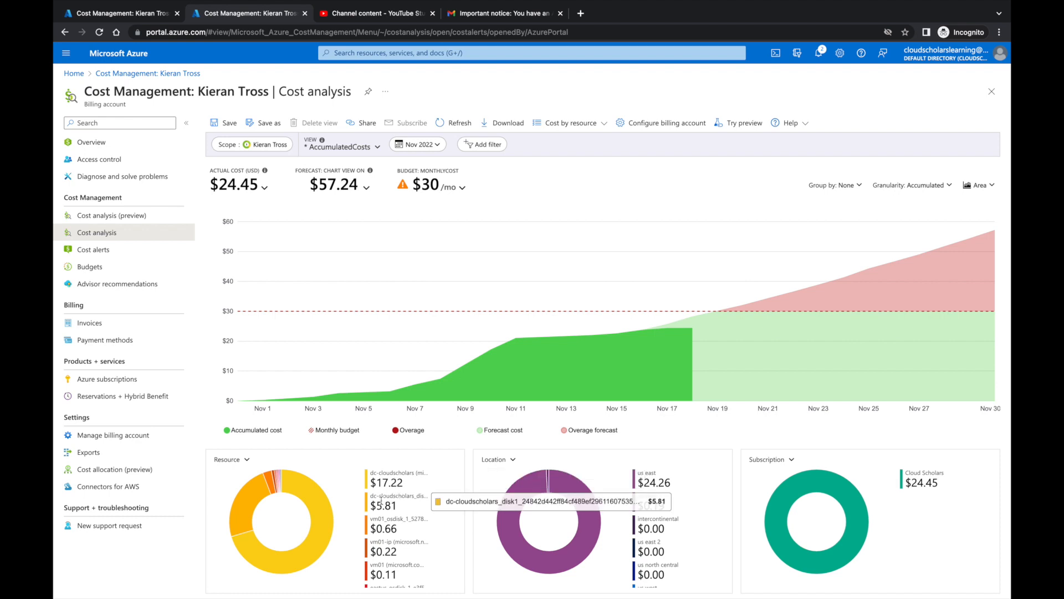
mouse_move(421, 504)
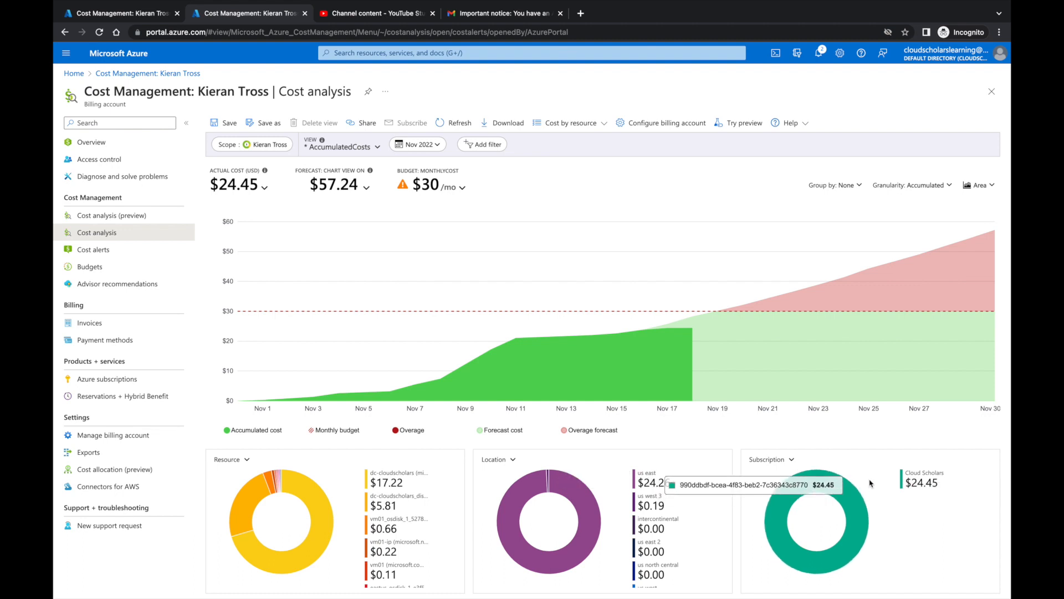
mouse_move(549, 516)
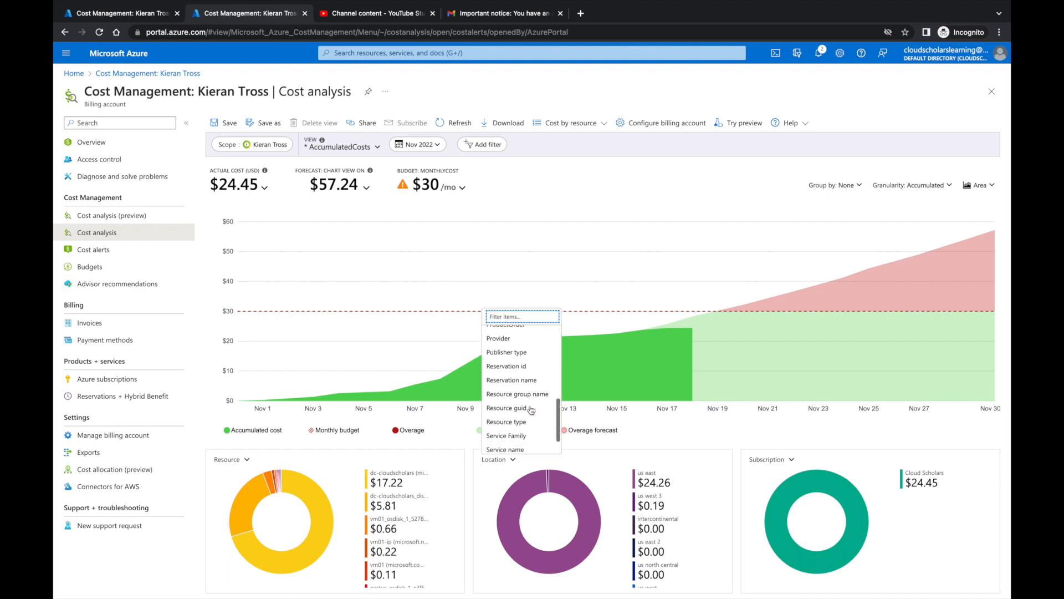
Step: Group the middle breakdown chart by Resource group name (rg-eastus $24.07)
click(517, 393)
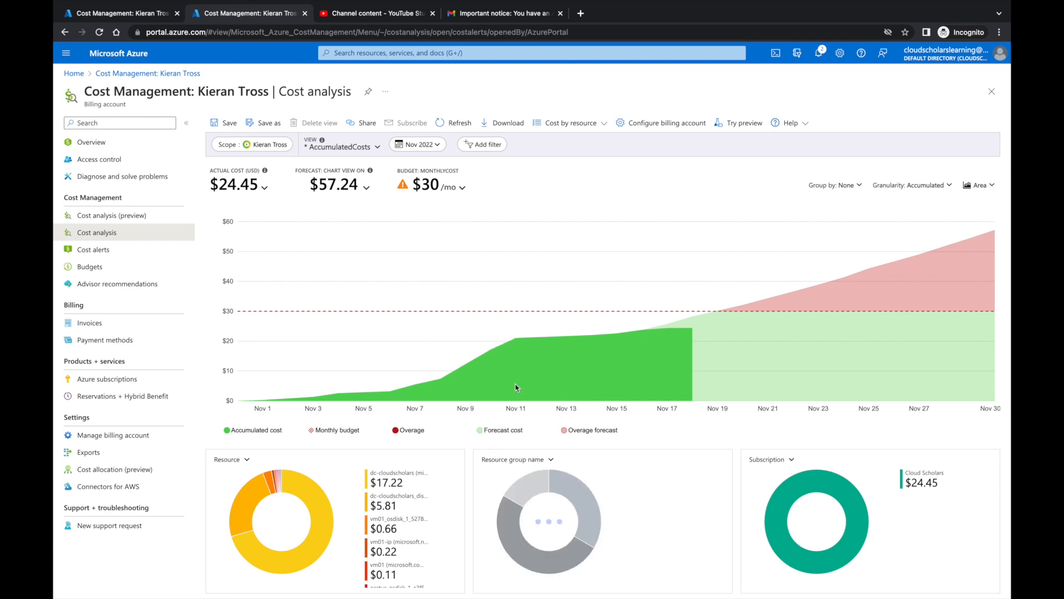
mouse_move(705, 444)
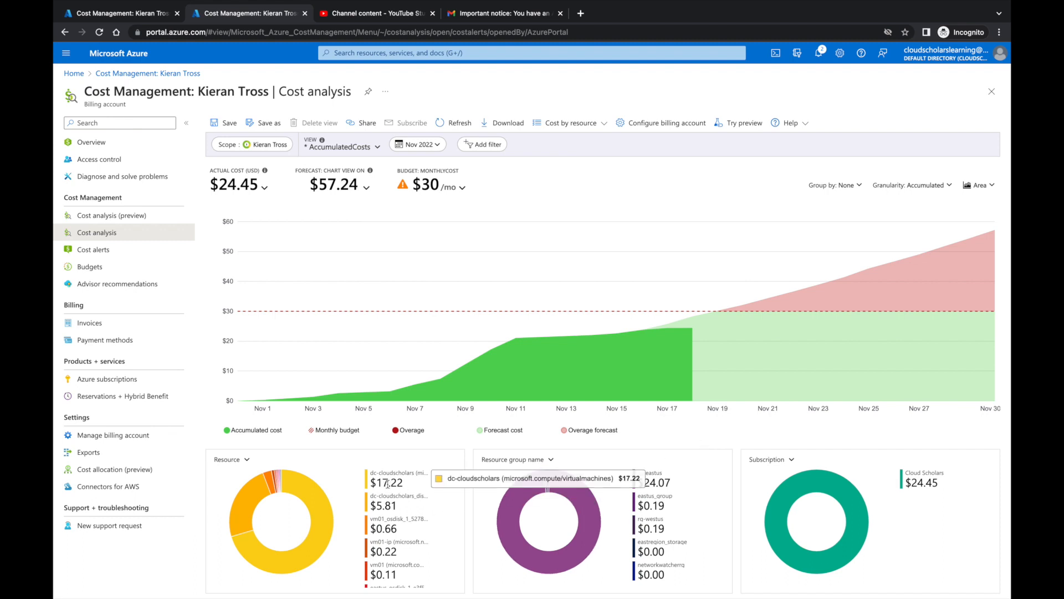
Step: Group the third breakdown chart by Service Family (Compute $17.49)
click(791, 459)
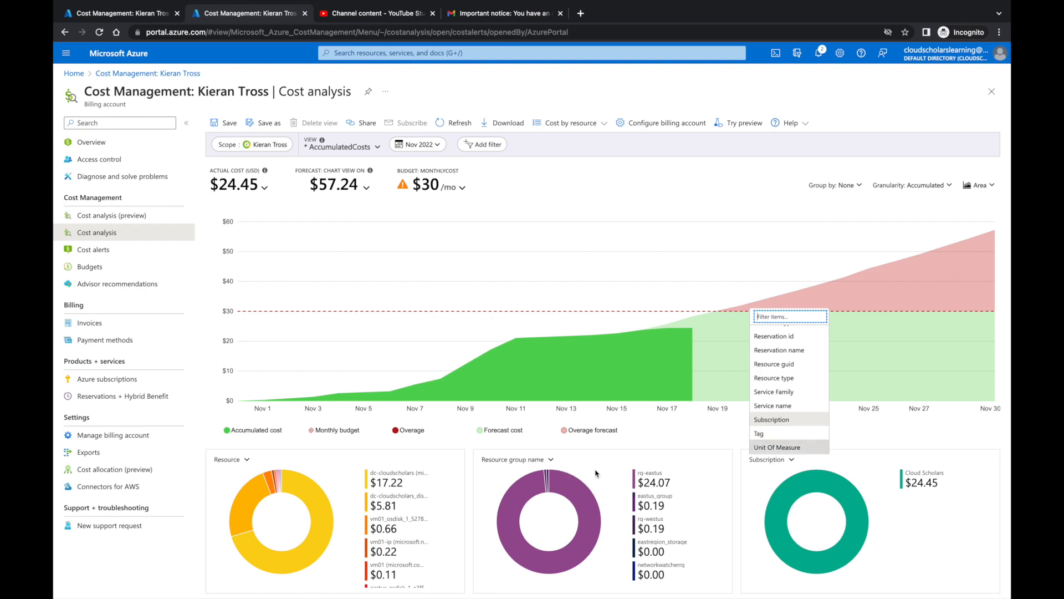
mouse_move(802, 398)
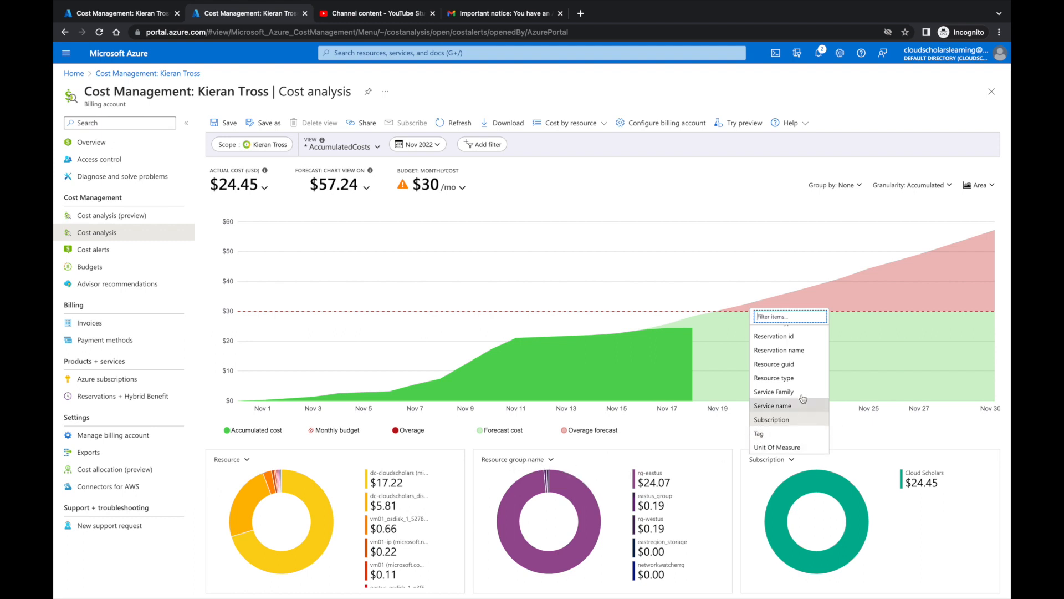
mouse_move(803, 377)
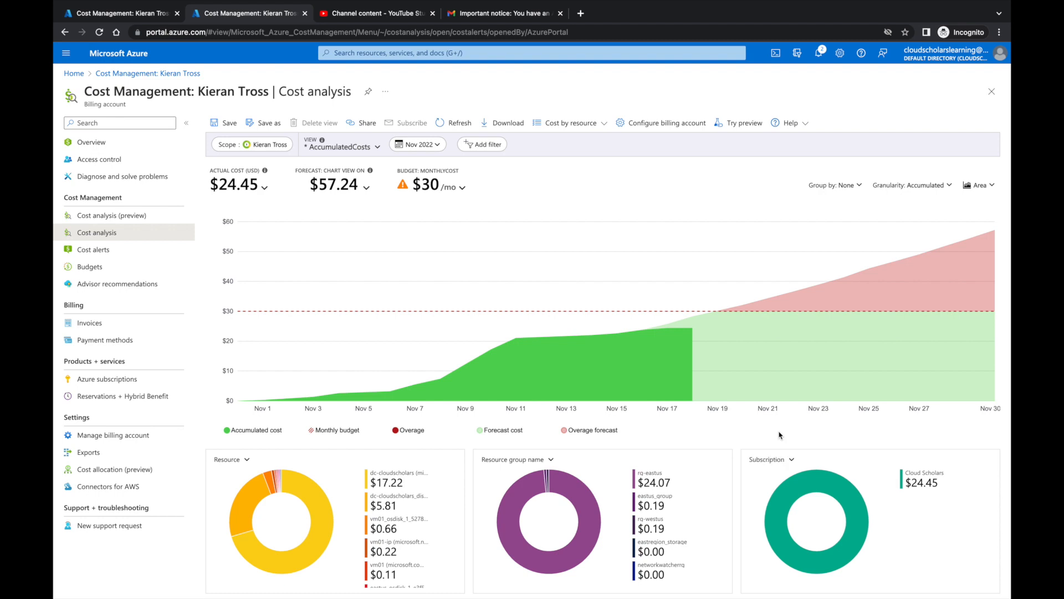
click(772, 459)
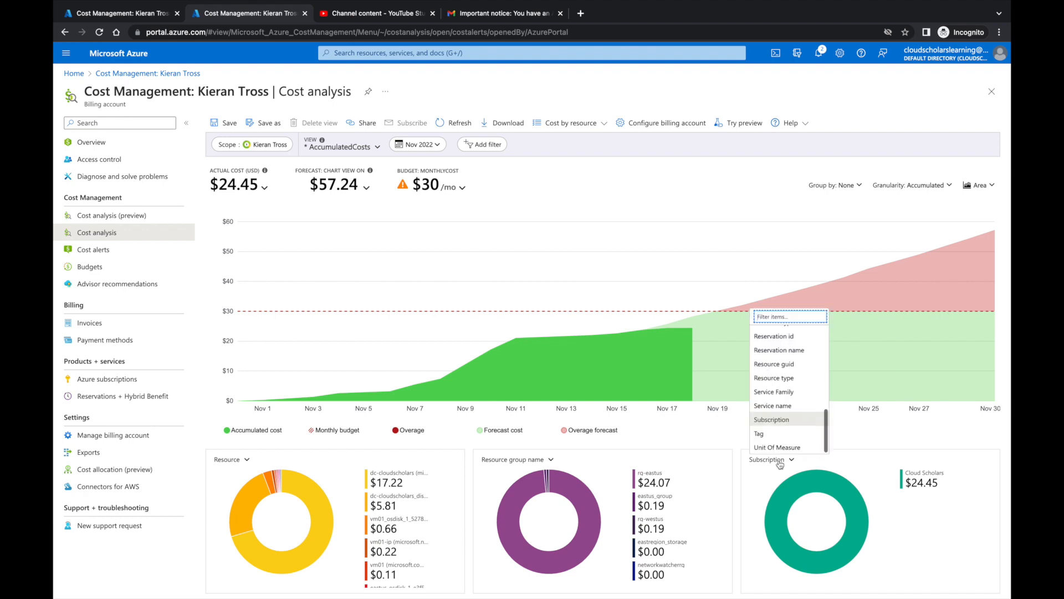
scroll(down, 3)
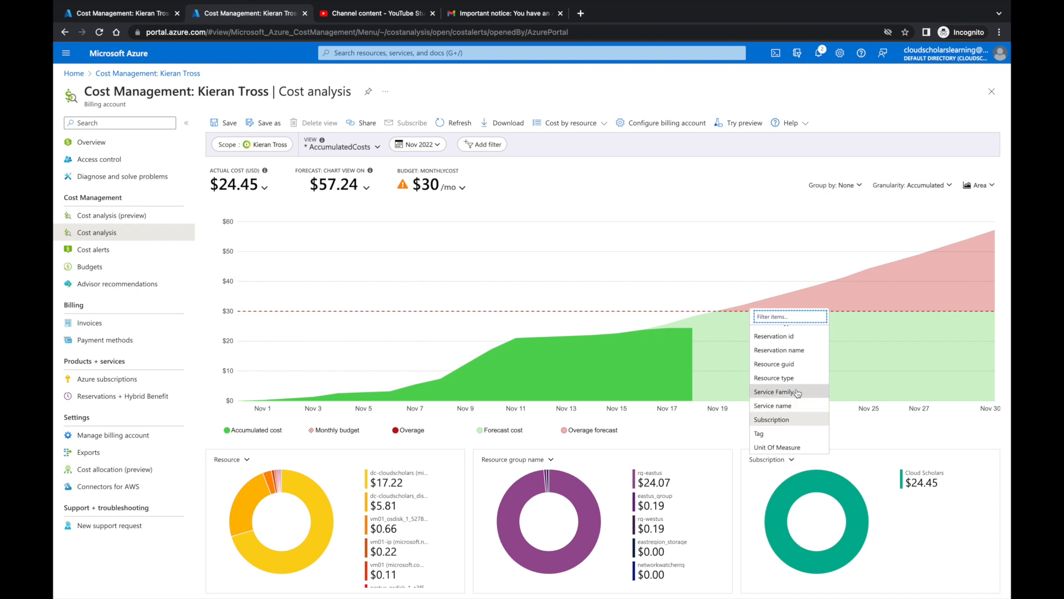
click(772, 392)
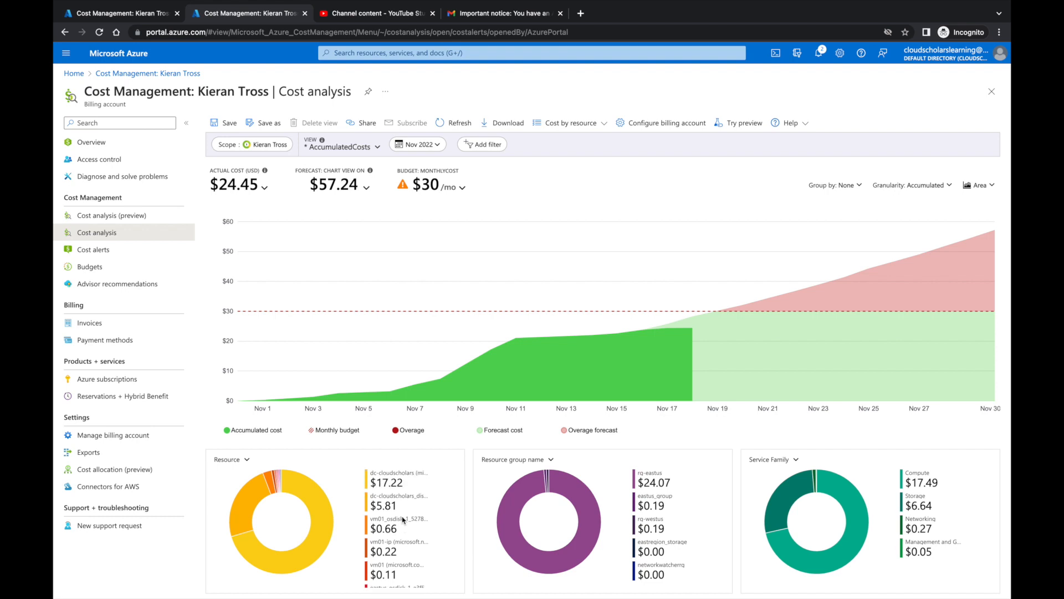
mouse_move(822, 432)
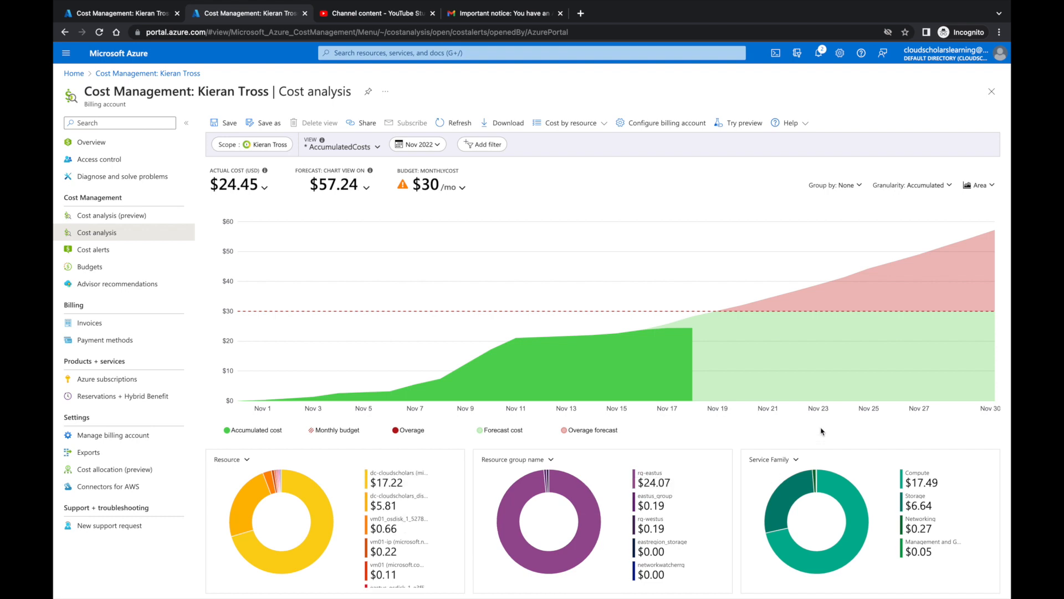
mouse_move(115, 241)
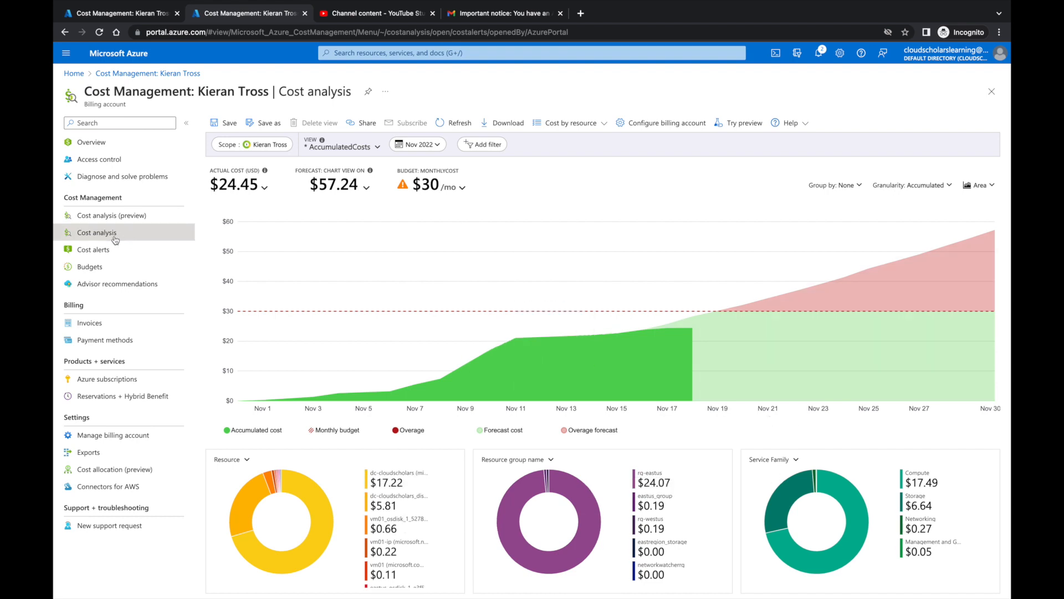
Step: View the Cost alerts page for the billing account
click(93, 250)
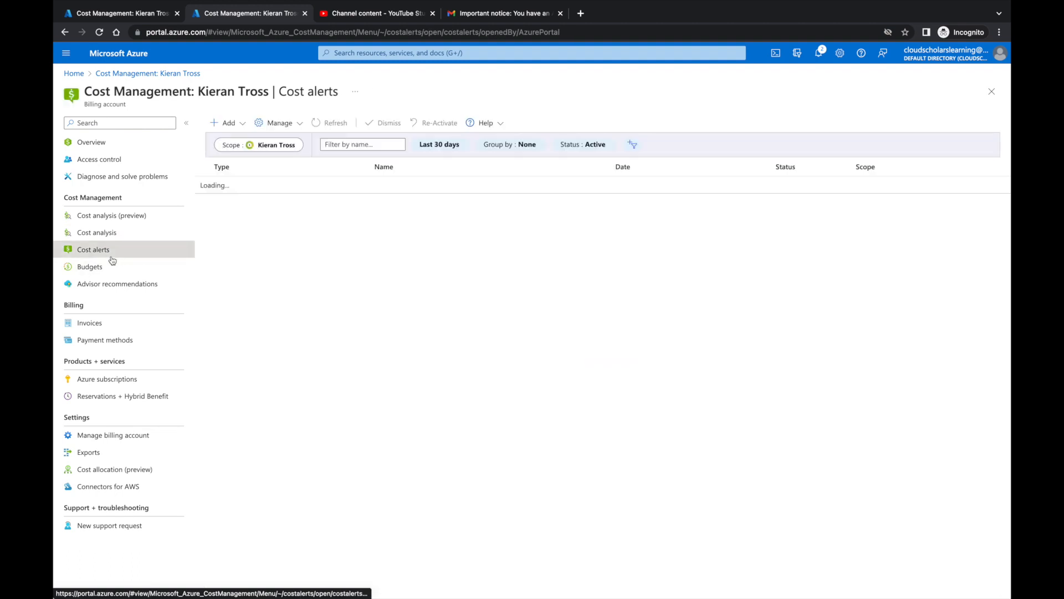
mouse_move(401, 347)
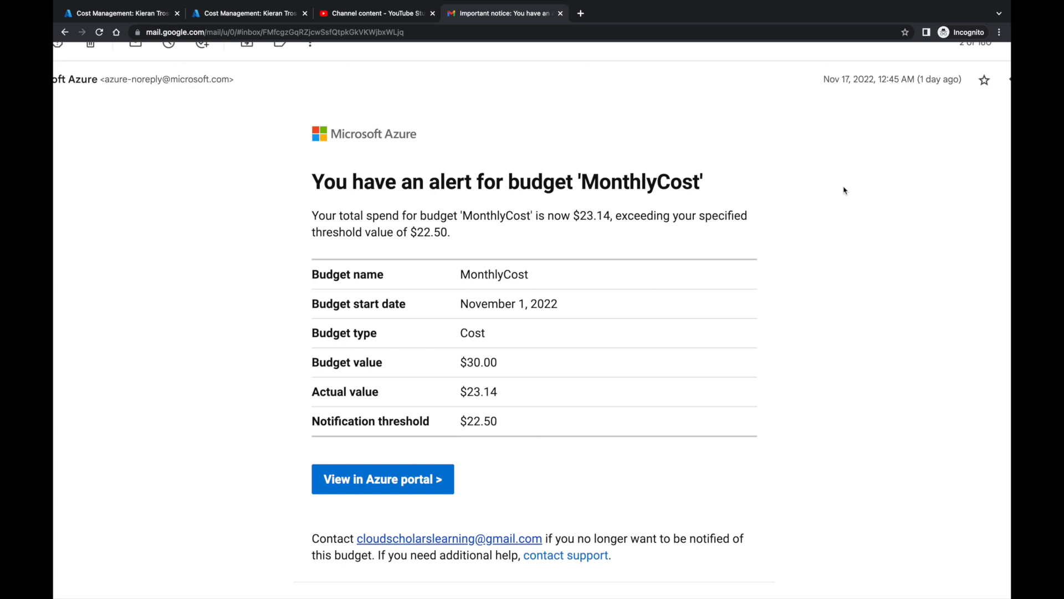
Step: Return to Azure and view the Budgets page listing MonthlyCost ($30, $24.23 spent, 80.77%)
click(382, 479)
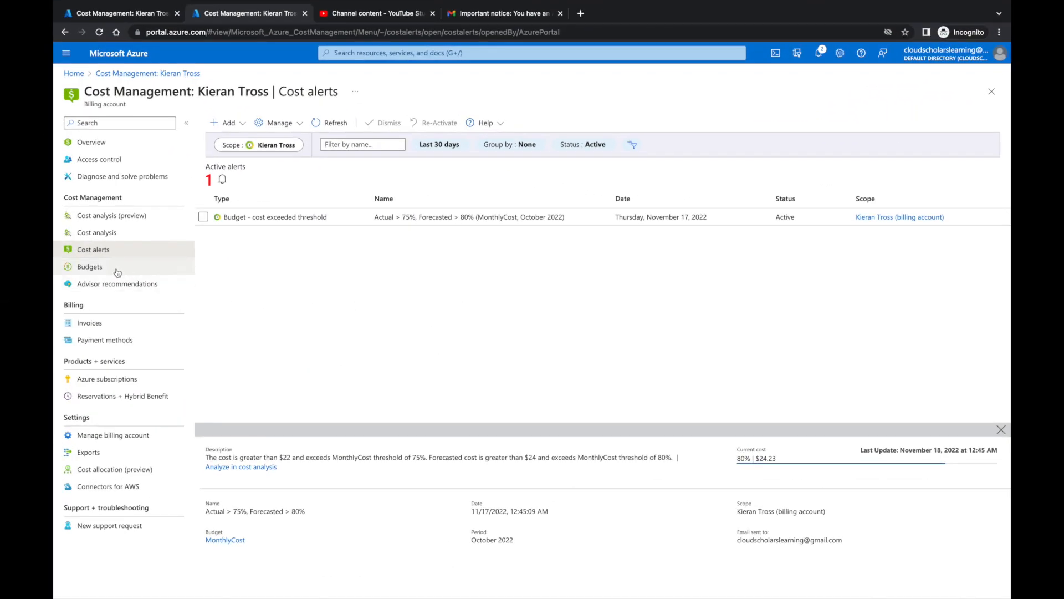
click(90, 266)
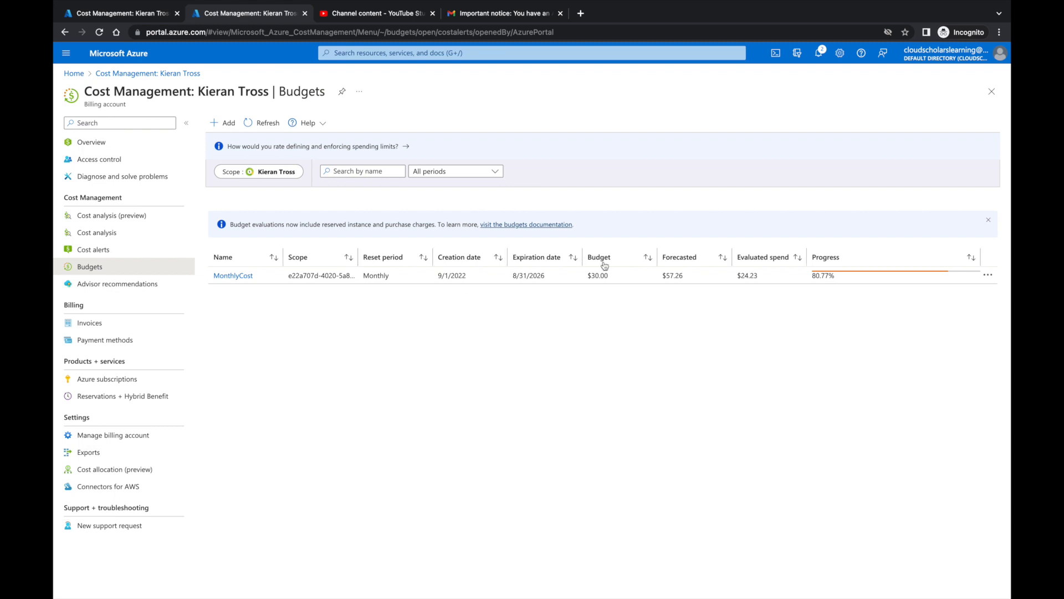
mouse_move(755, 279)
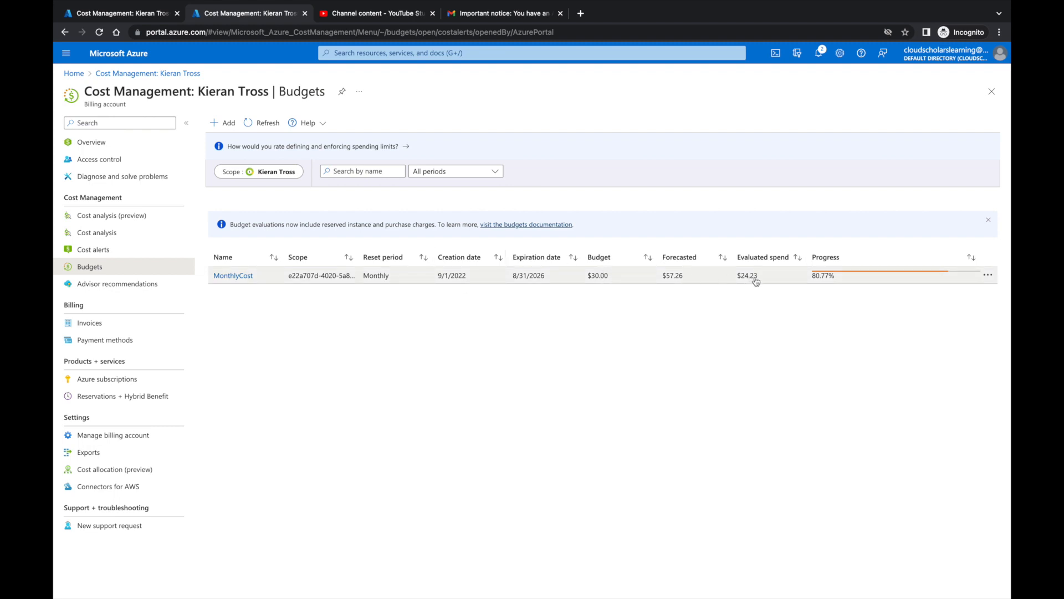
mouse_move(463, 401)
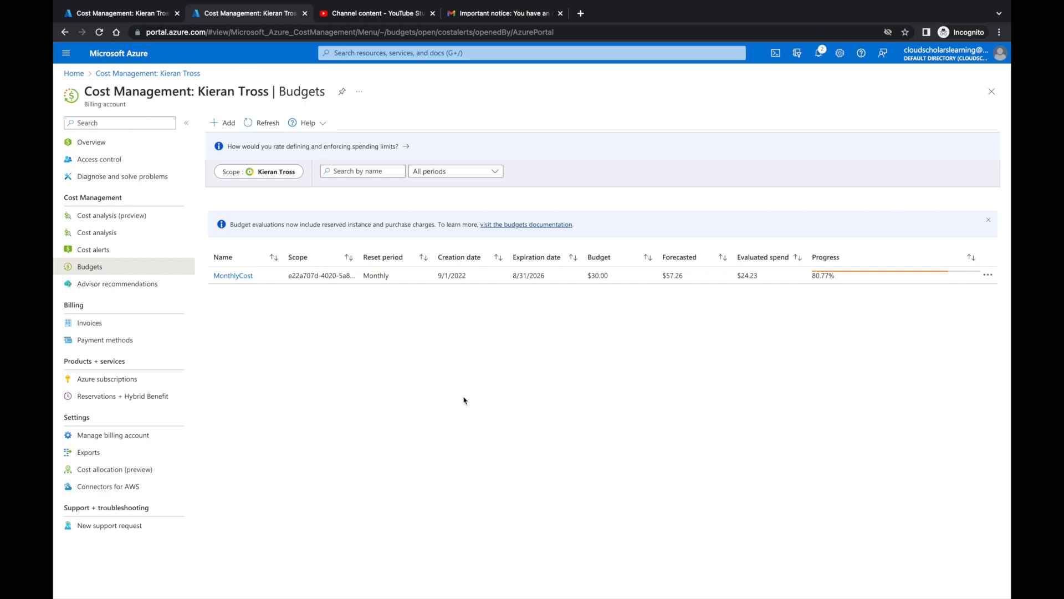
Step: Start a new budget and filter its scope to ResourceGroupName rg-eastus ($63 suggested)
click(224, 123)
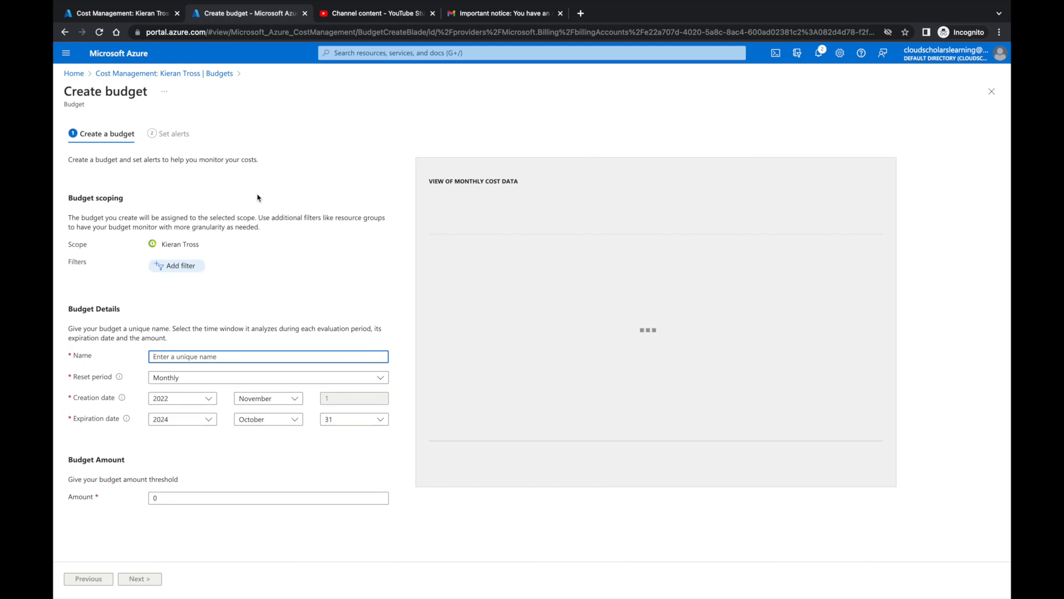
mouse_move(259, 206)
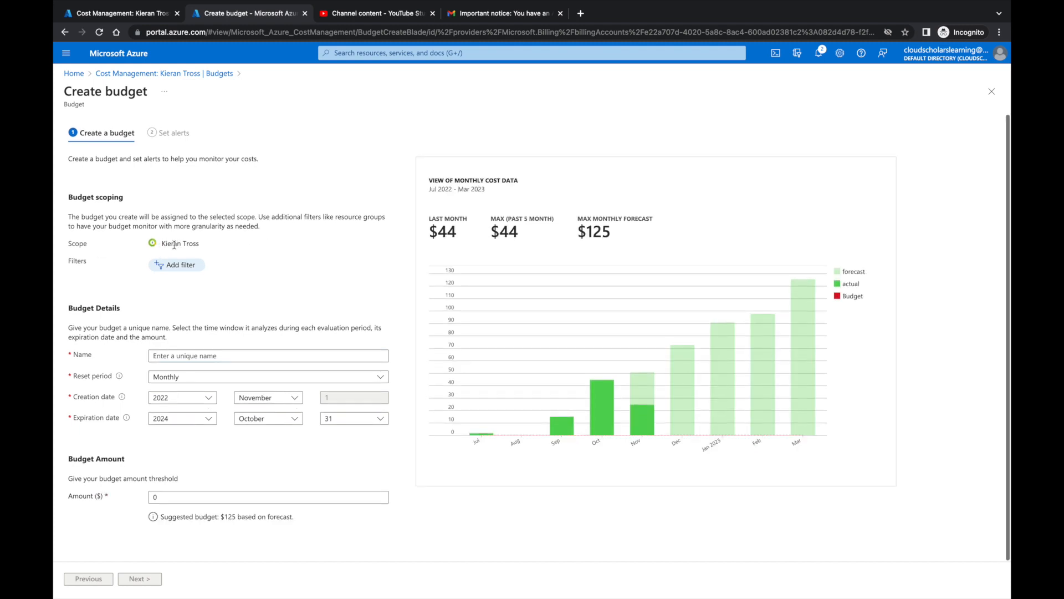
mouse_move(160, 307)
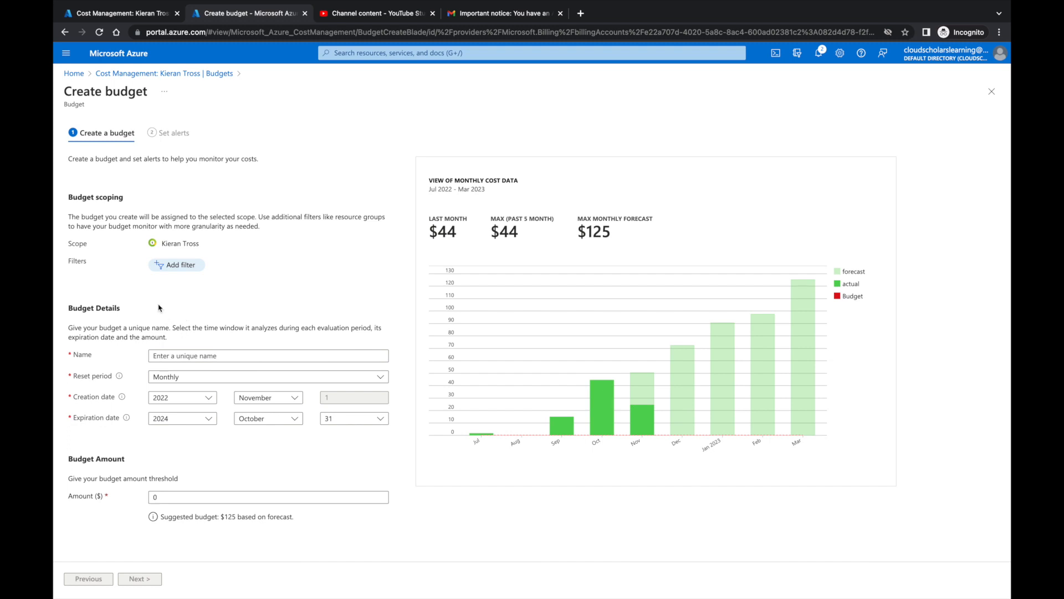
click(176, 265)
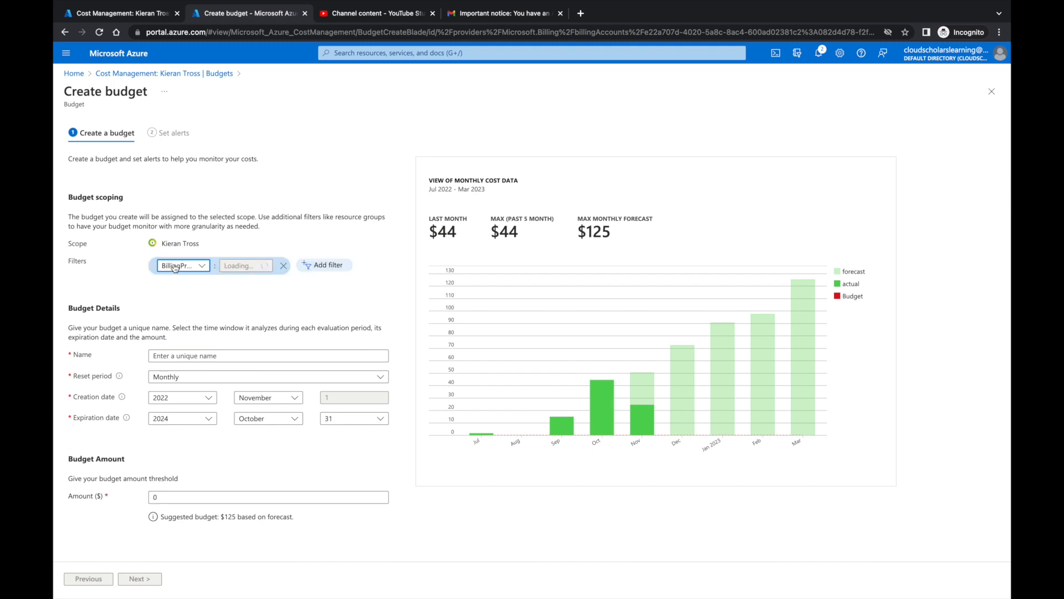
click(183, 265)
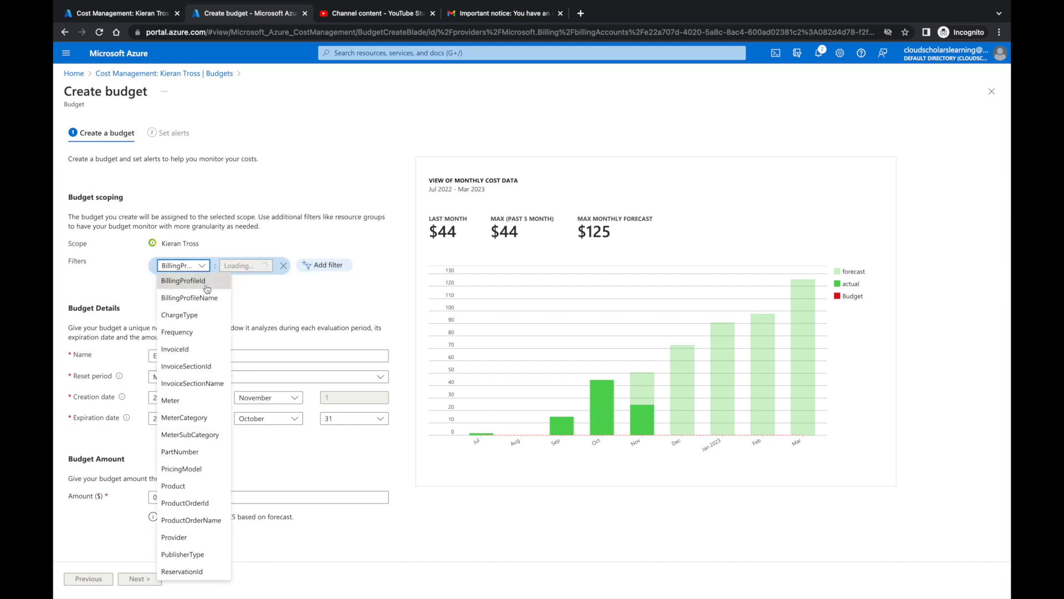
scroll(down, 3)
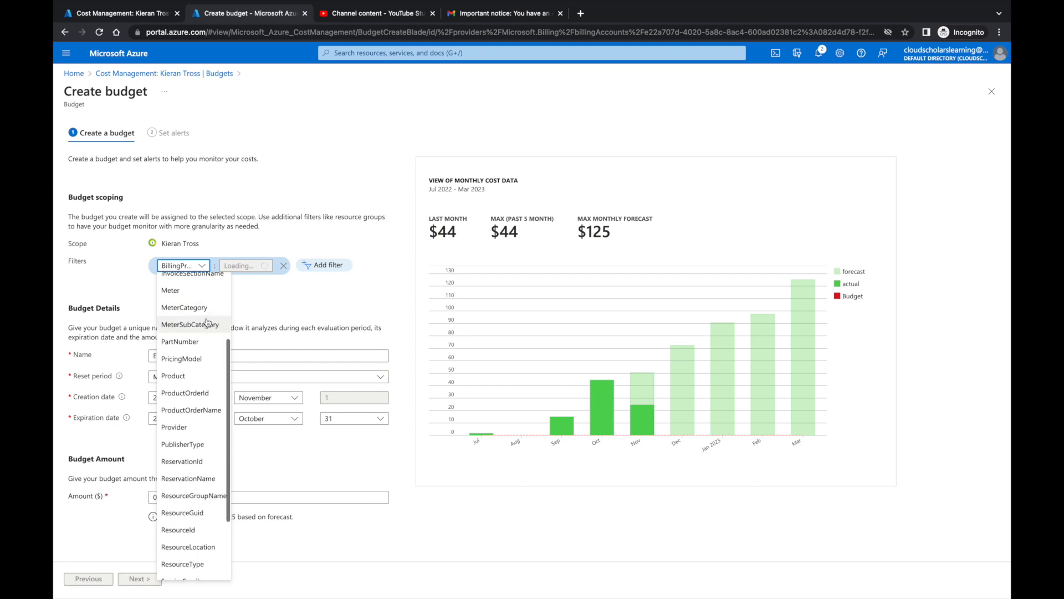
scroll(down, 3)
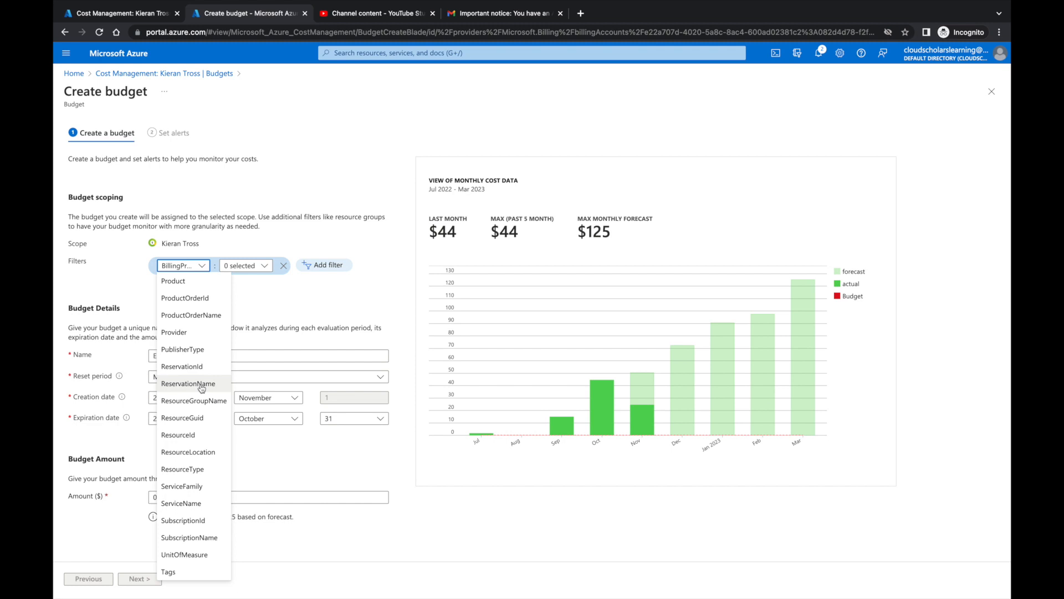
mouse_move(200, 412)
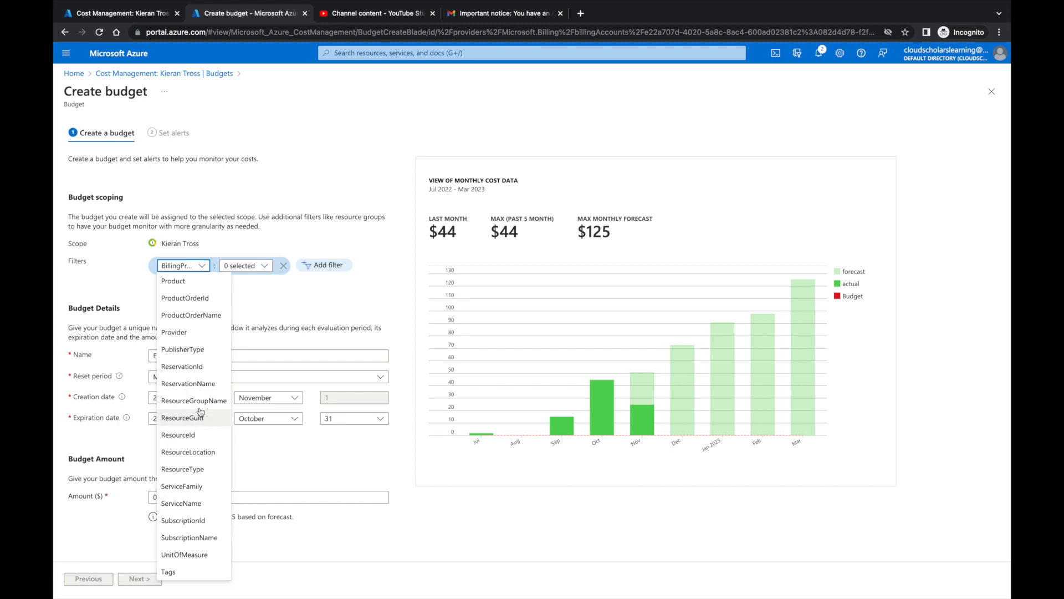
mouse_move(193, 400)
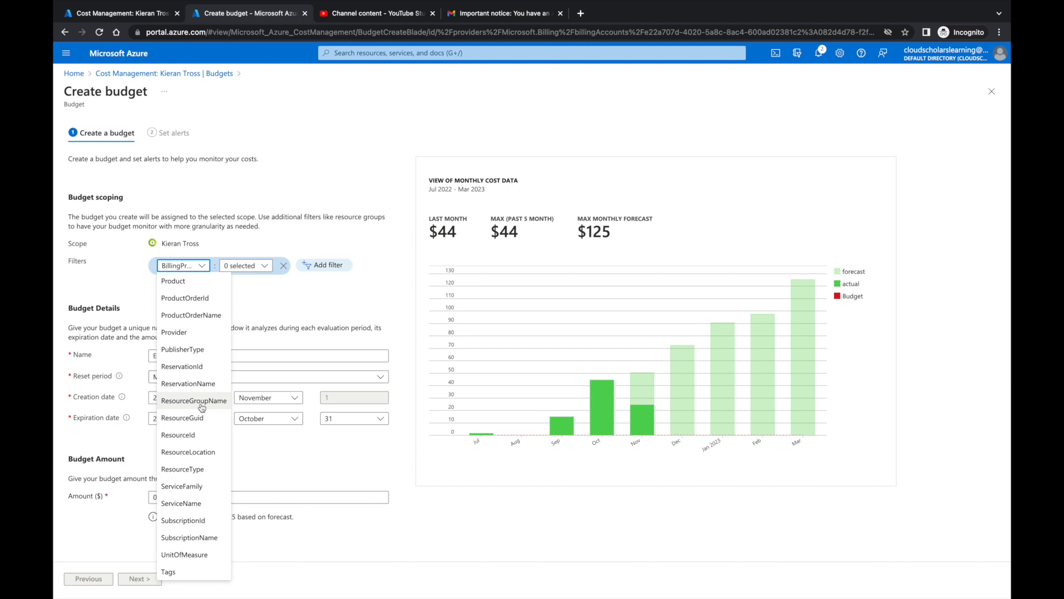
mouse_move(181, 504)
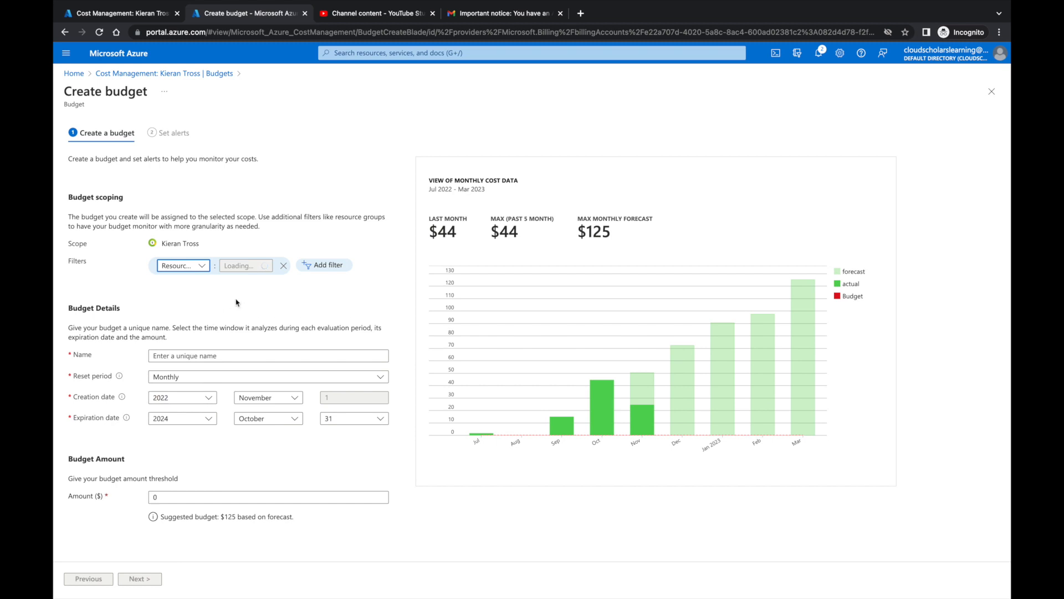
mouse_move(253, 283)
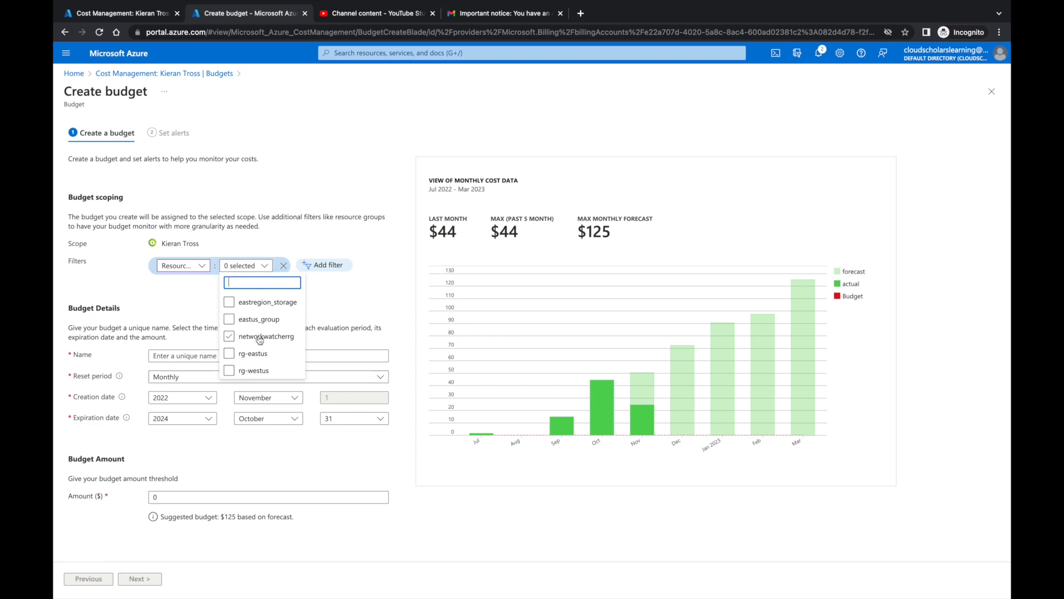
click(228, 353)
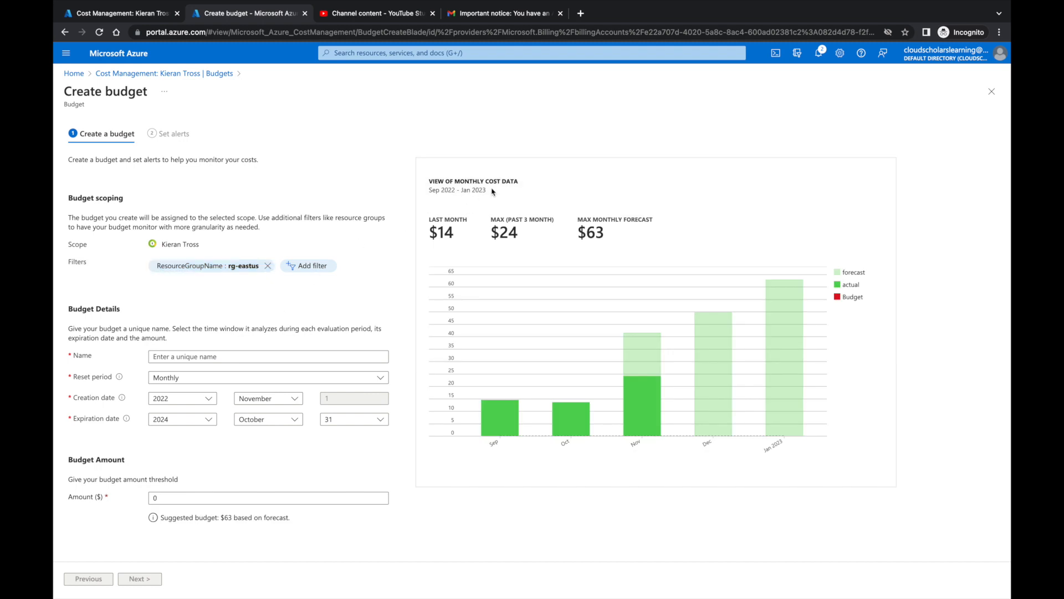
mouse_move(448, 234)
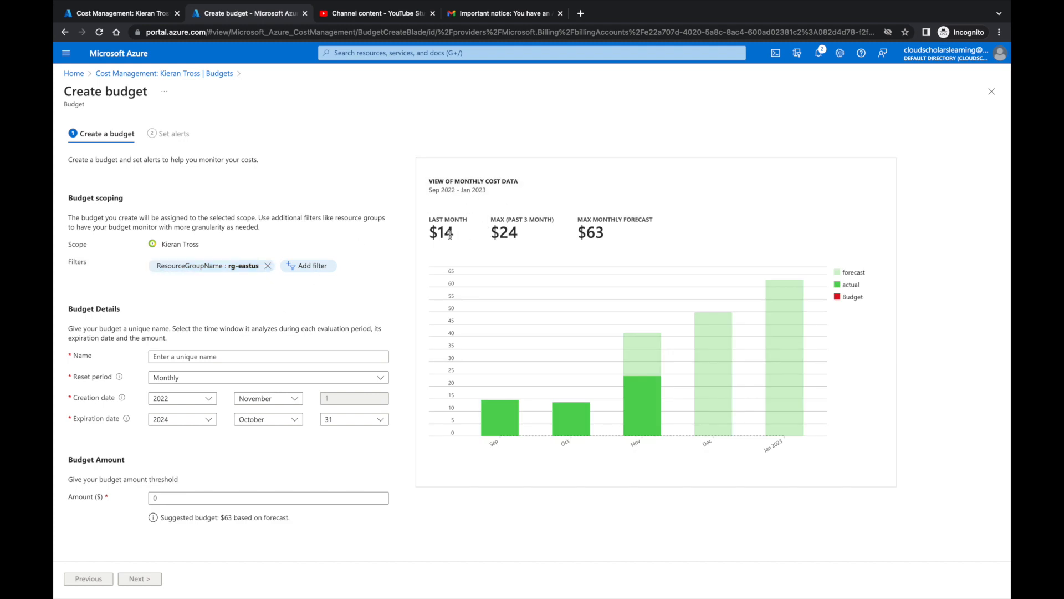
mouse_move(478, 236)
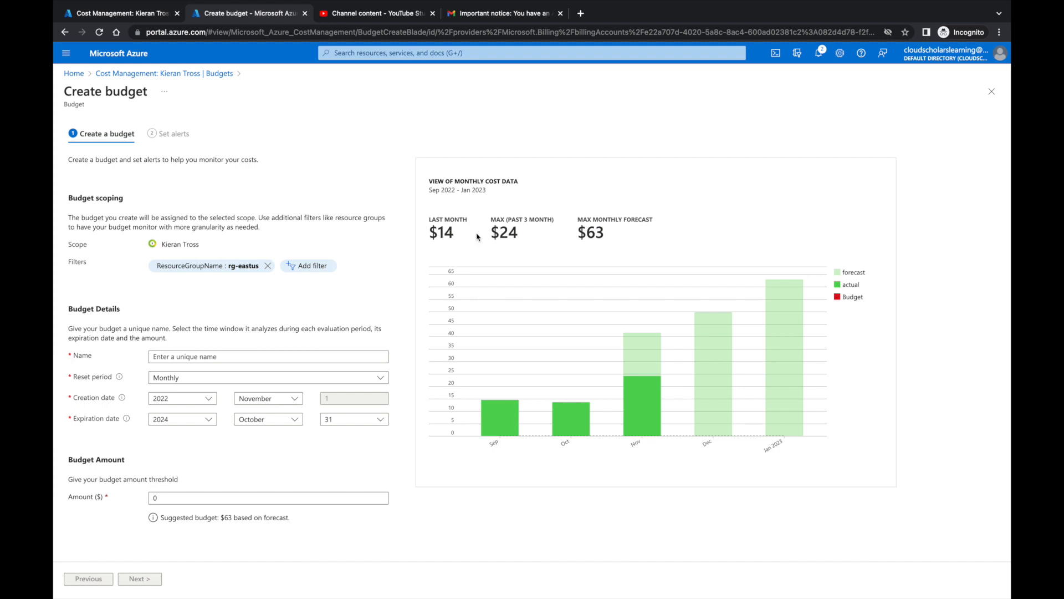
mouse_move(534, 235)
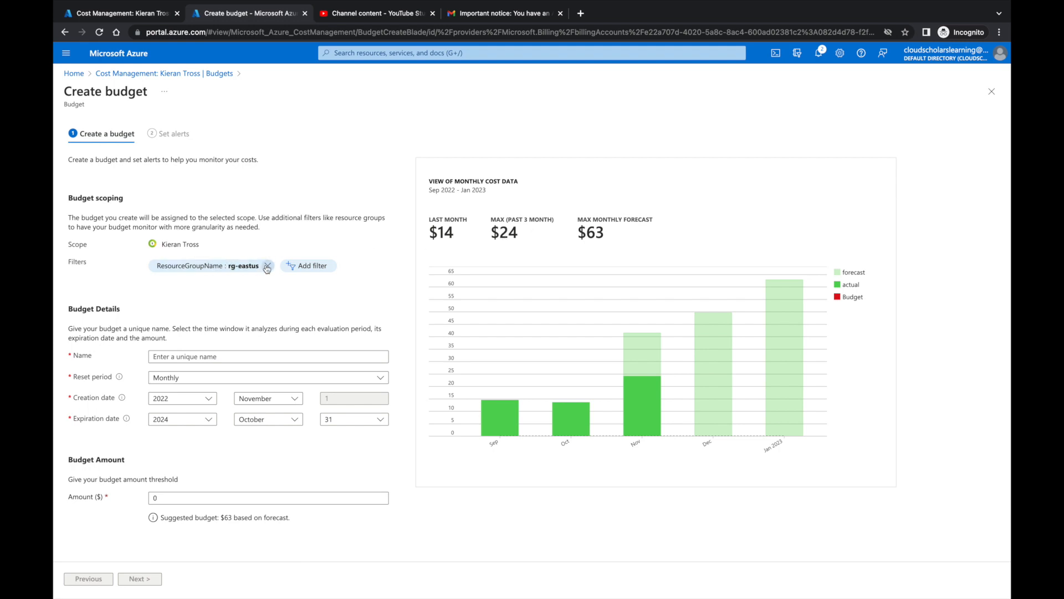
click(268, 265)
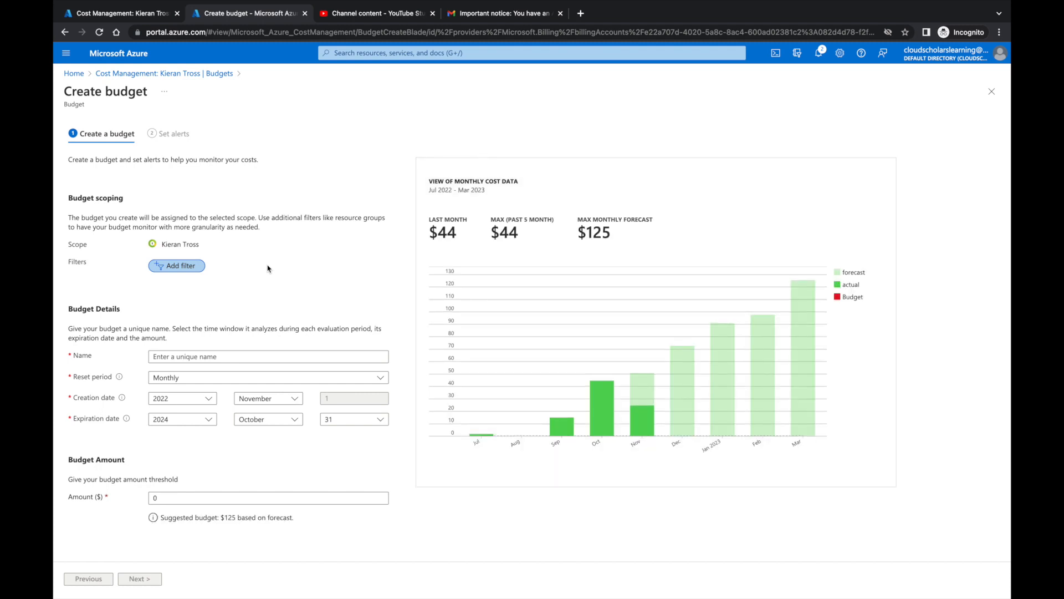
mouse_move(347, 488)
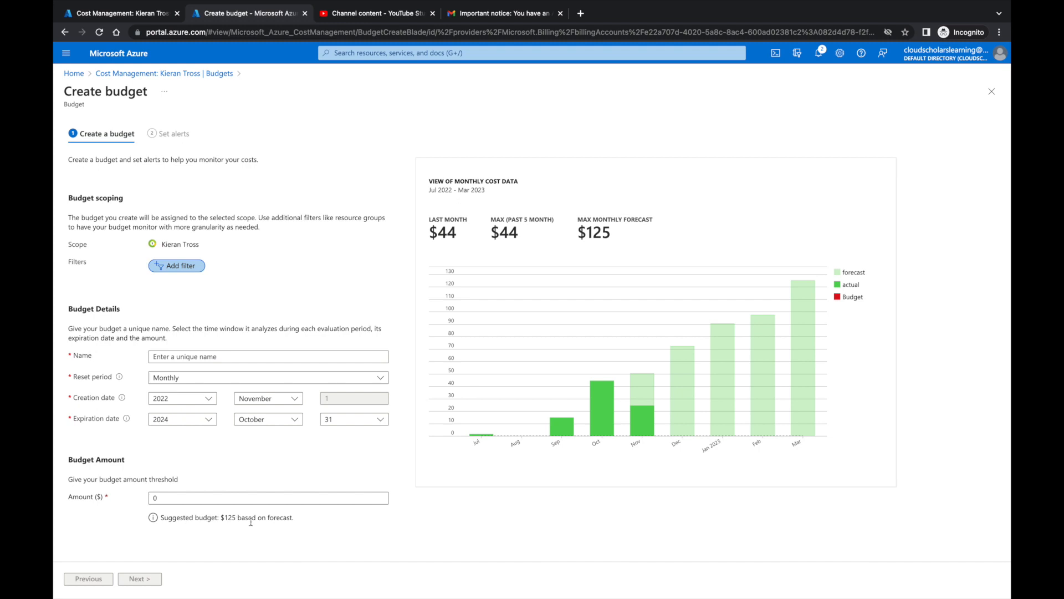
mouse_move(297, 523)
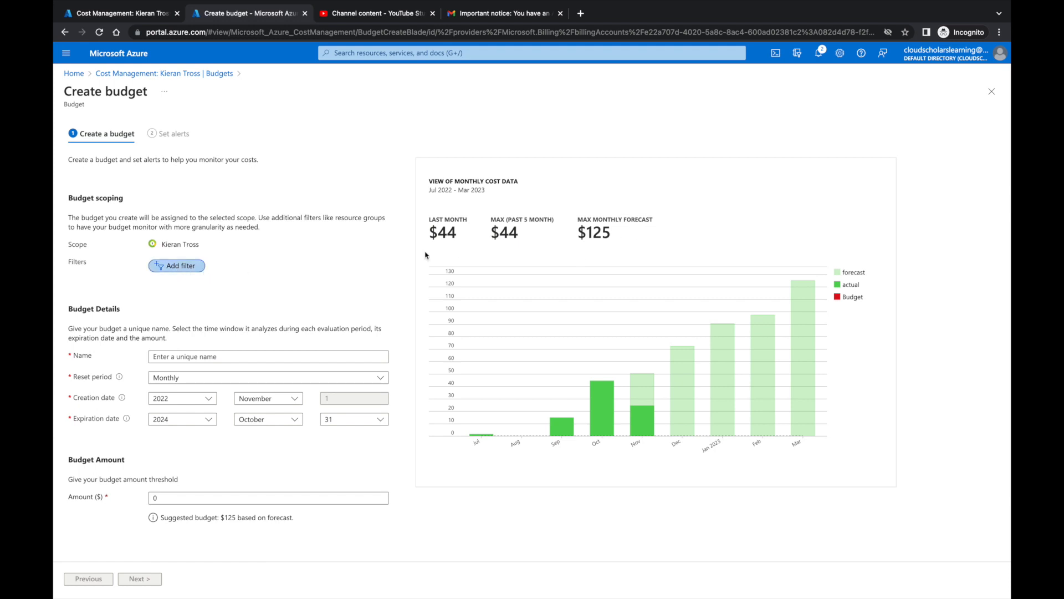
click(176, 265)
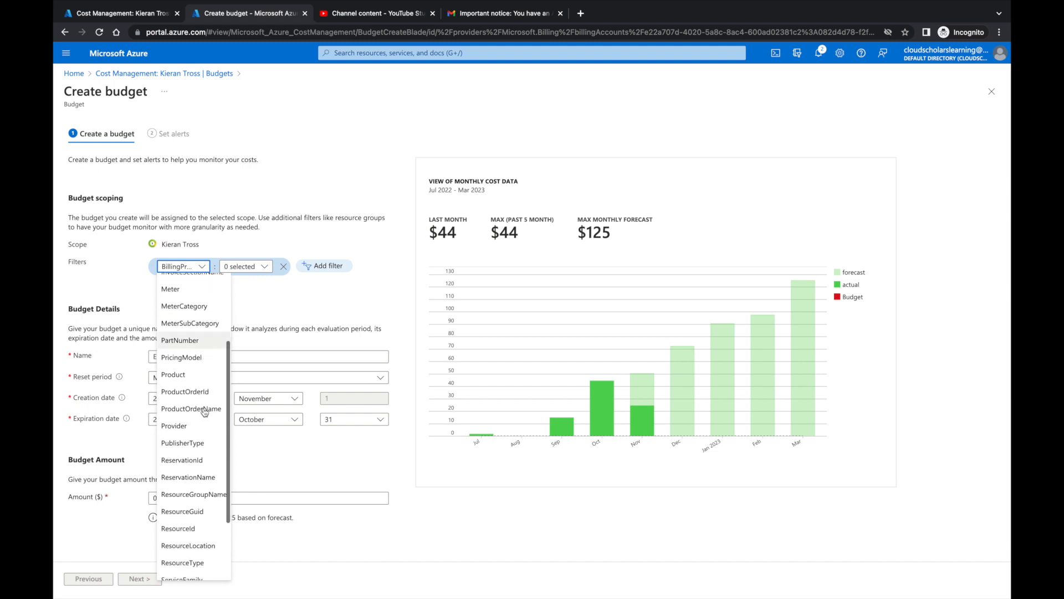
scroll(down, 3)
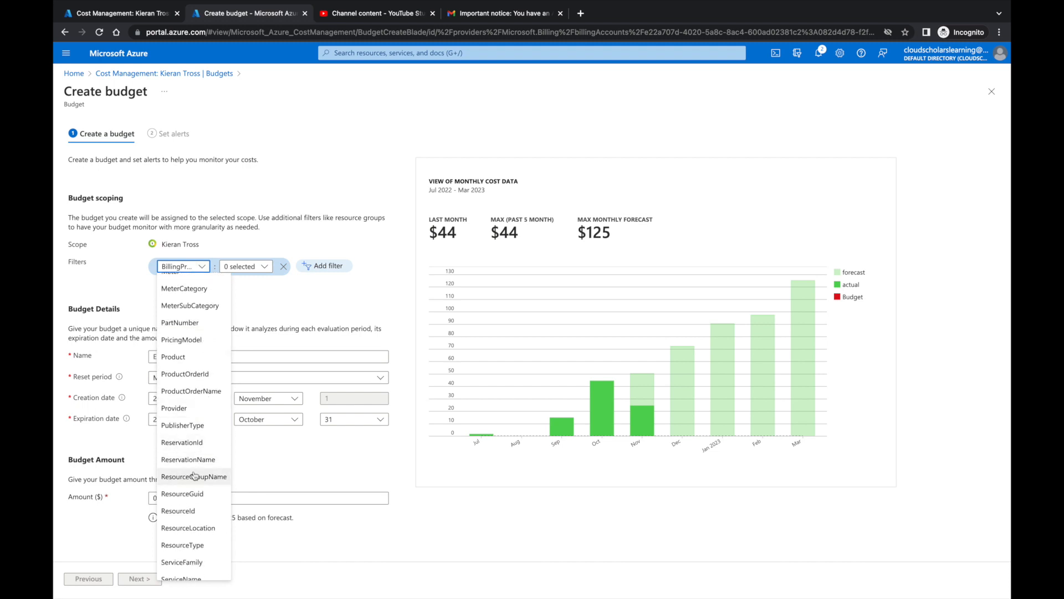
click(193, 476)
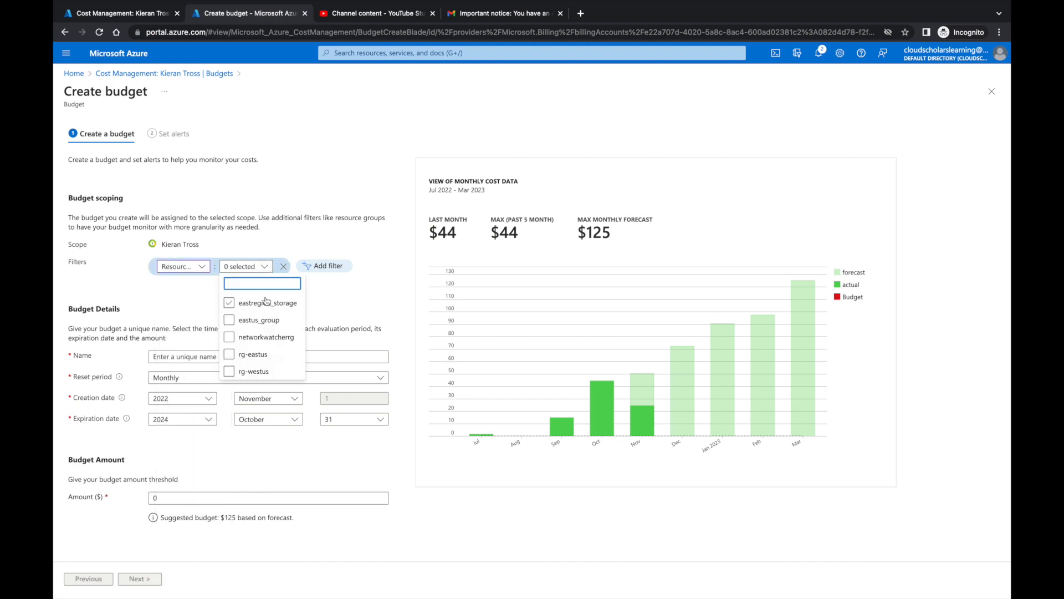
click(253, 354)
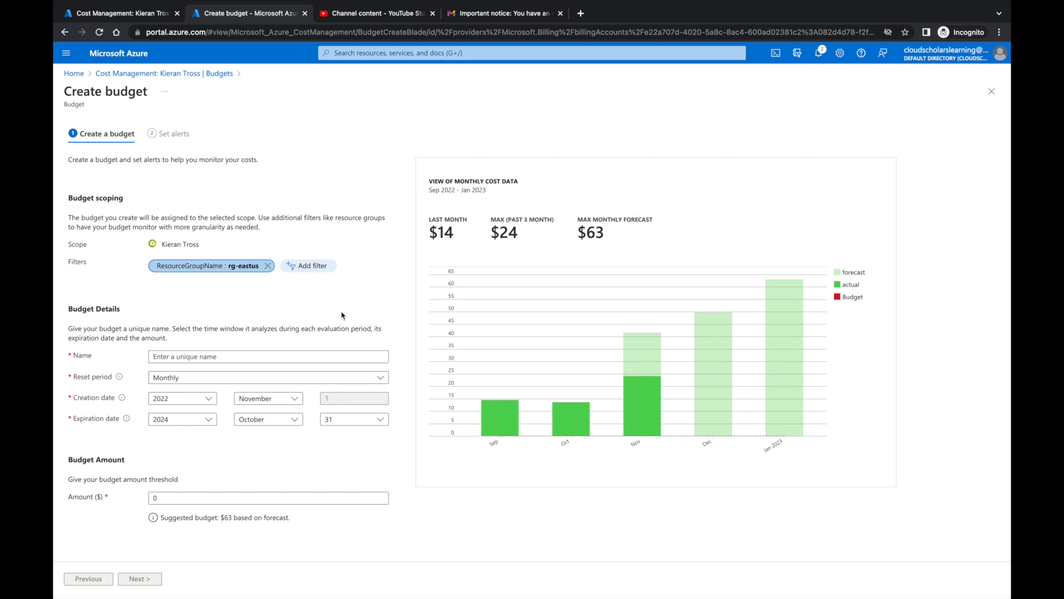
mouse_move(197, 529)
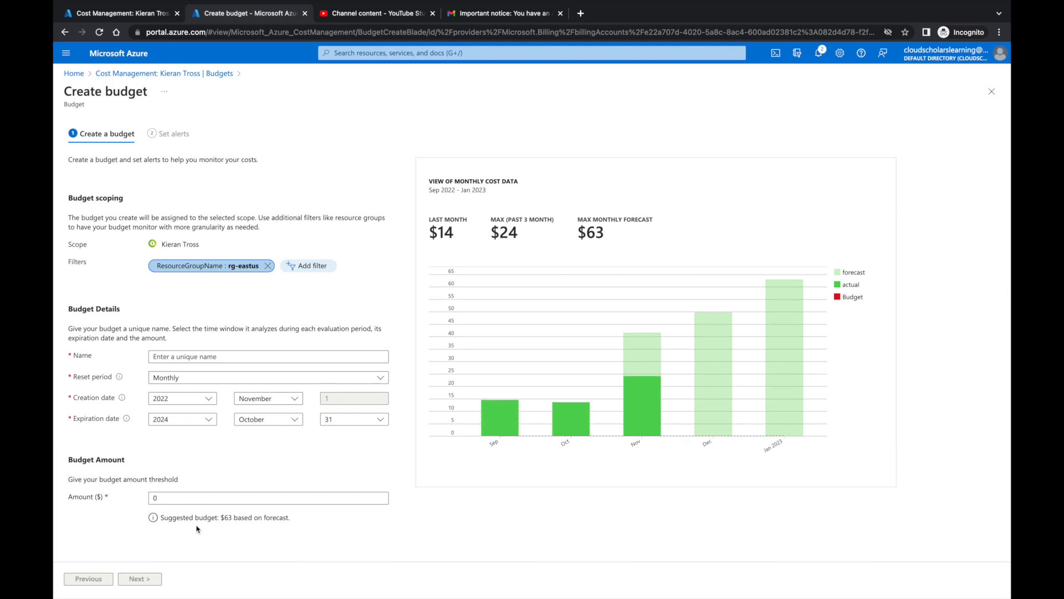
mouse_move(154, 519)
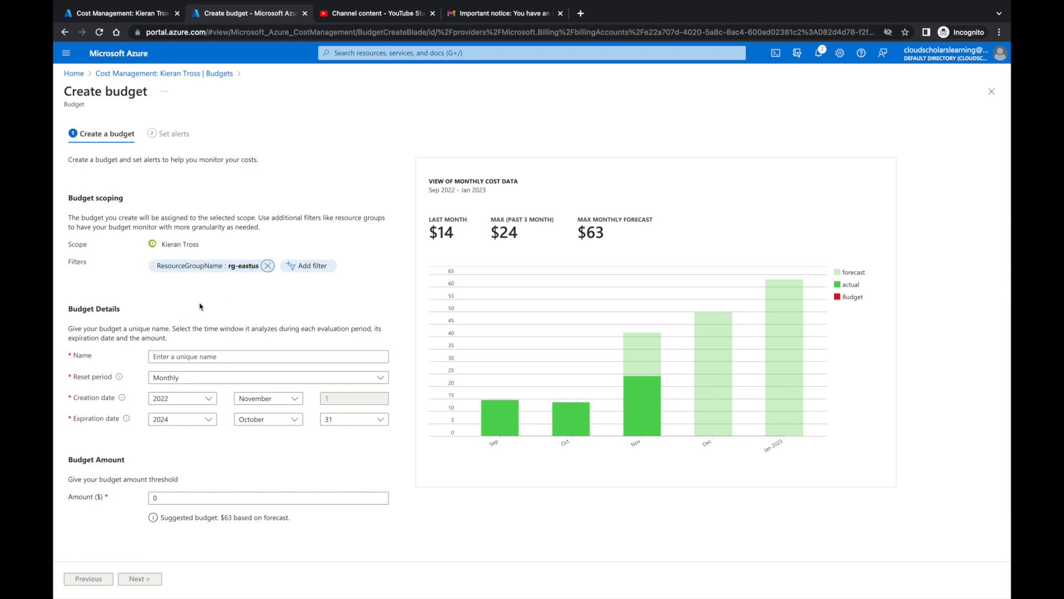
Step: Name the budget EastBudget after the first attempt 'RG_east UBudget' fails validation
click(267, 356)
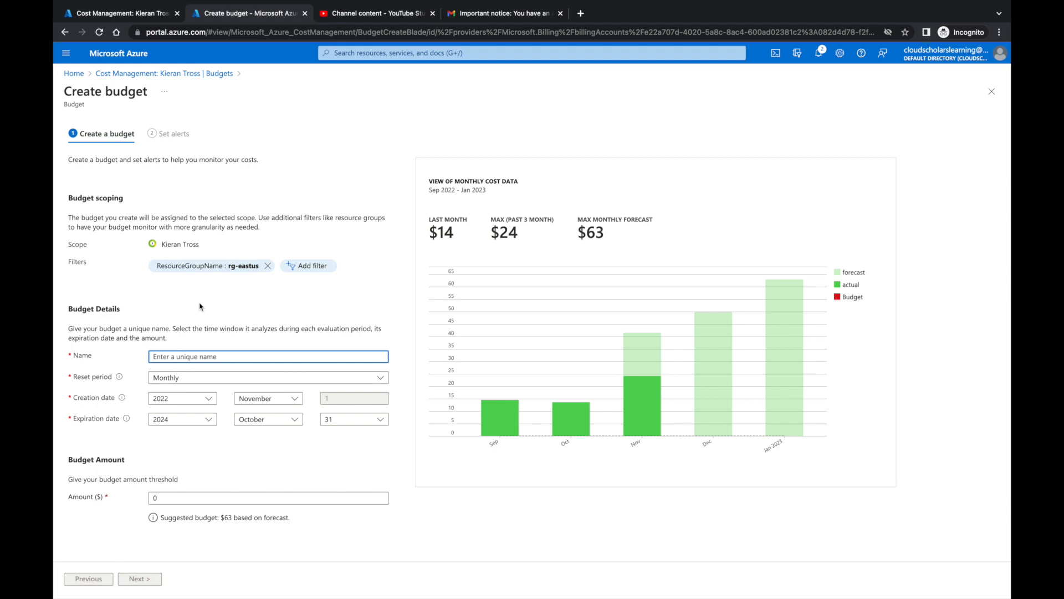
text(RG)
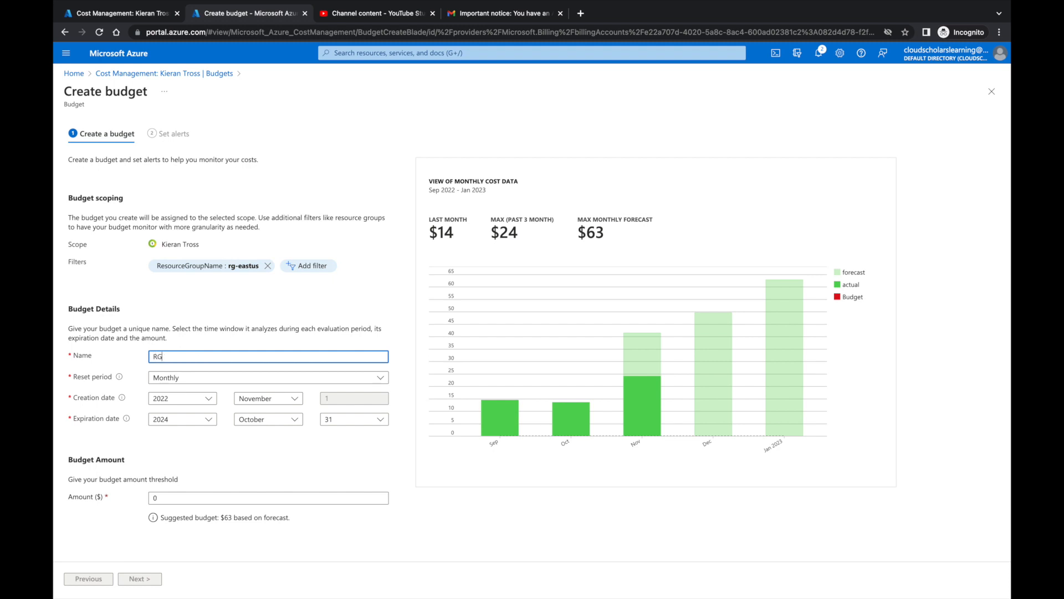
text(_e)
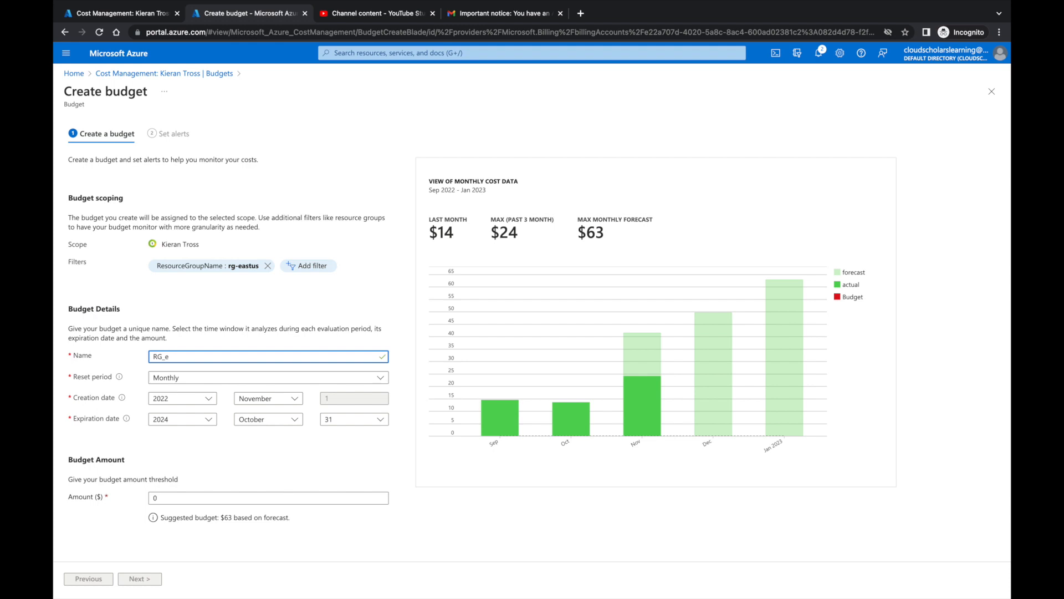
text(ast U)
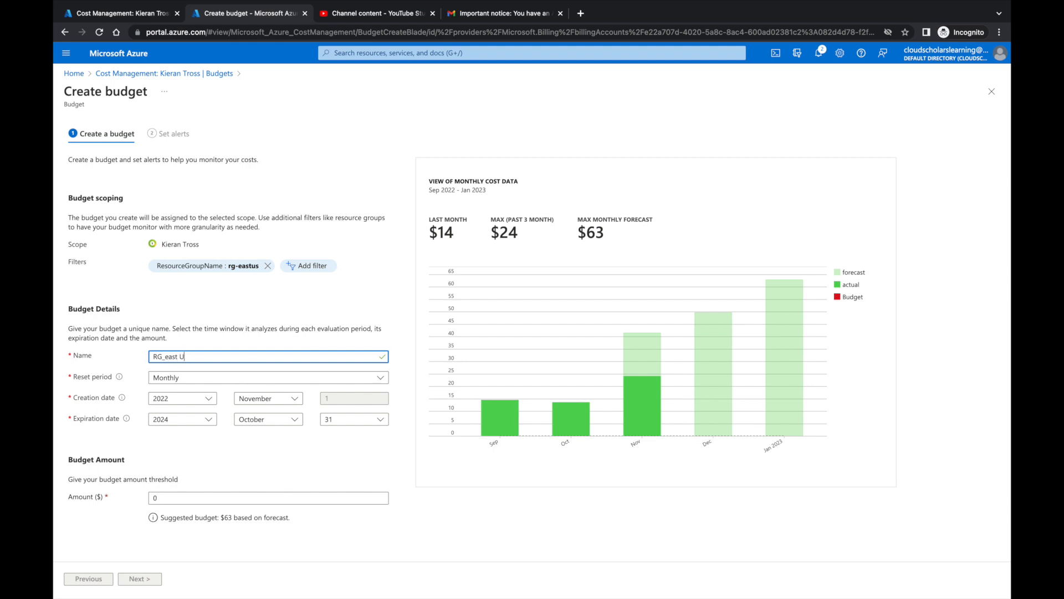
text(Budget)
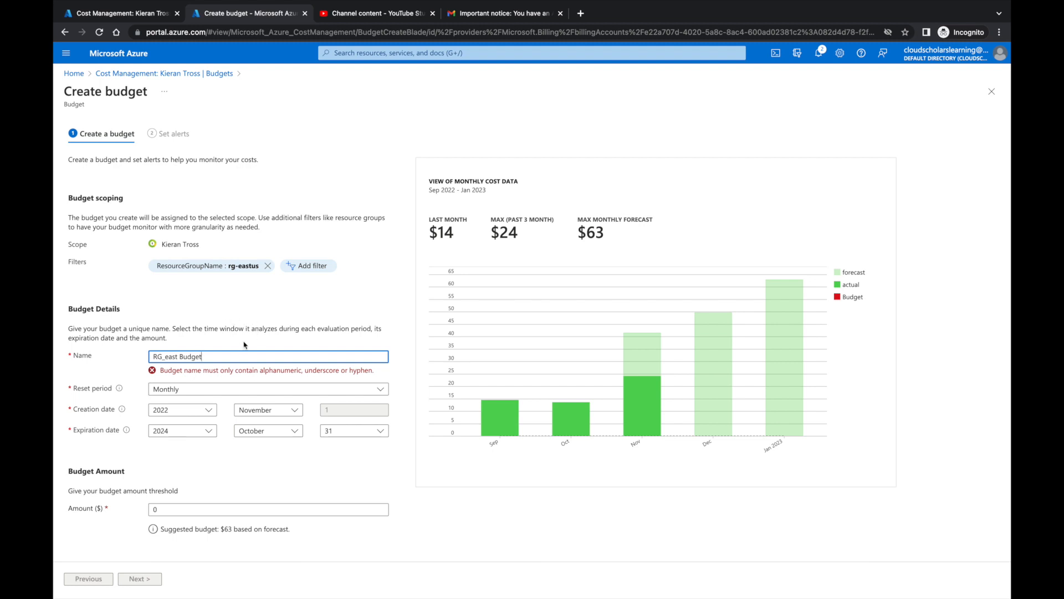
mouse_move(238, 347)
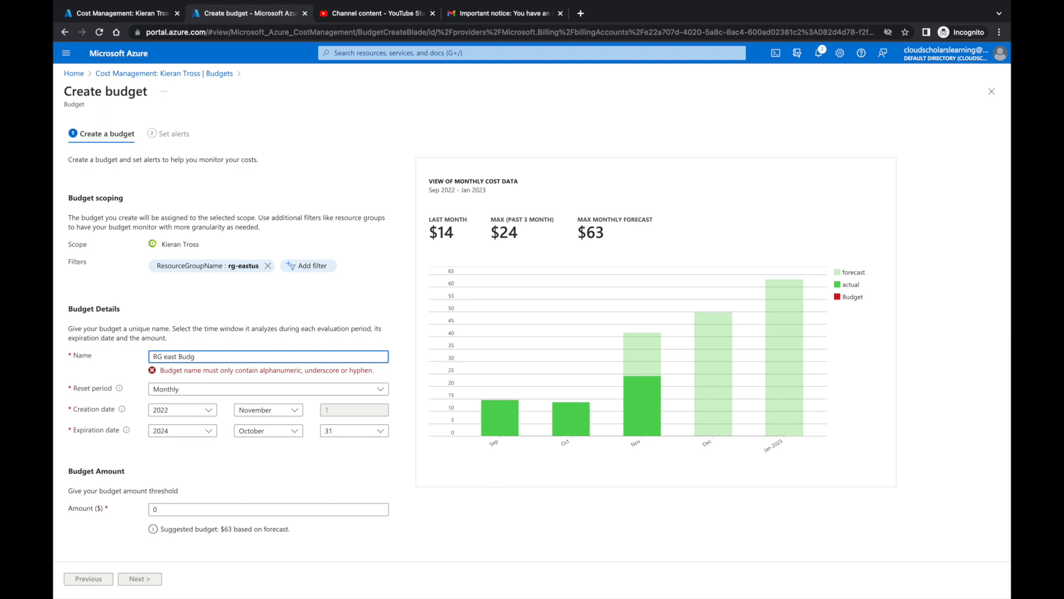
click(268, 356)
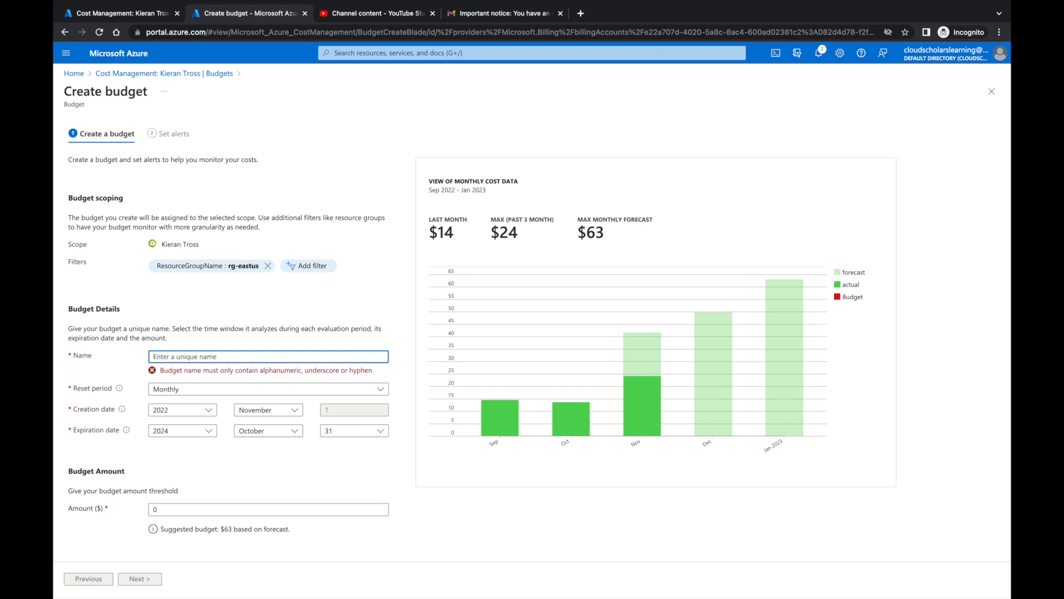
text(EastBudget)
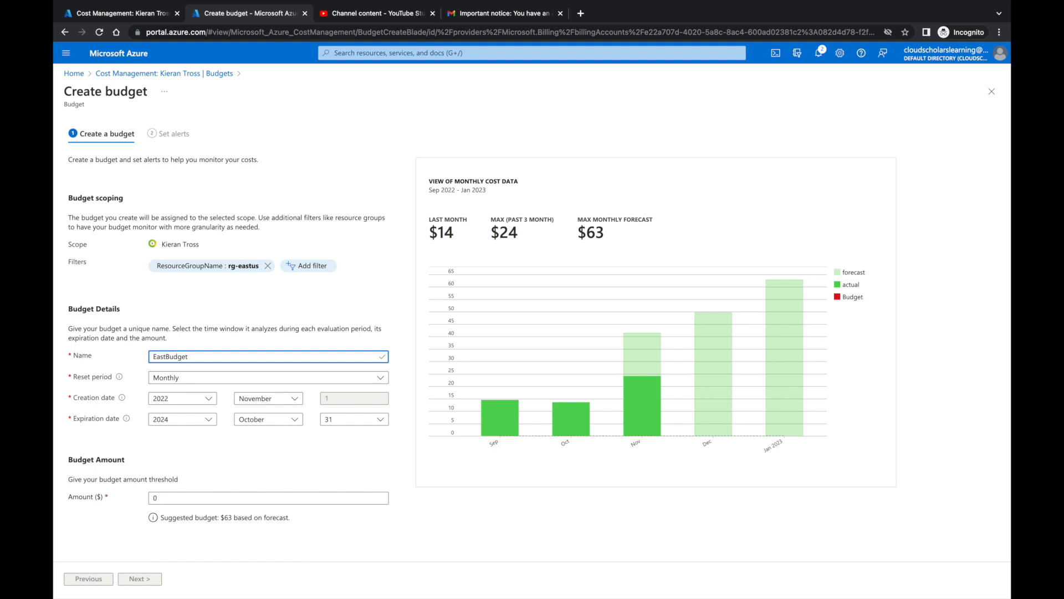
mouse_move(208, 386)
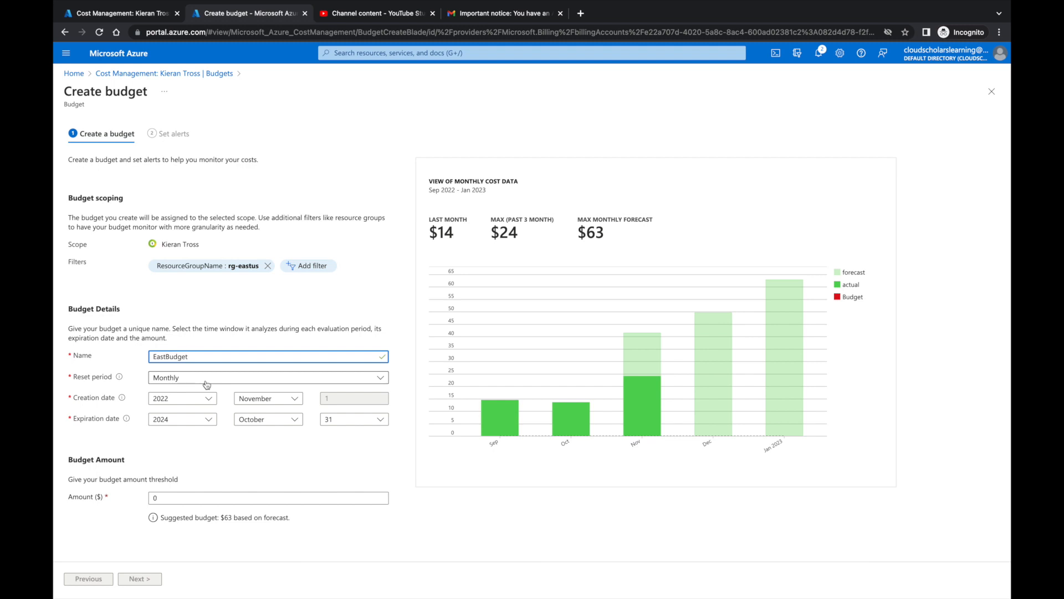
Step: Keep the reset period Monthly and review the expiration year choices
click(268, 377)
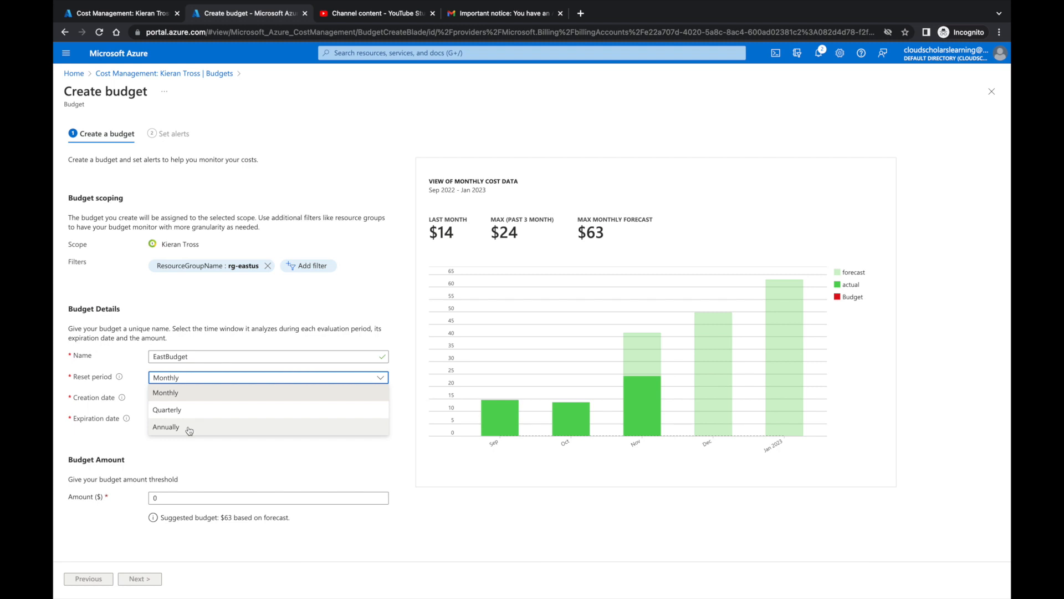
click(165, 392)
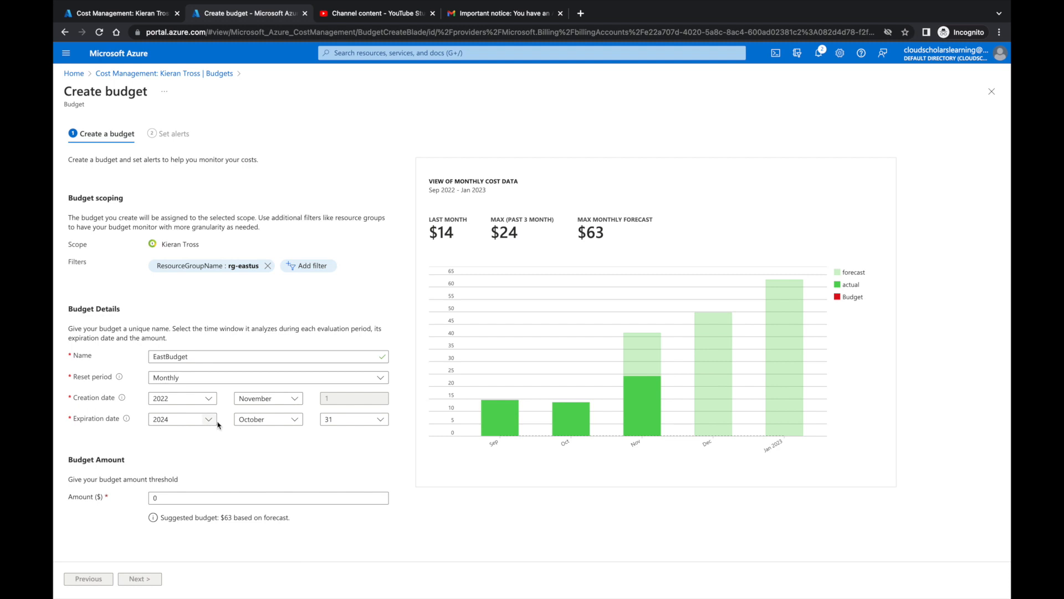
click(182, 419)
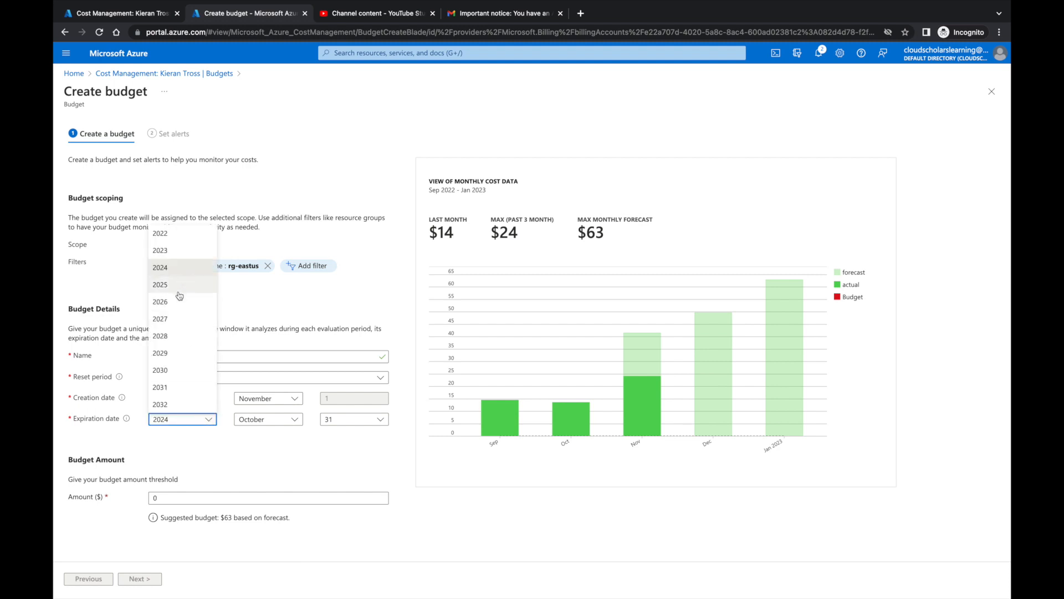
mouse_move(177, 274)
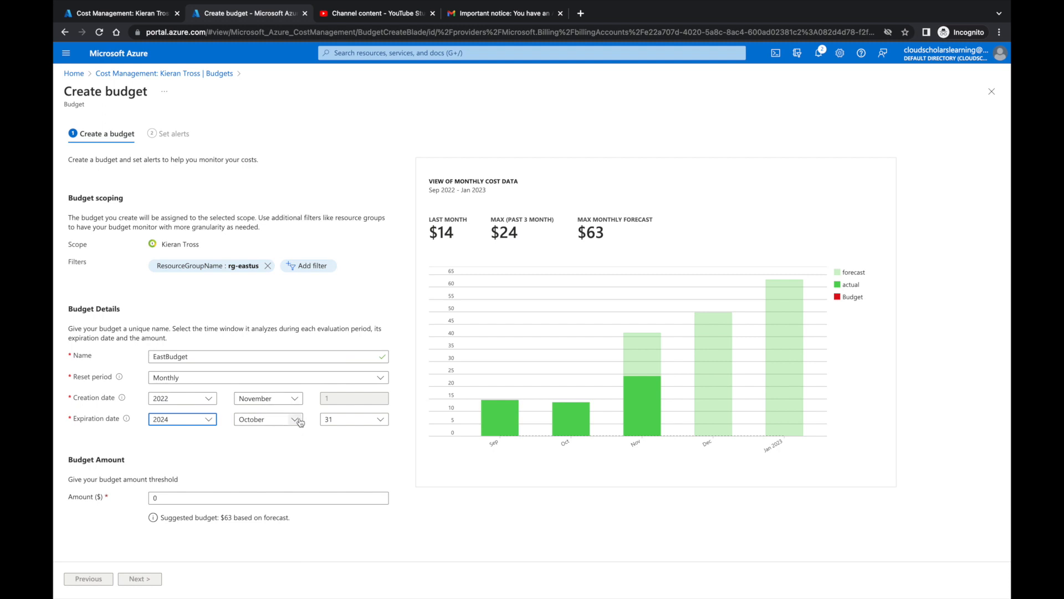
mouse_move(265, 453)
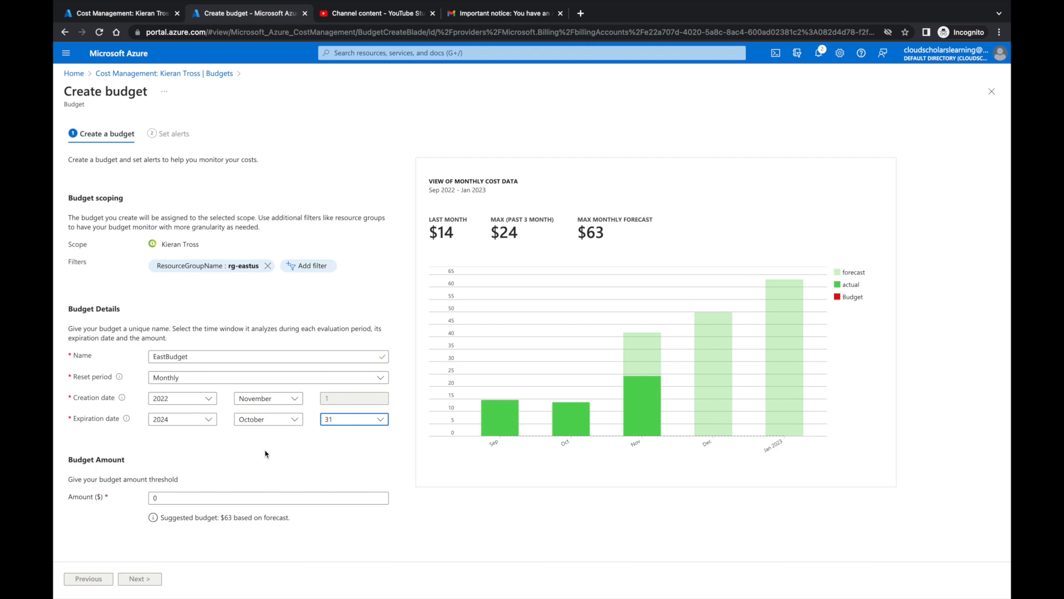
Step: Enter a $40 budget amount, expiring October 31, 2024
click(269, 498)
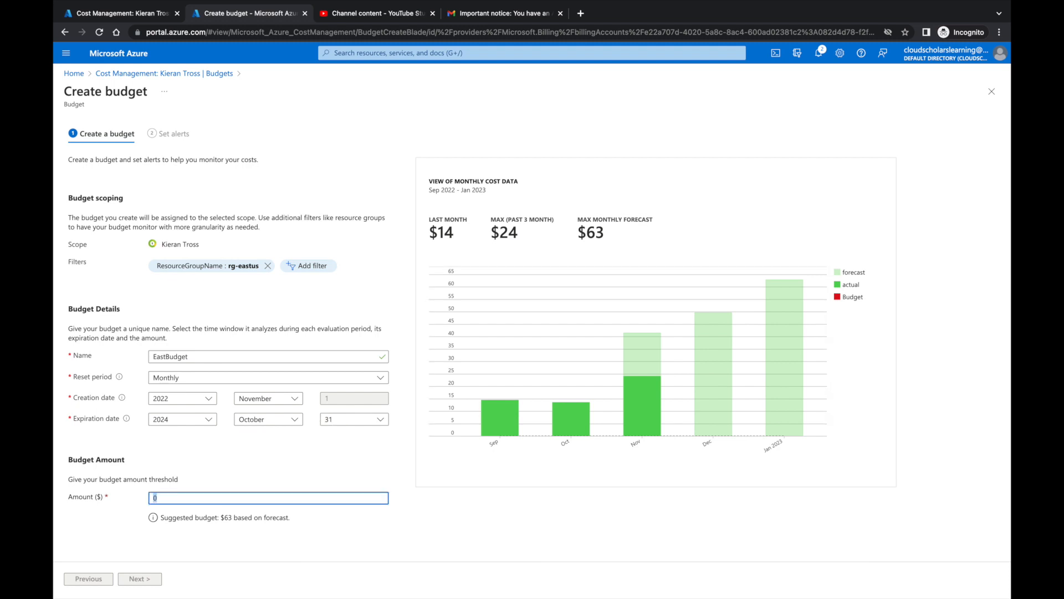
text(5)
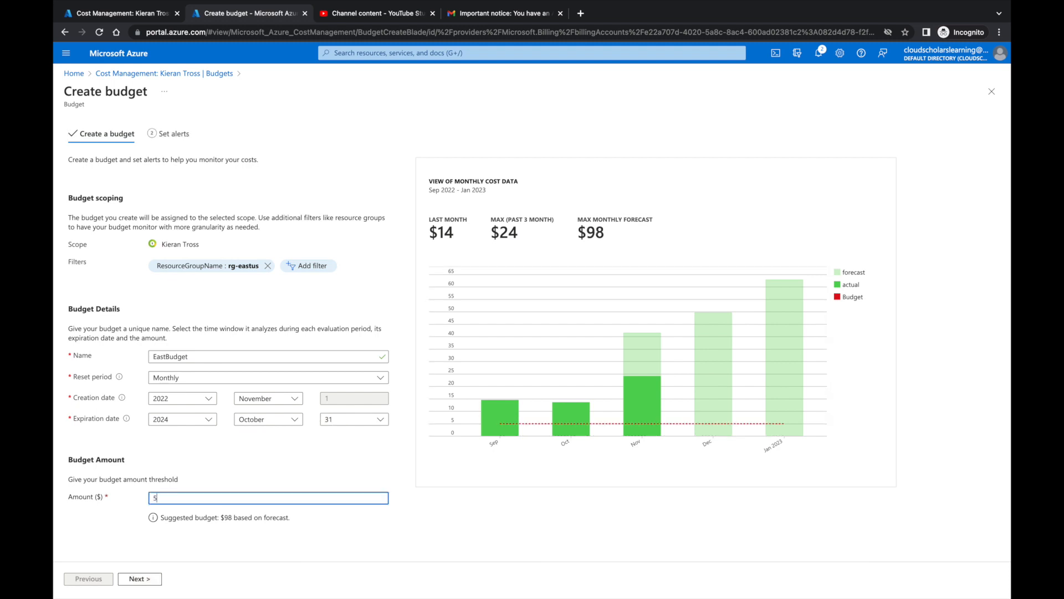
text(40)
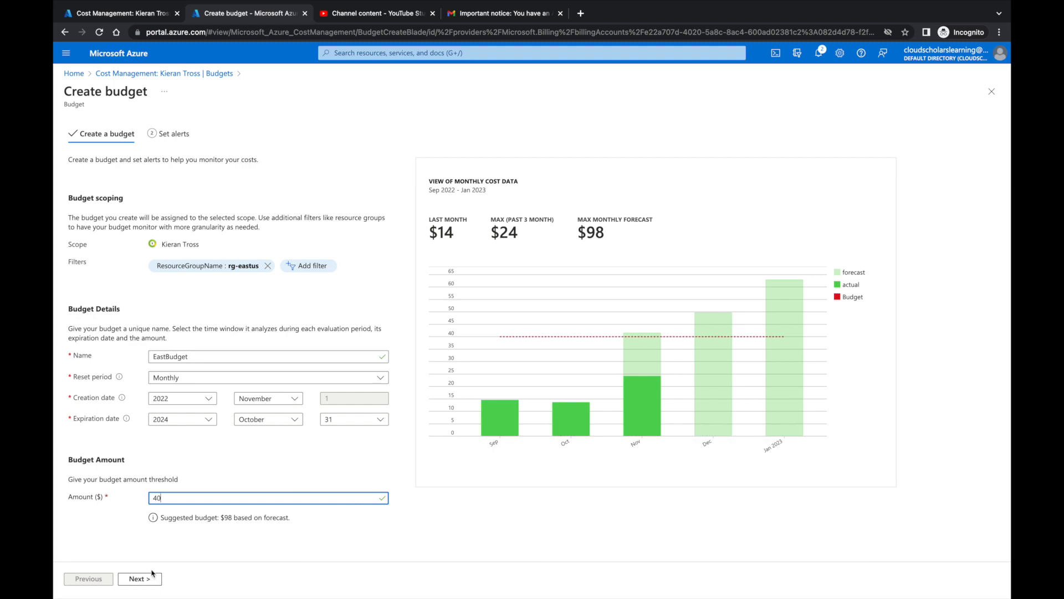
Step: Move to the Set alerts step and list the alert condition types (Actual, Forecasted)
click(140, 579)
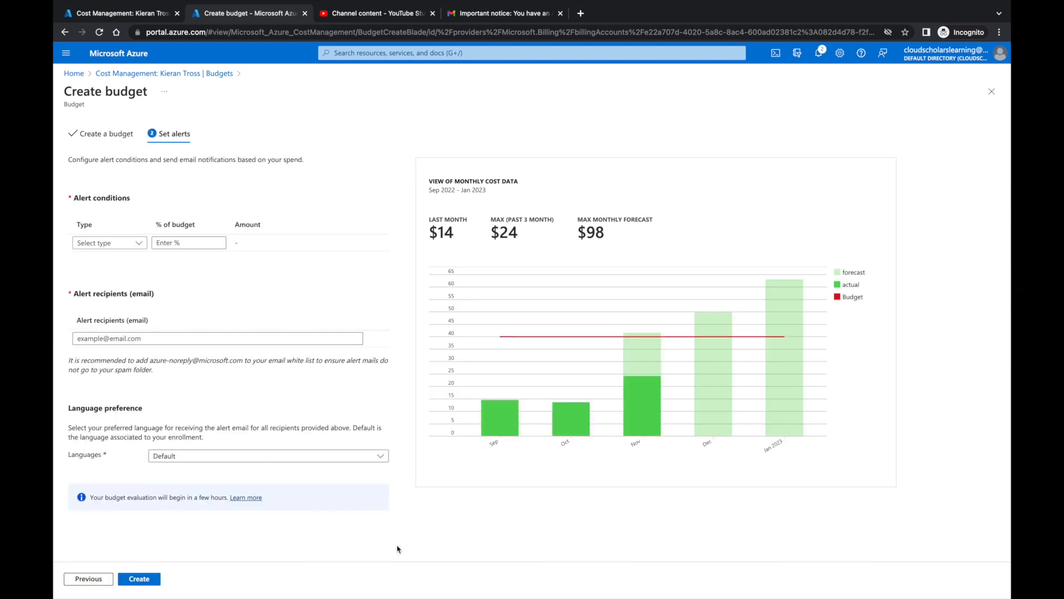
mouse_move(150, 267)
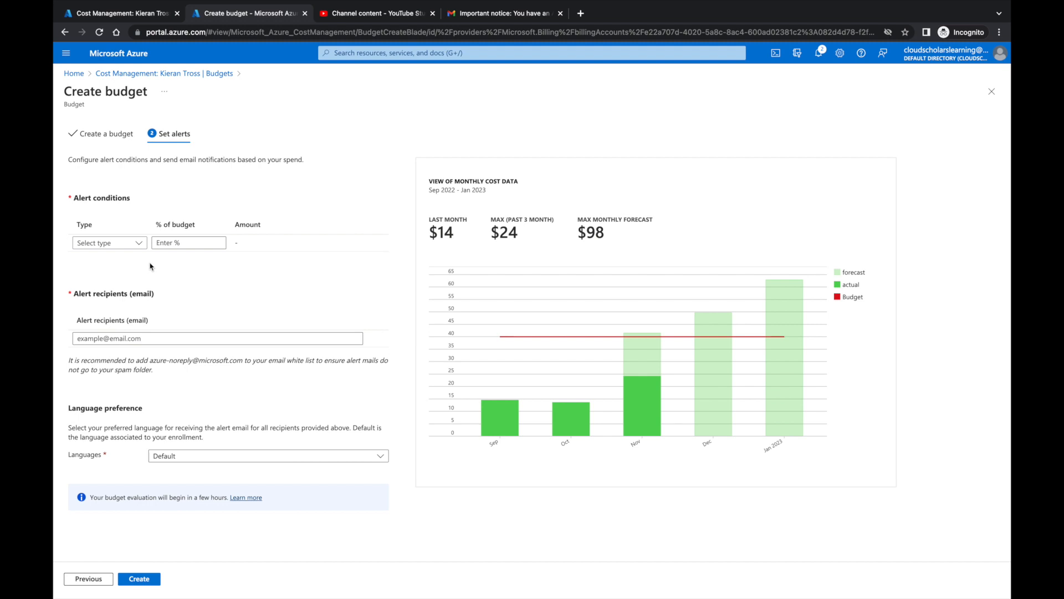
click(108, 242)
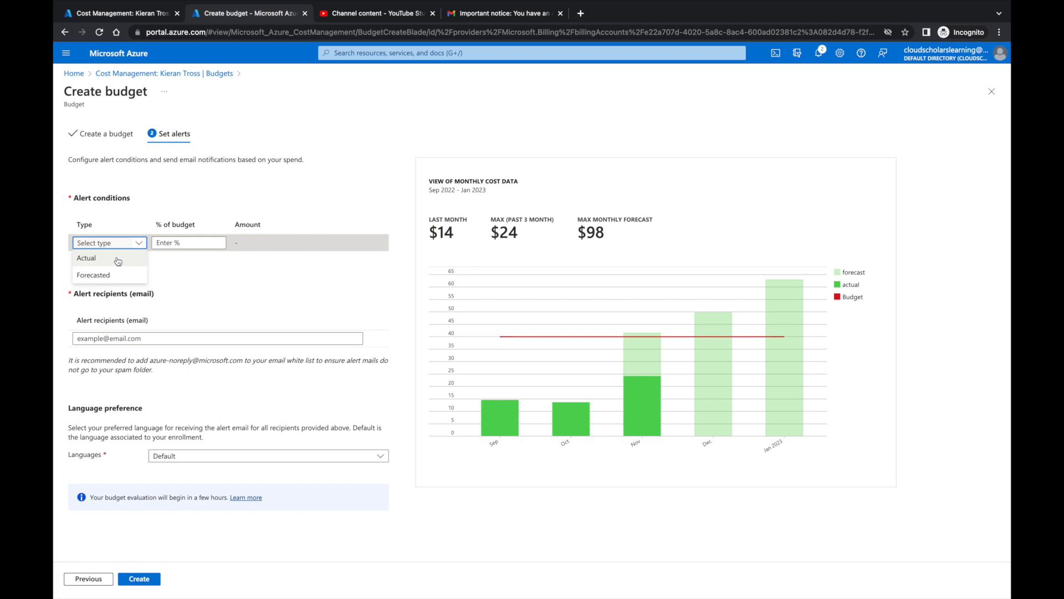
Step: Base the first alert on Actual spend, trying thresholds of 18% then 25%
click(86, 258)
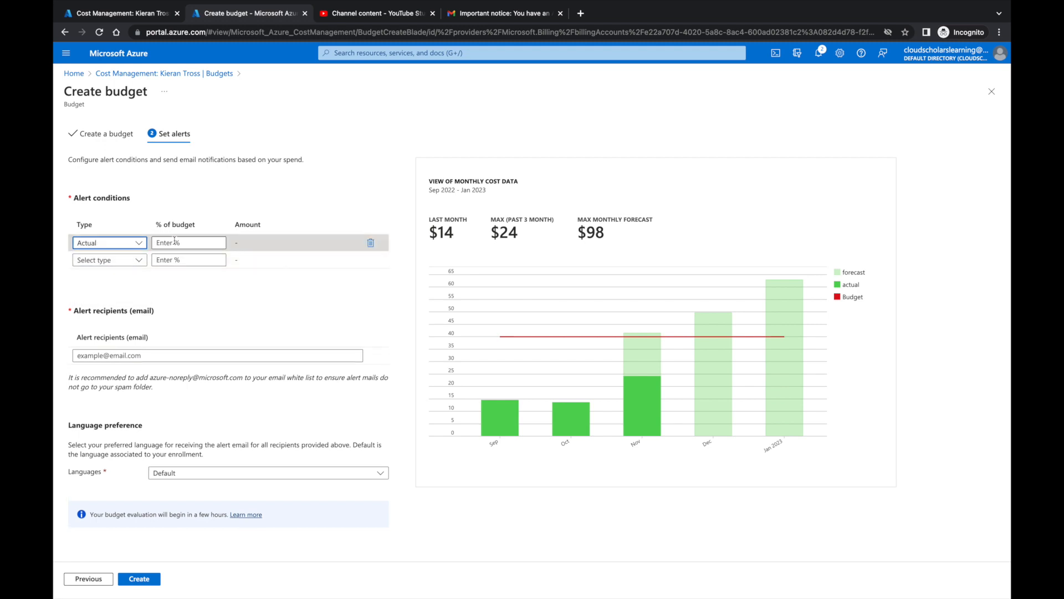
click(189, 243)
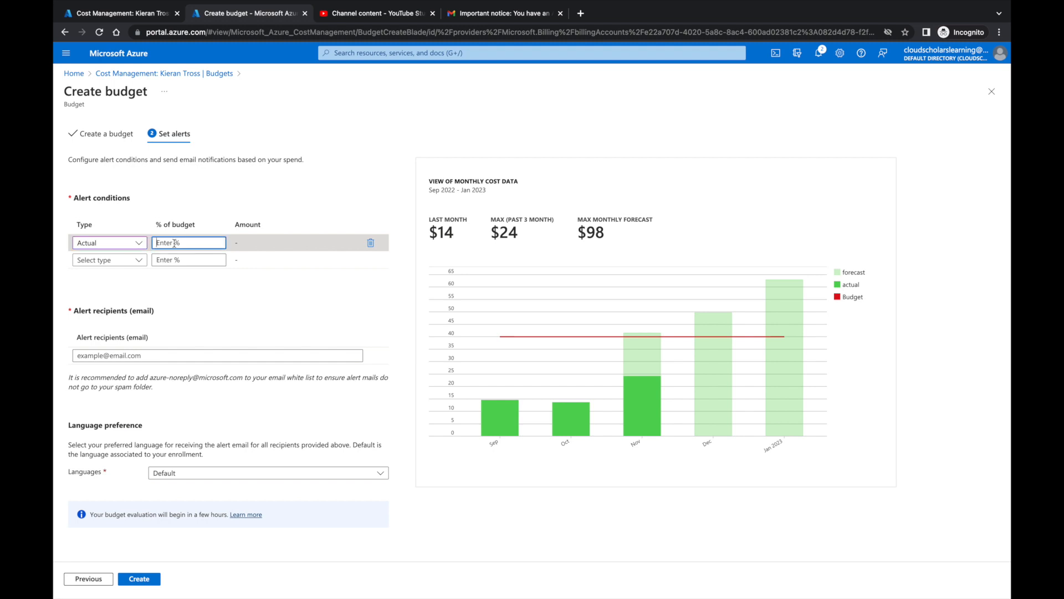
text(18)
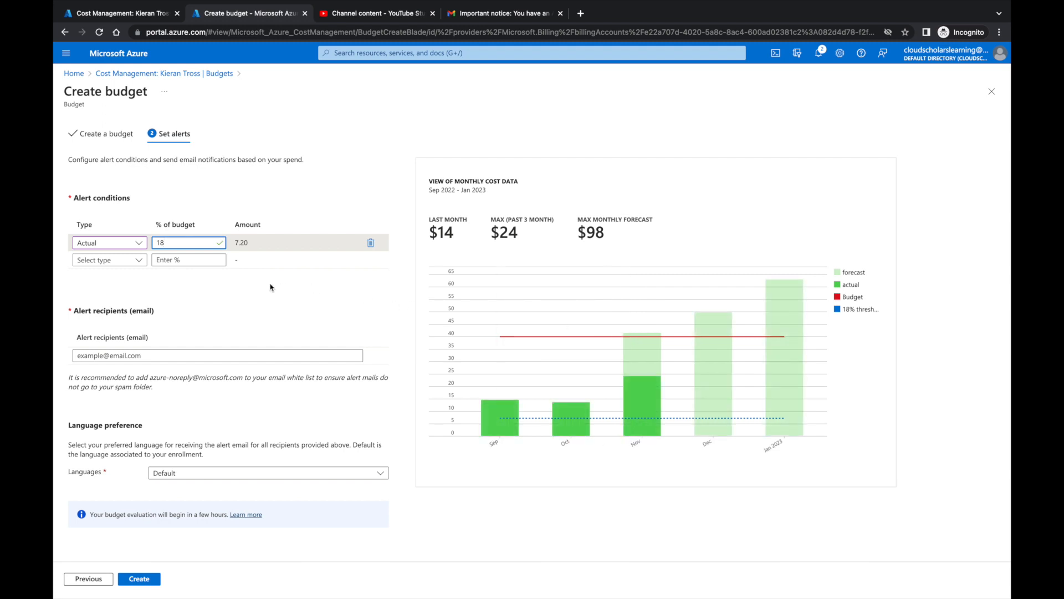
click(108, 243)
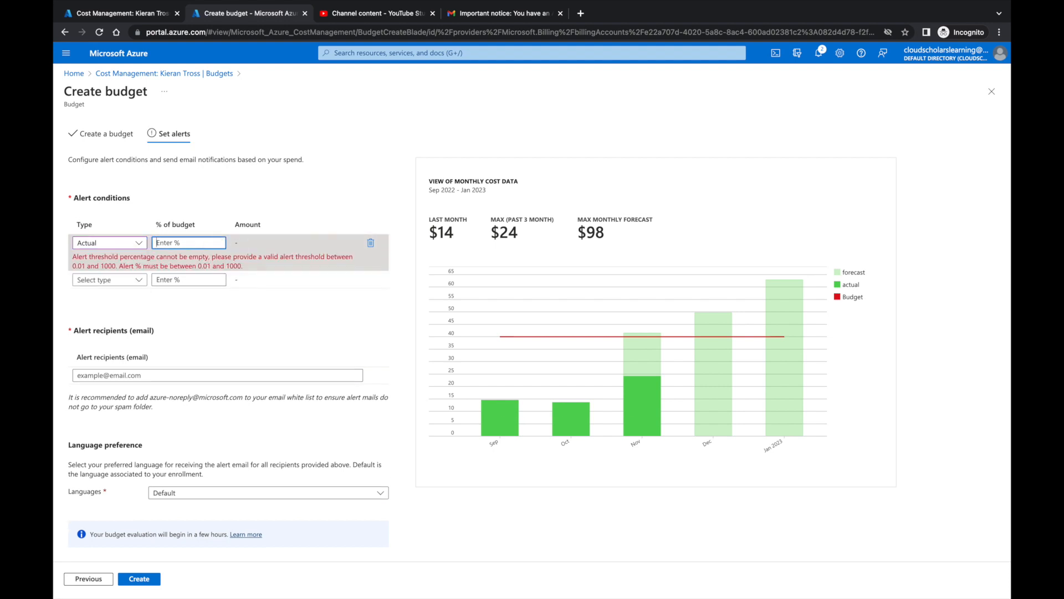
text(25)
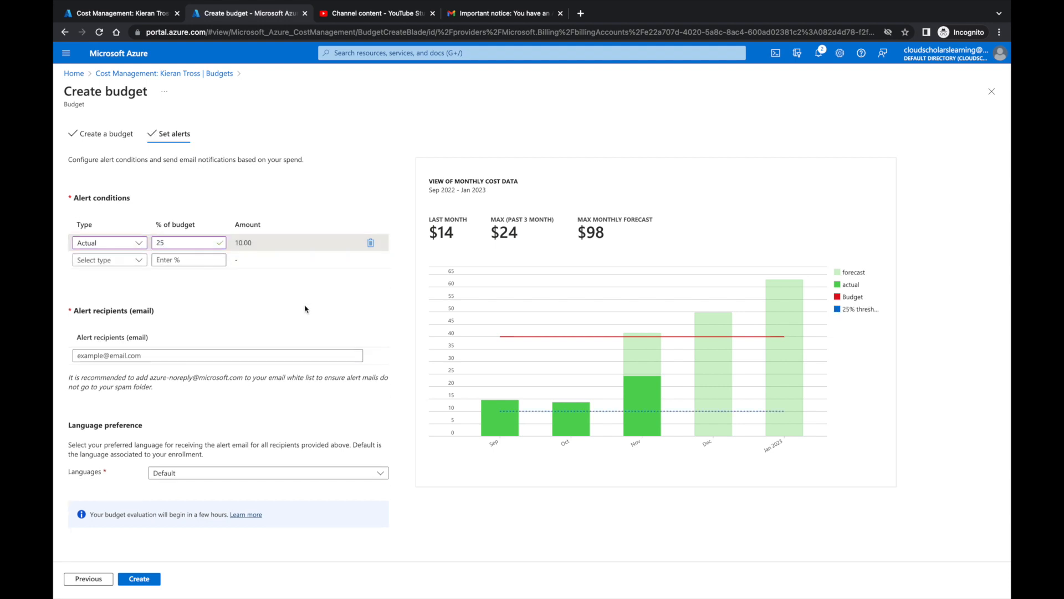
mouse_move(806, 313)
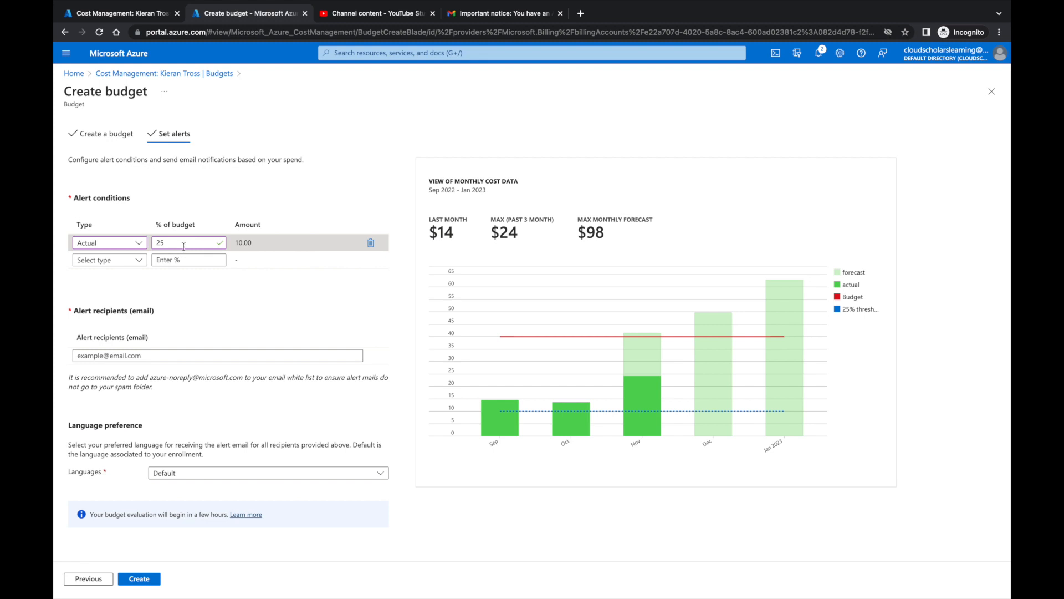
Step: Settle the alert at 50% of budget ($20.00) and commit the condition
click(109, 243)
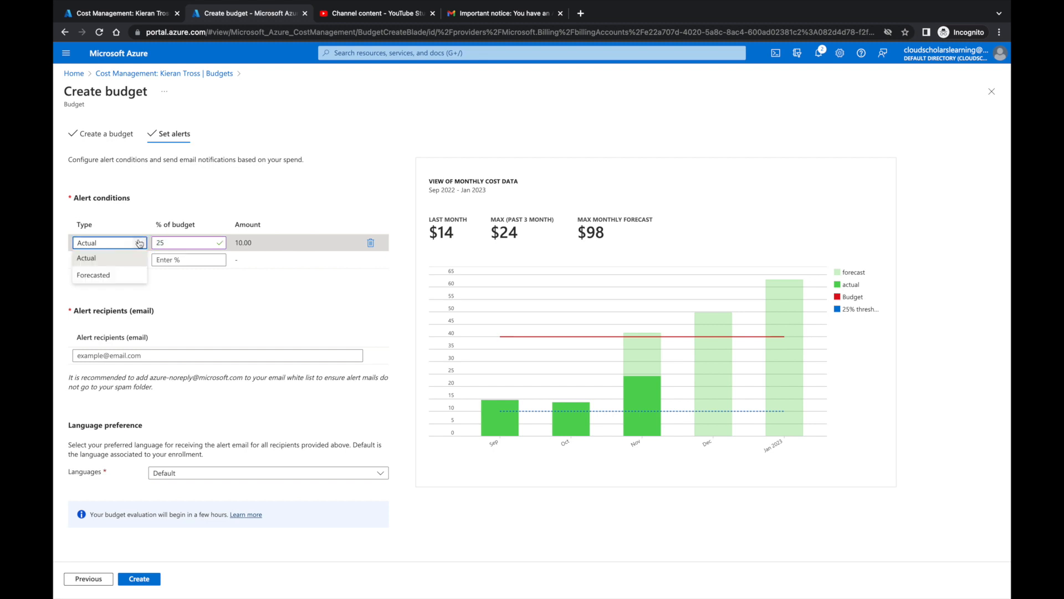
click(86, 243)
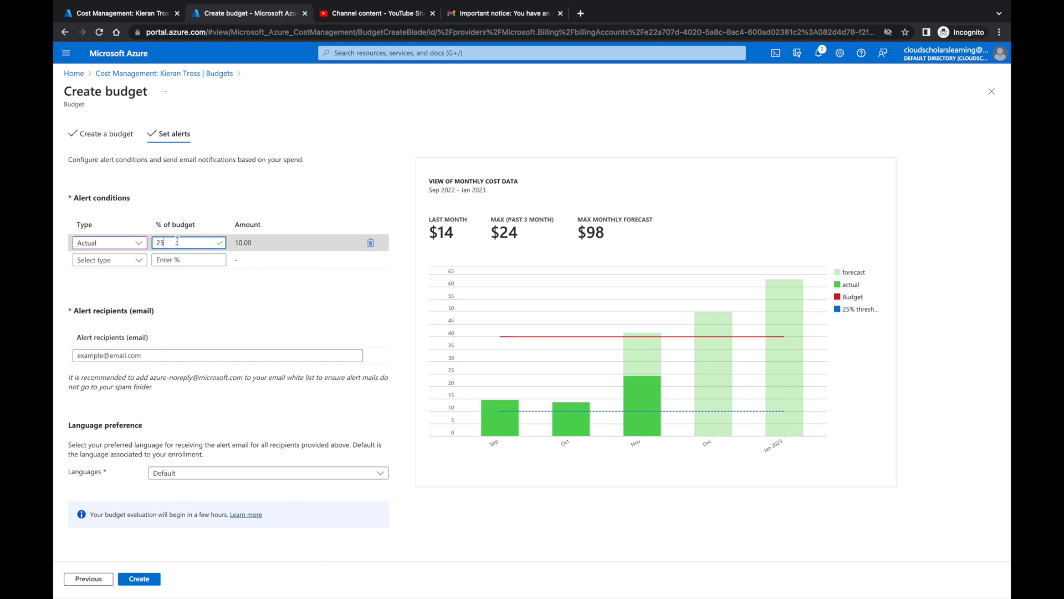
click(109, 243)
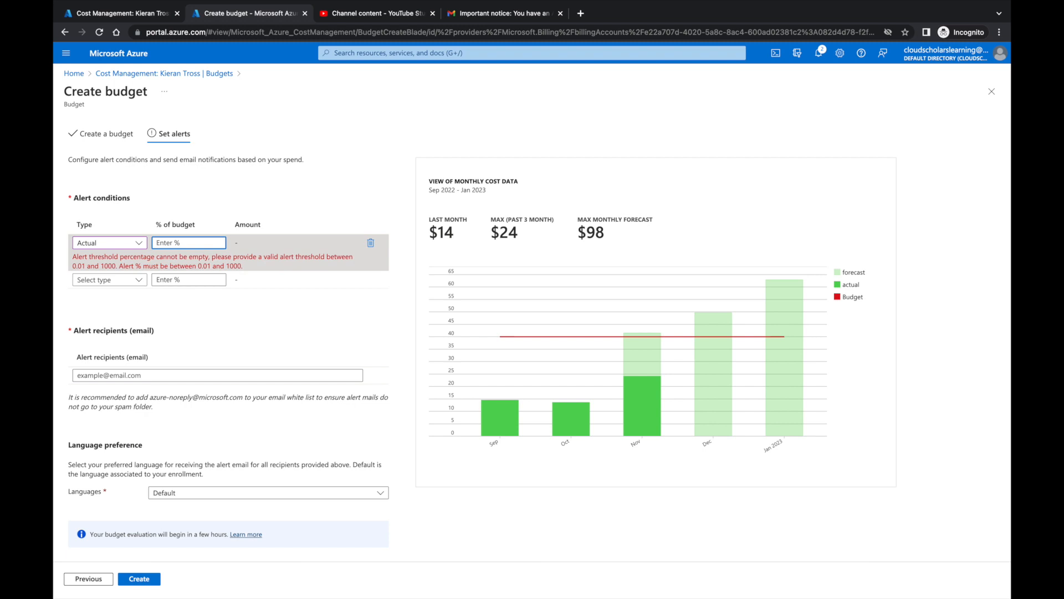
text(50)
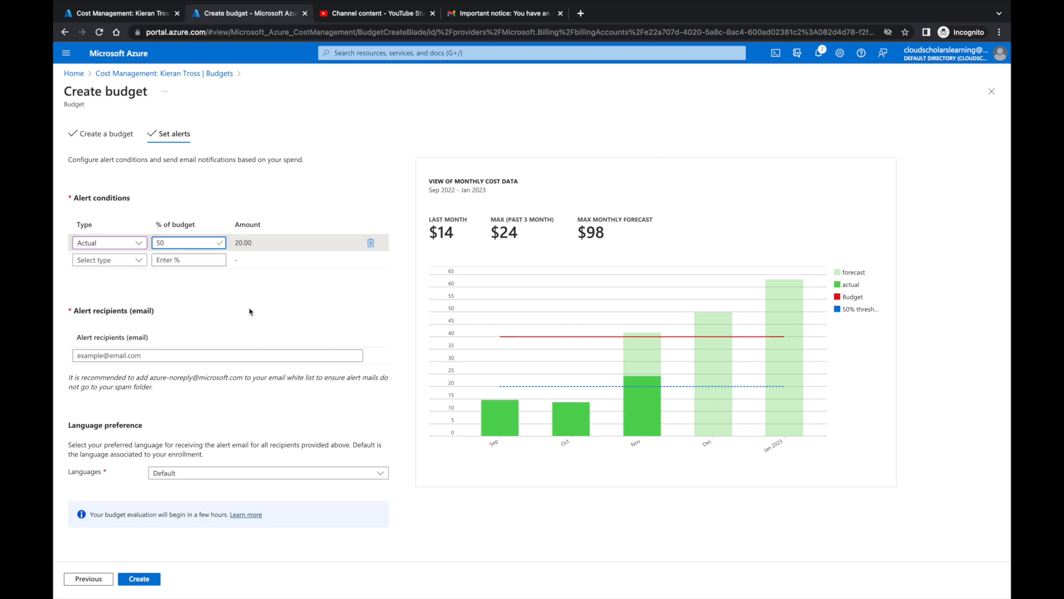
scroll(down, 3)
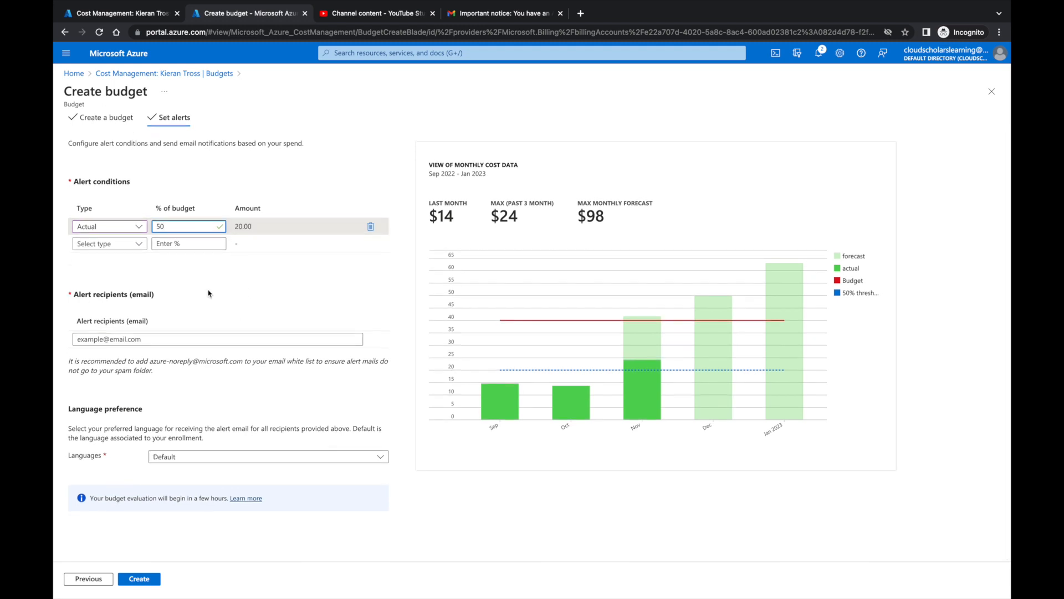
click(216, 339)
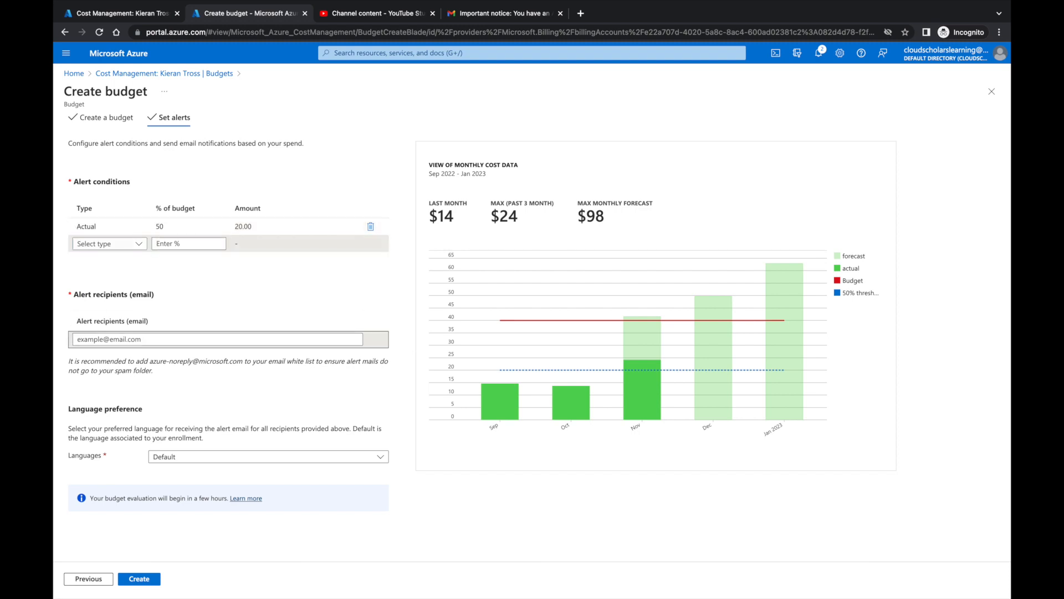
click(217, 339)
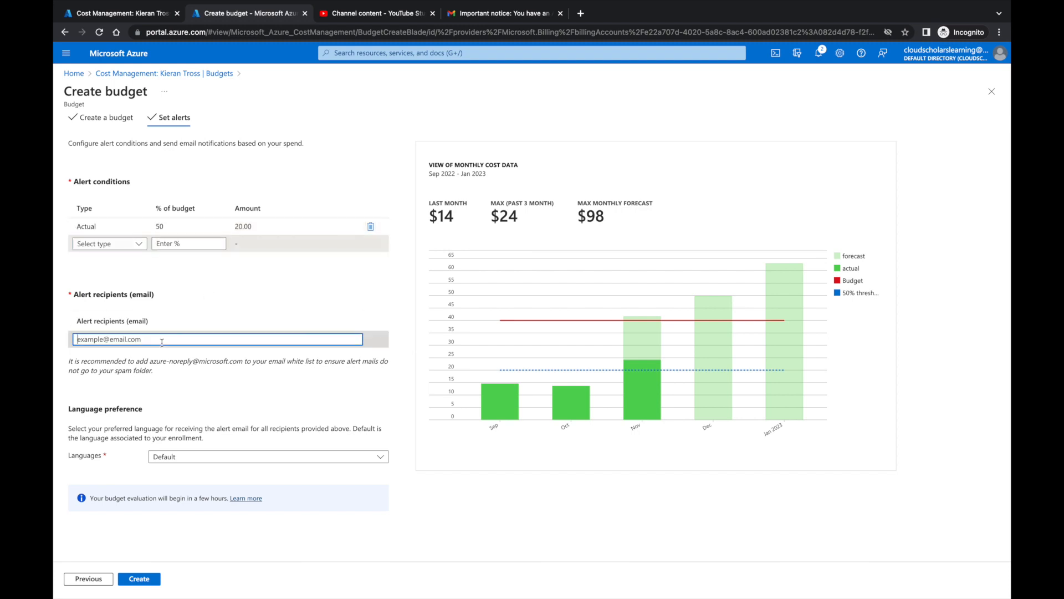
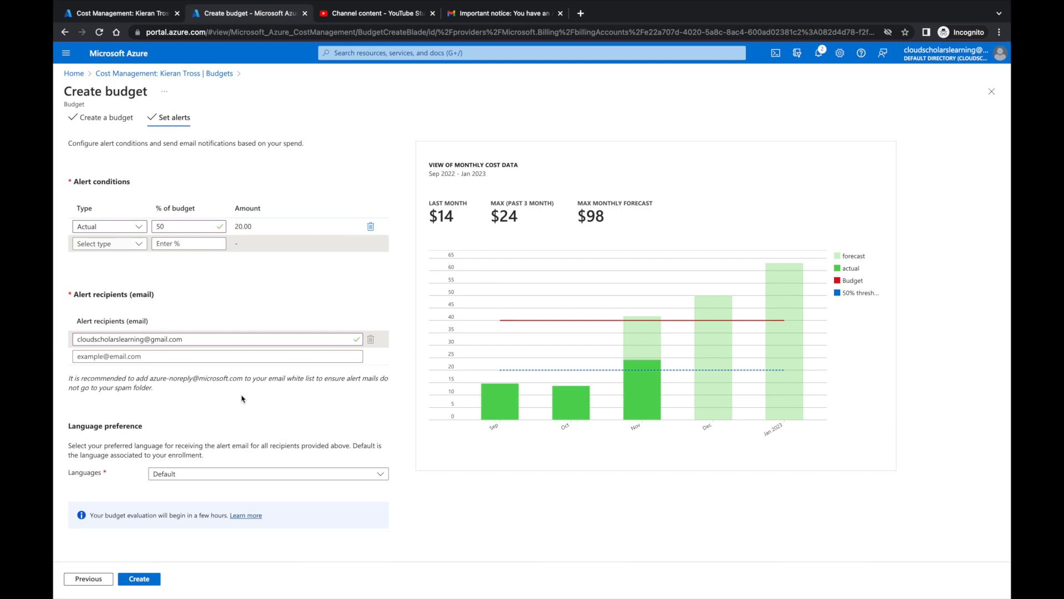
mouse_move(216, 465)
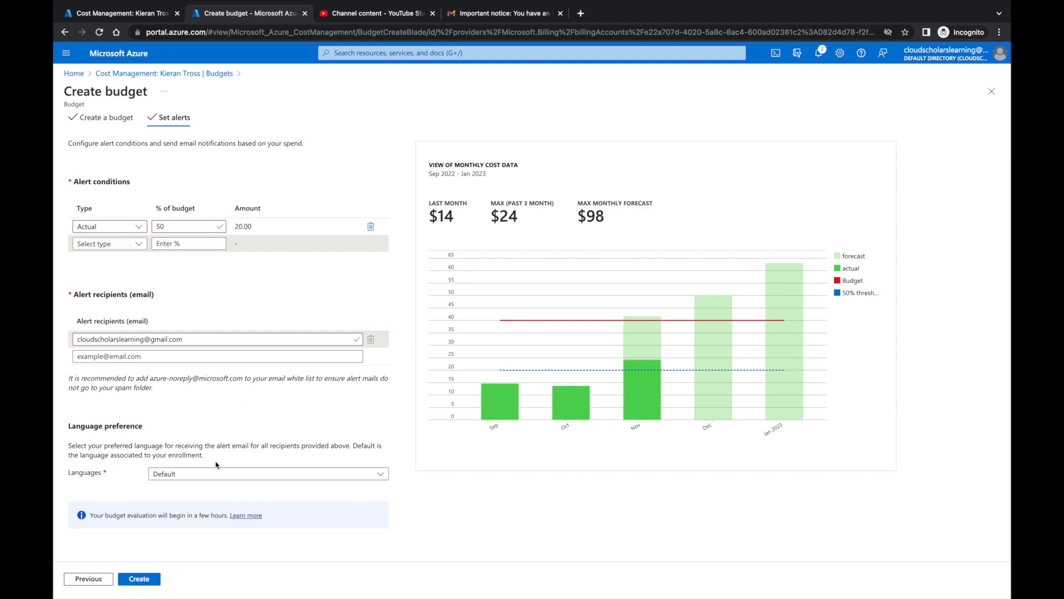
mouse_move(257, 467)
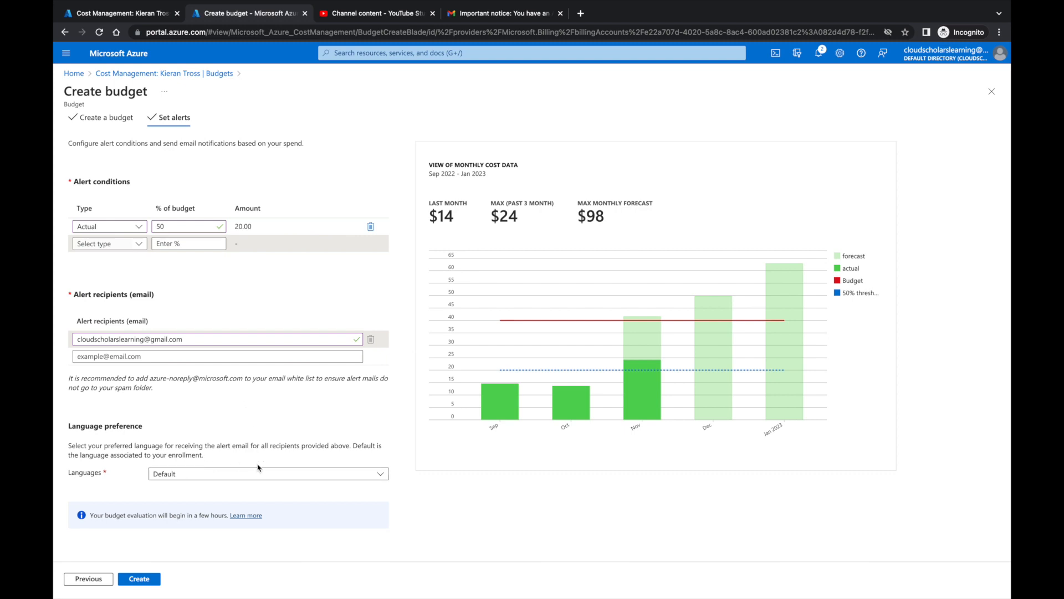
click(139, 579)
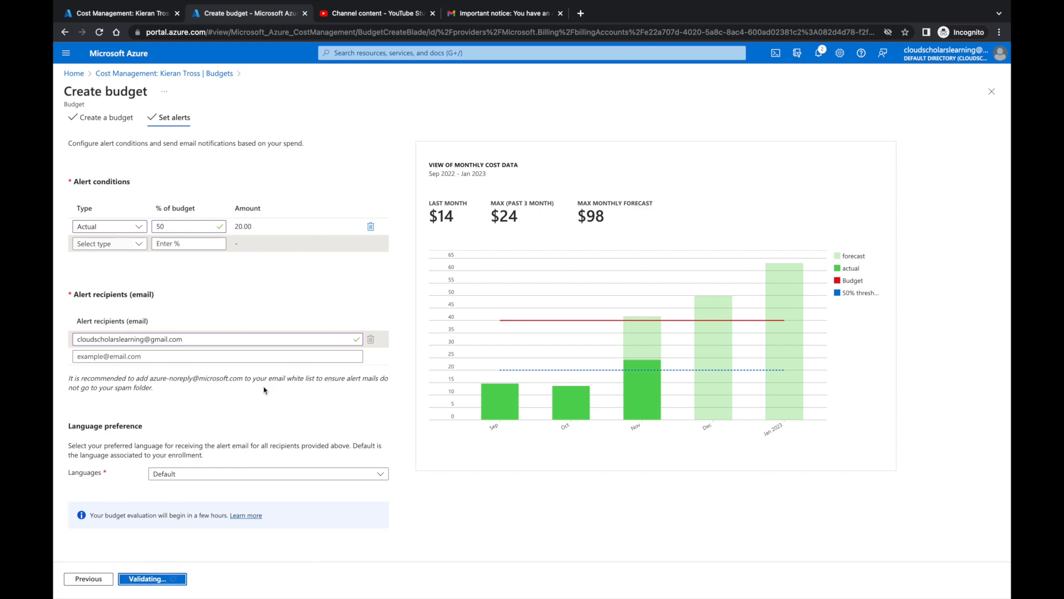
Step: Return to the Budgets list showing EastBudget as a $40.00 monthly budget
click(150, 579)
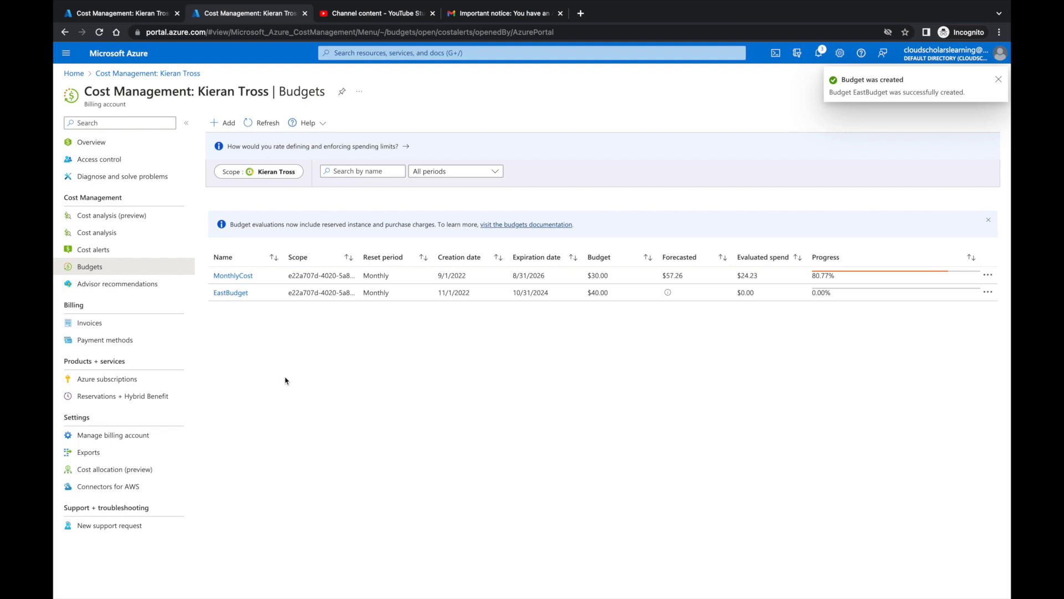
click(999, 79)
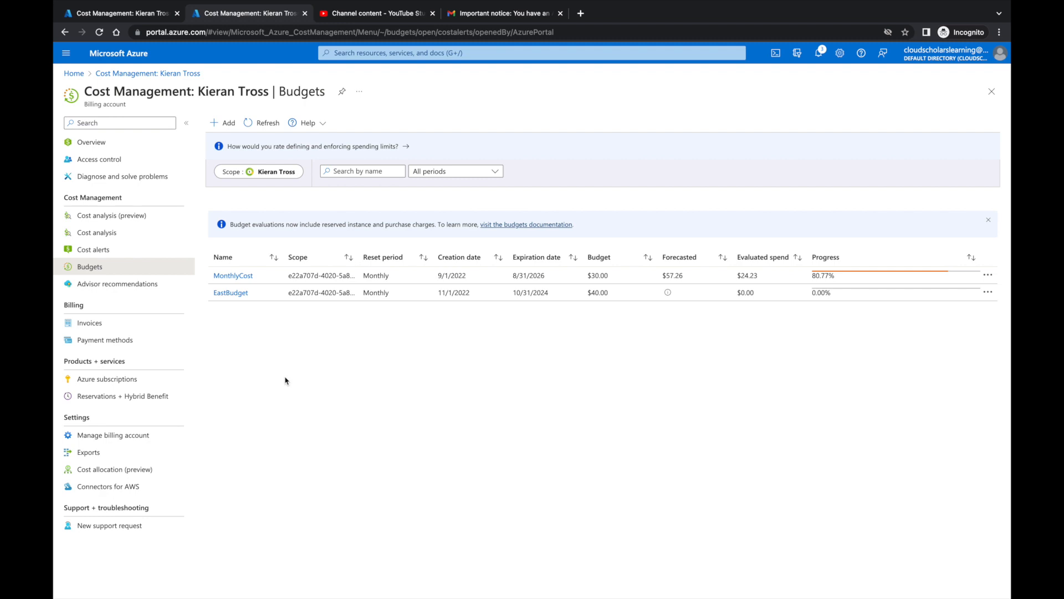
mouse_move(668, 293)
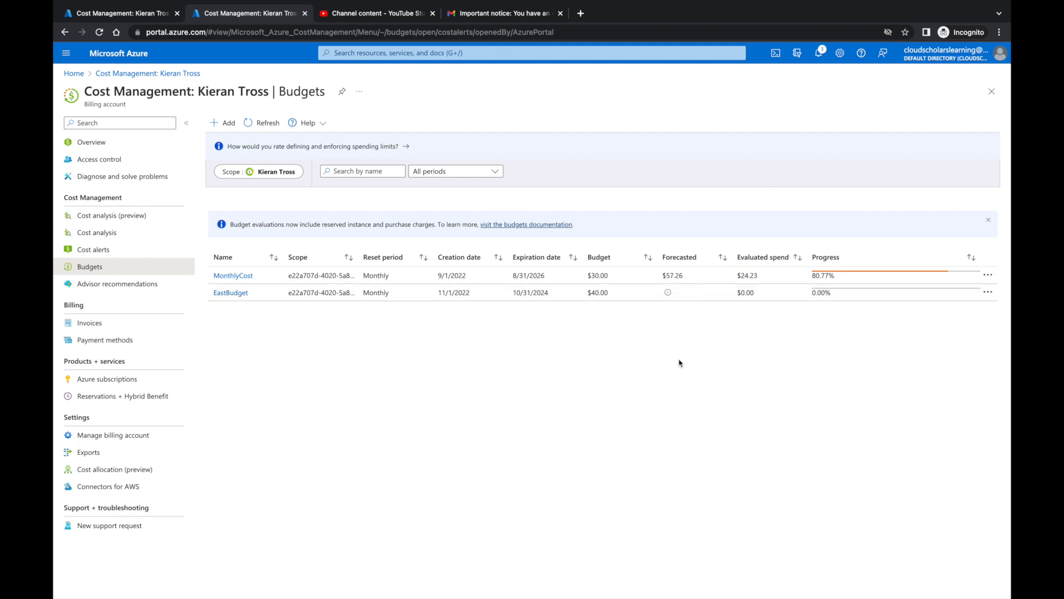
mouse_move(377, 303)
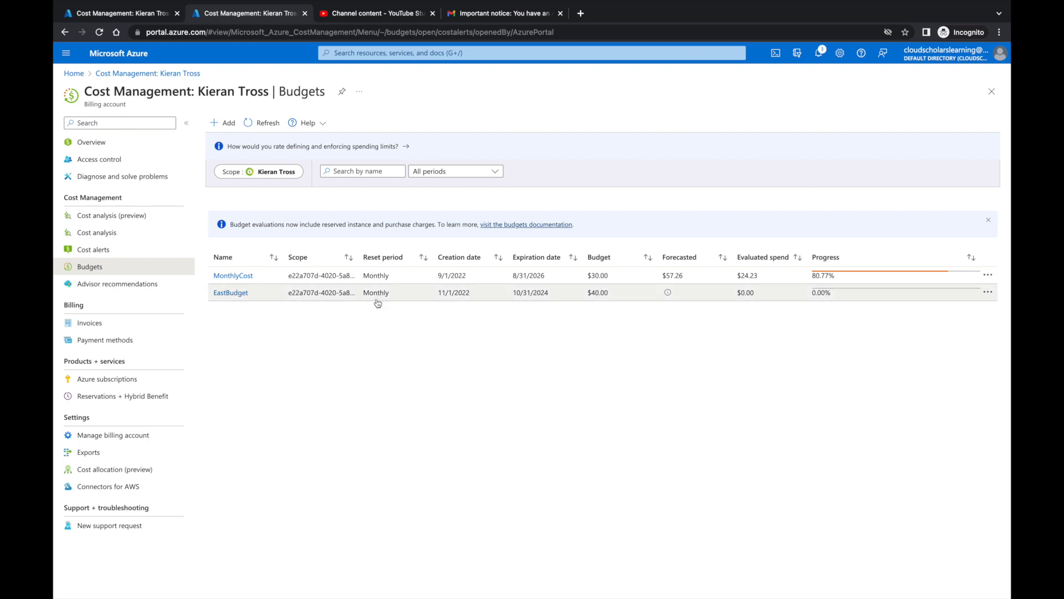
mouse_move(380, 302)
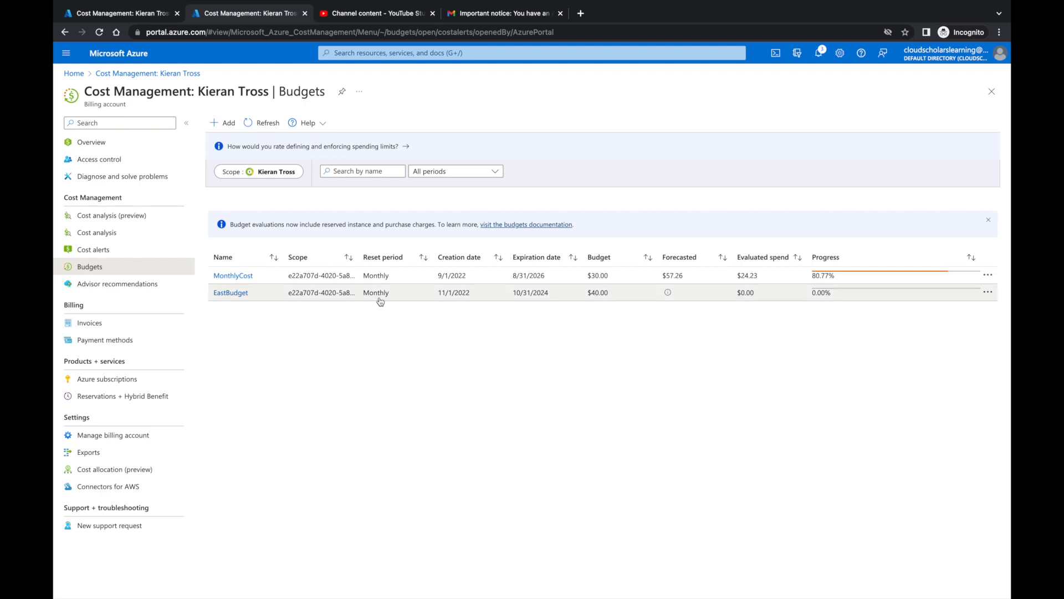
mouse_move(465, 302)
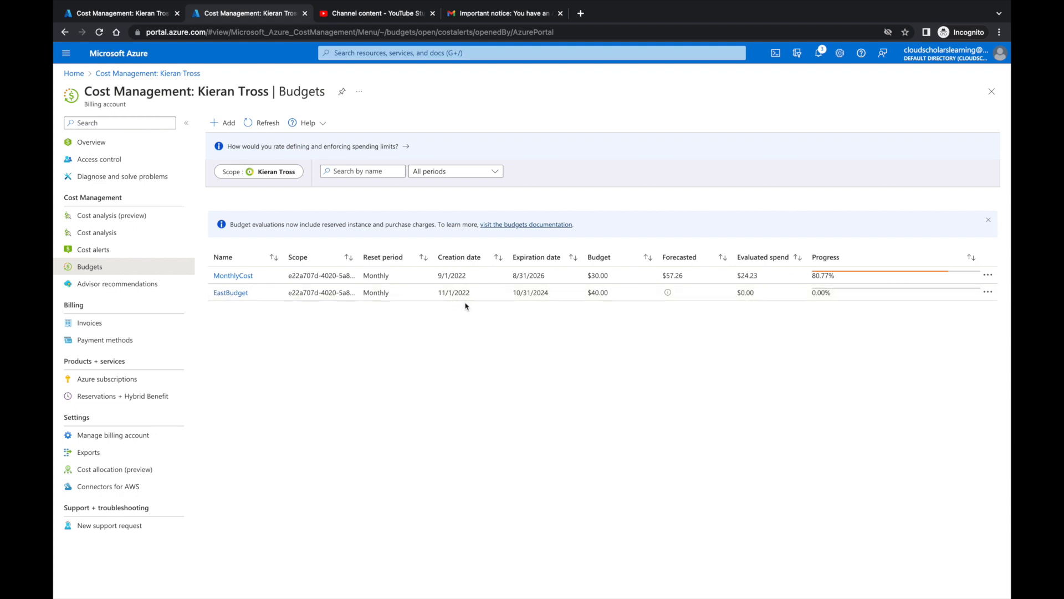
mouse_move(522, 299)
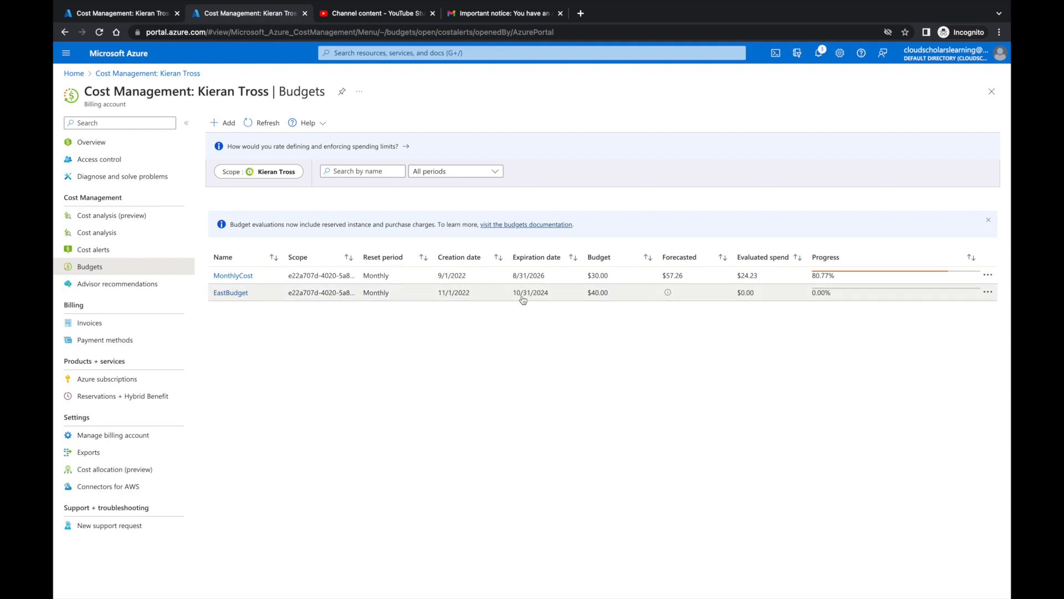
mouse_move(534, 300)
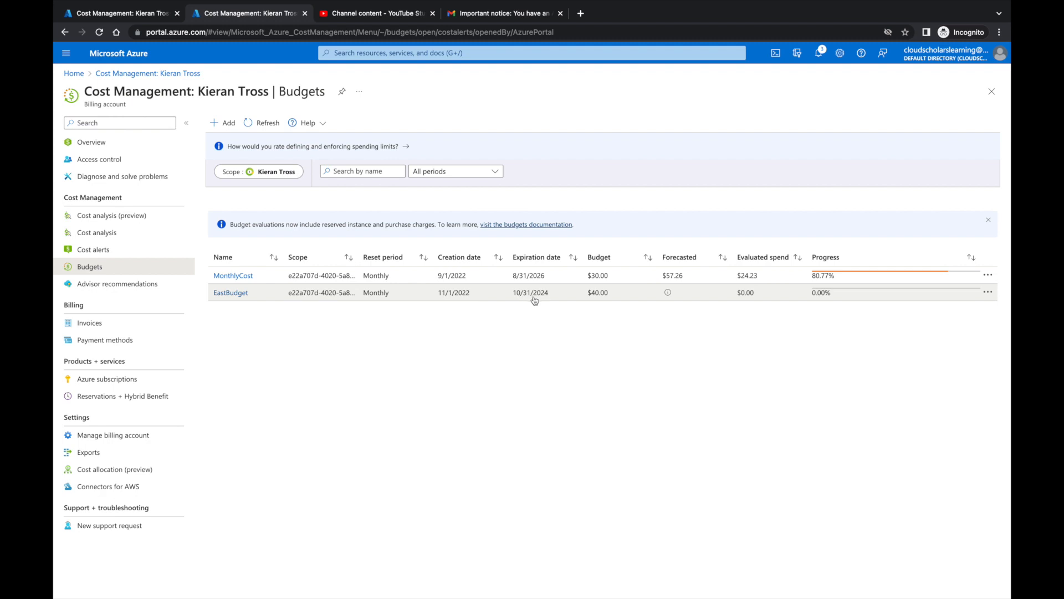
mouse_move(593, 300)
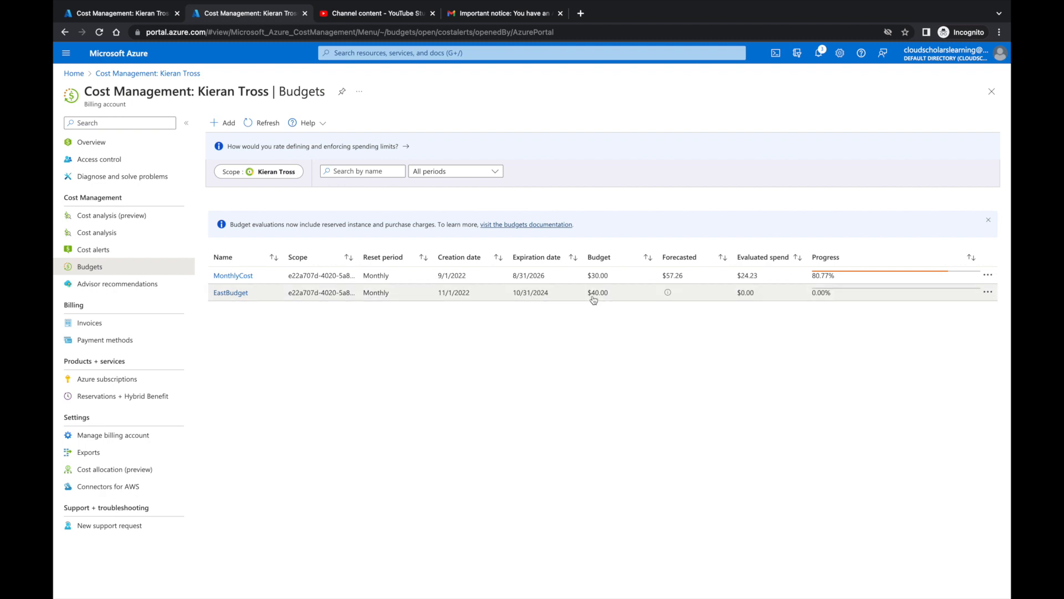
mouse_move(461, 407)
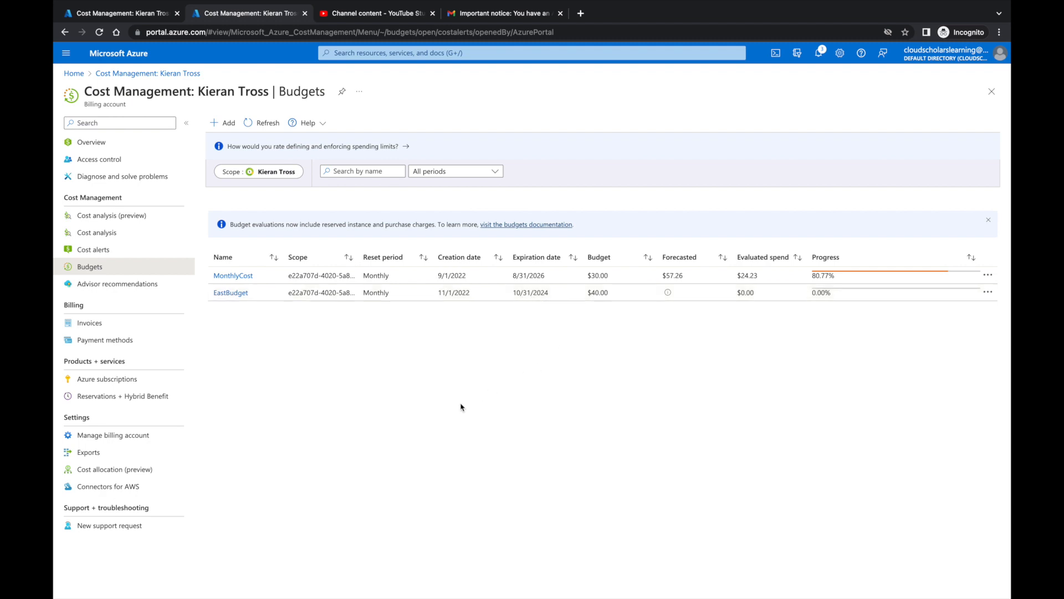